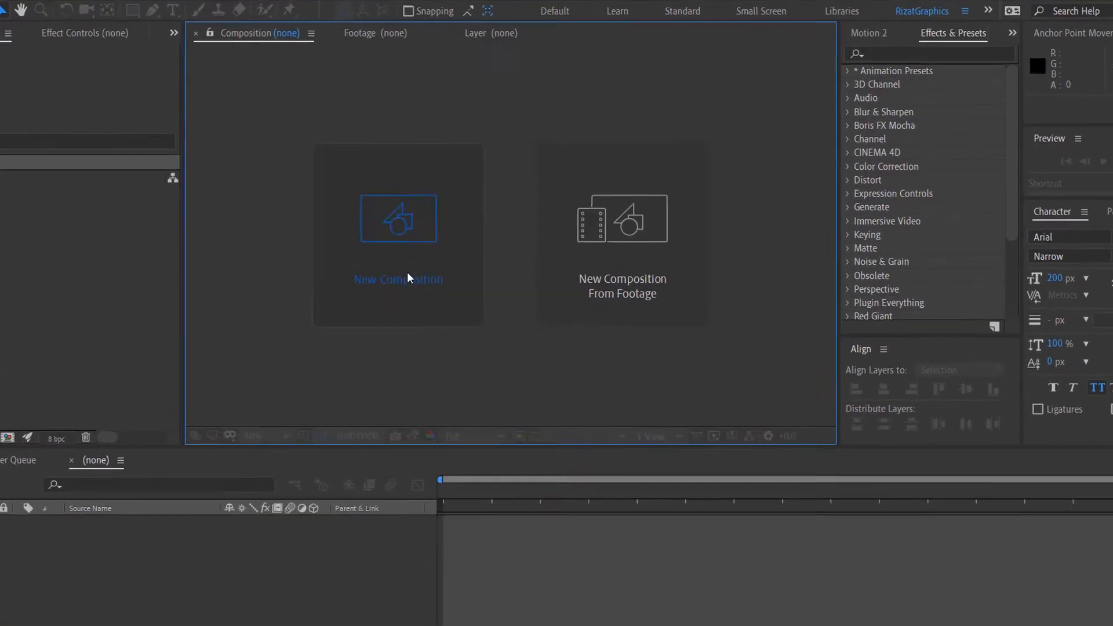
# Step: Create the 'Neon Logo Animation' composition at 1920×1080, 30 fps, 8 seconds long
pyautogui.click(398, 220)
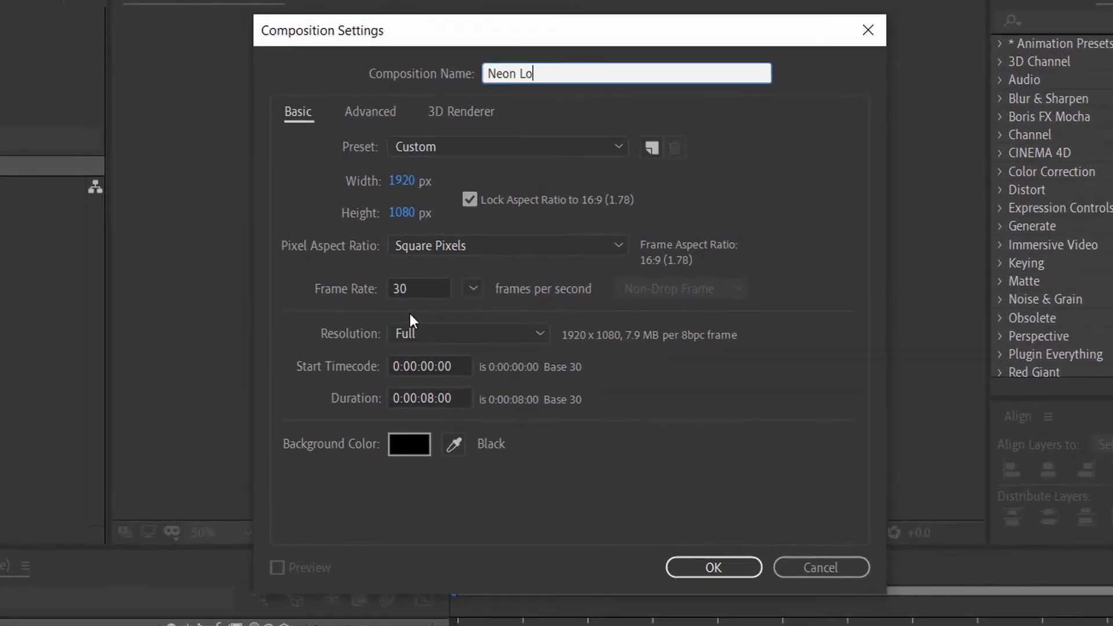
pyautogui.write('go Animation')
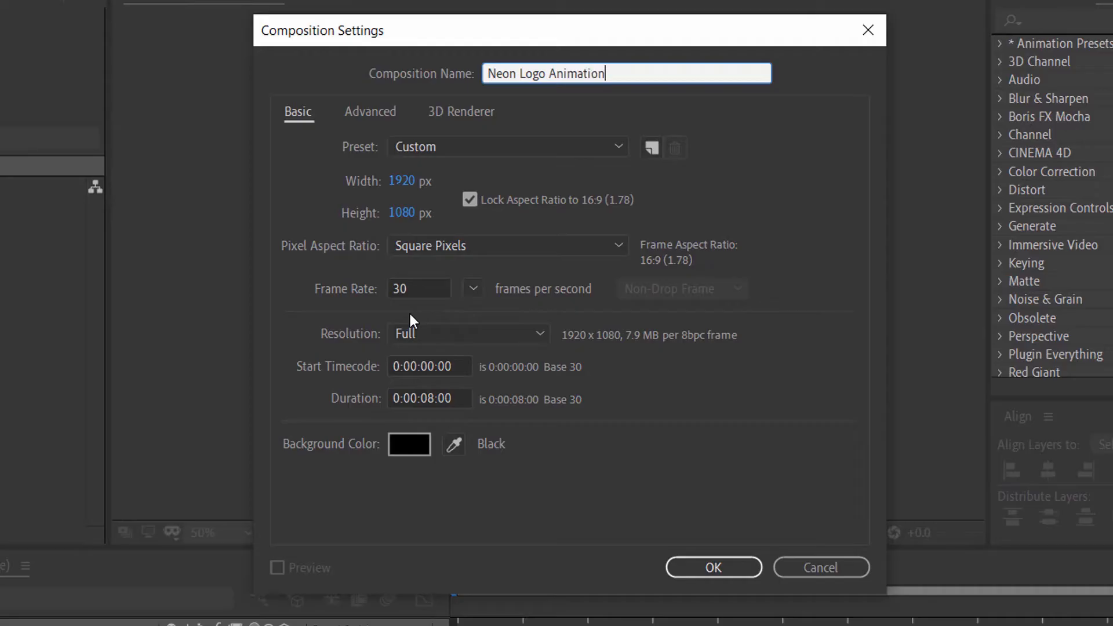
pyautogui.moveTo(421, 183)
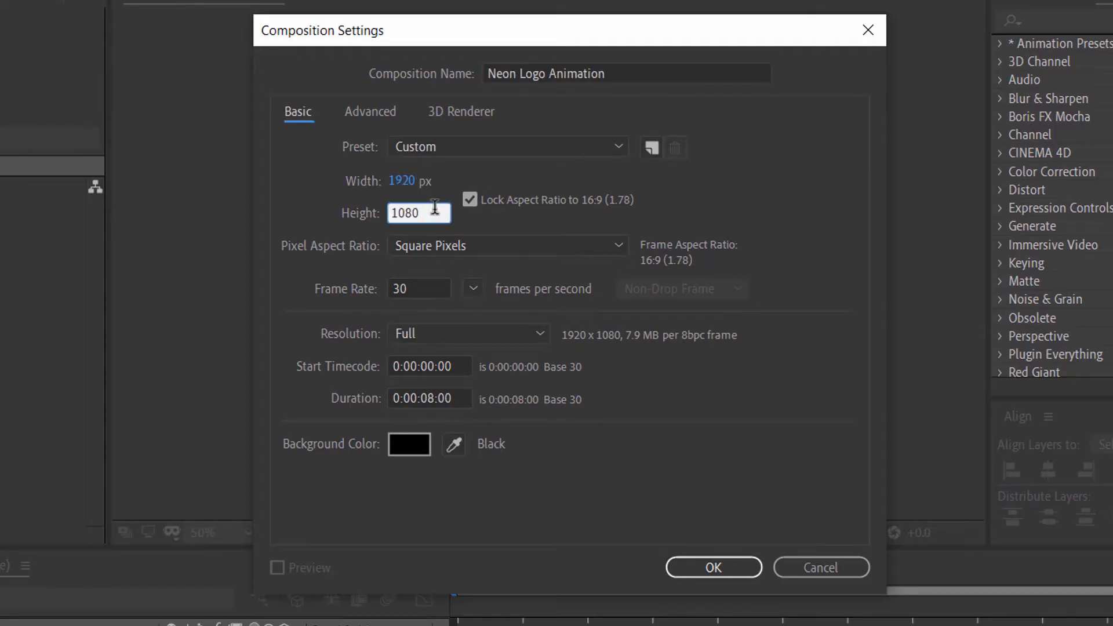
pyautogui.click(419, 289)
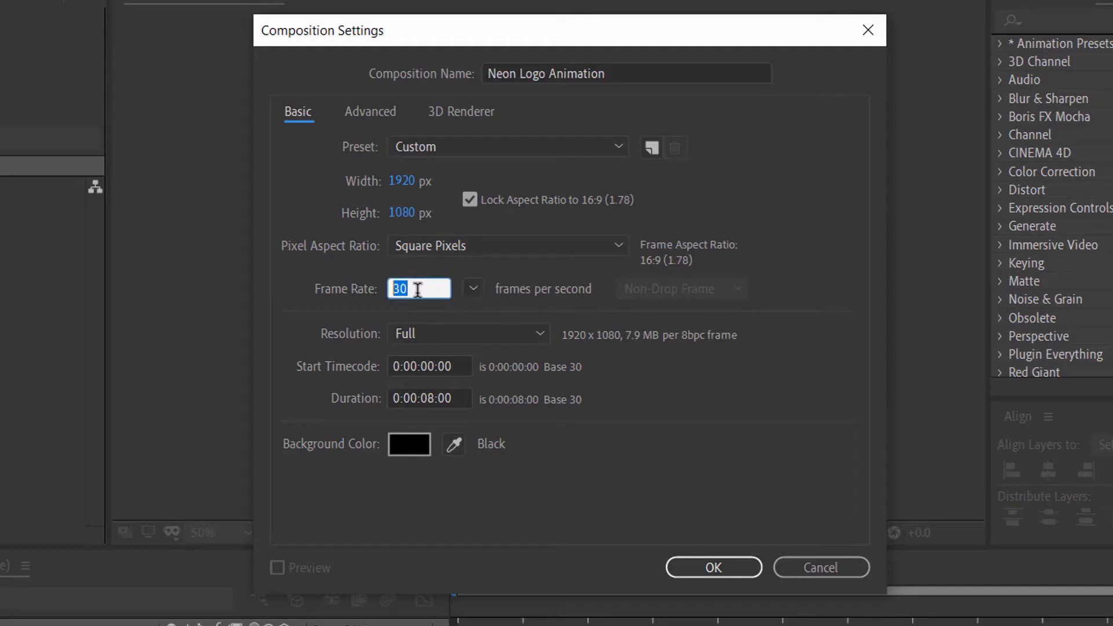
pyautogui.click(429, 398)
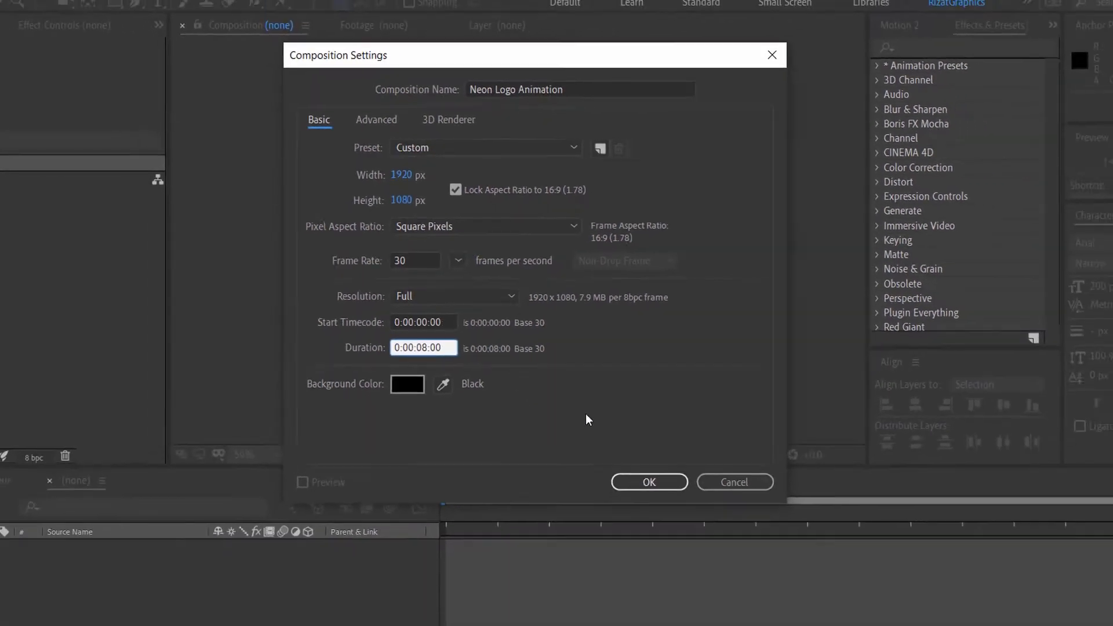
pyautogui.click(647, 482)
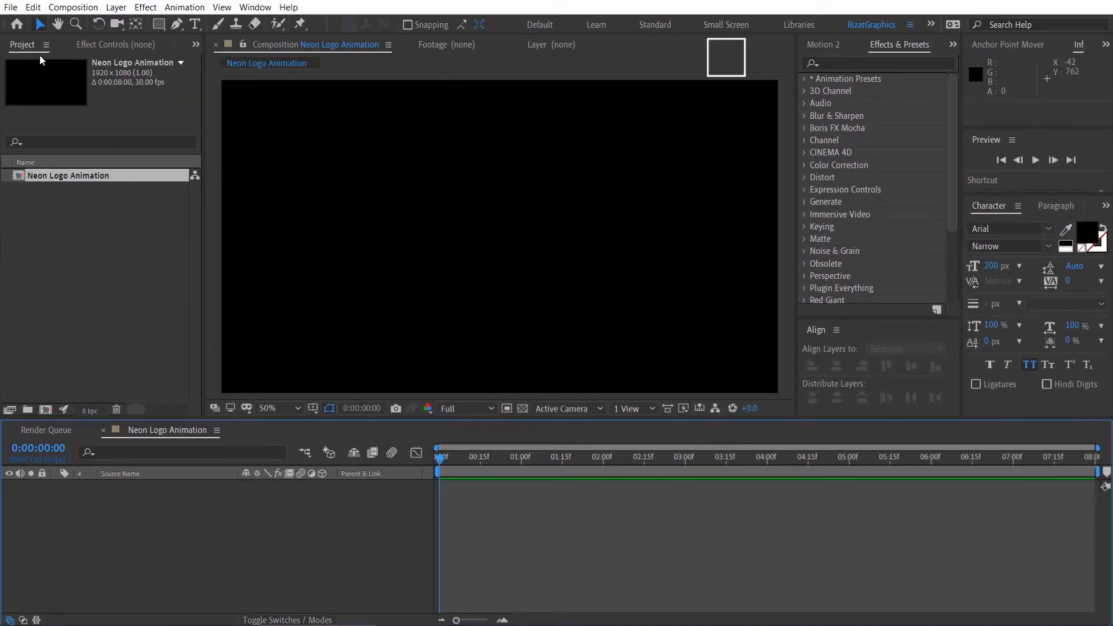
# Step: Import texture.jpg and Vision-logo.png into the project
pyautogui.click(10, 7)
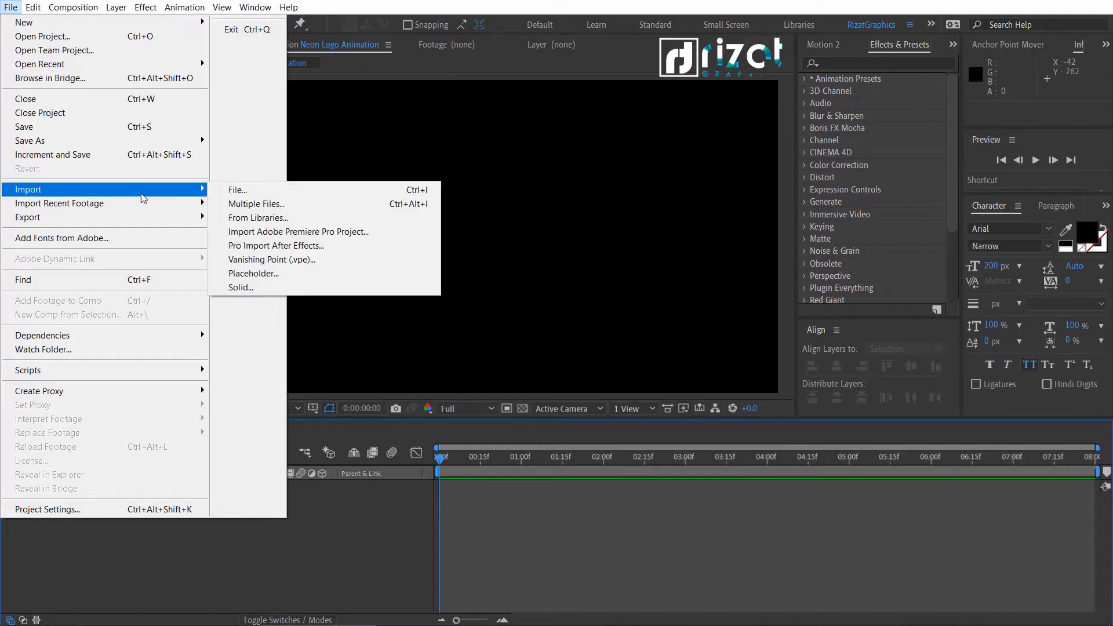
pyautogui.click(236, 189)
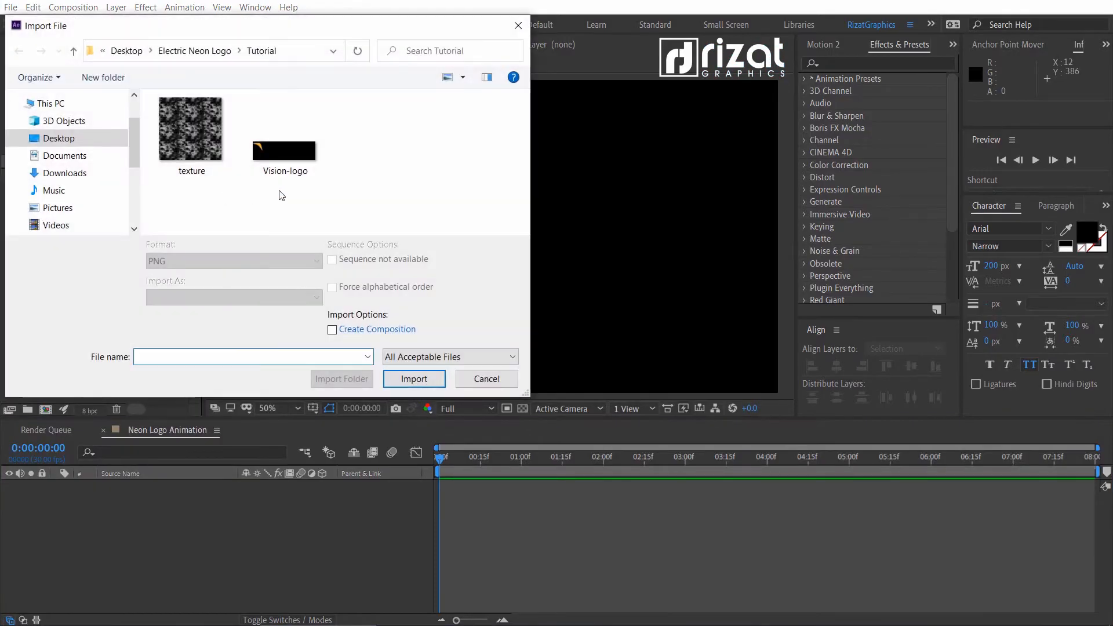
pyautogui.click(414, 378)
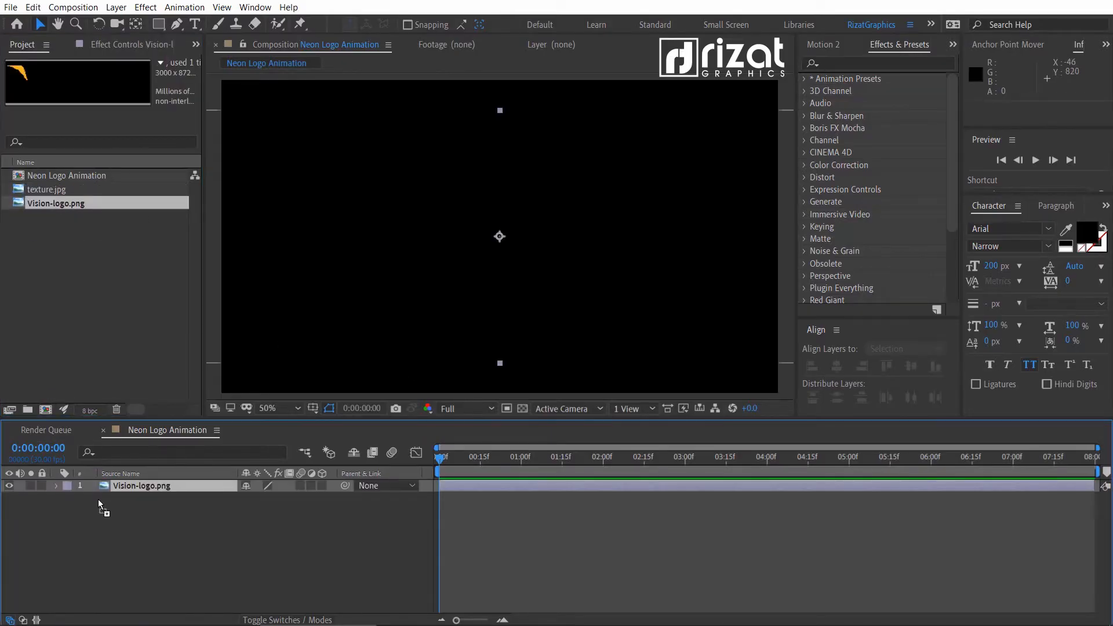
# Step: Place the Vision logo in the timeline and pre-compose it as 'Logo'
pyautogui.click(506, 408)
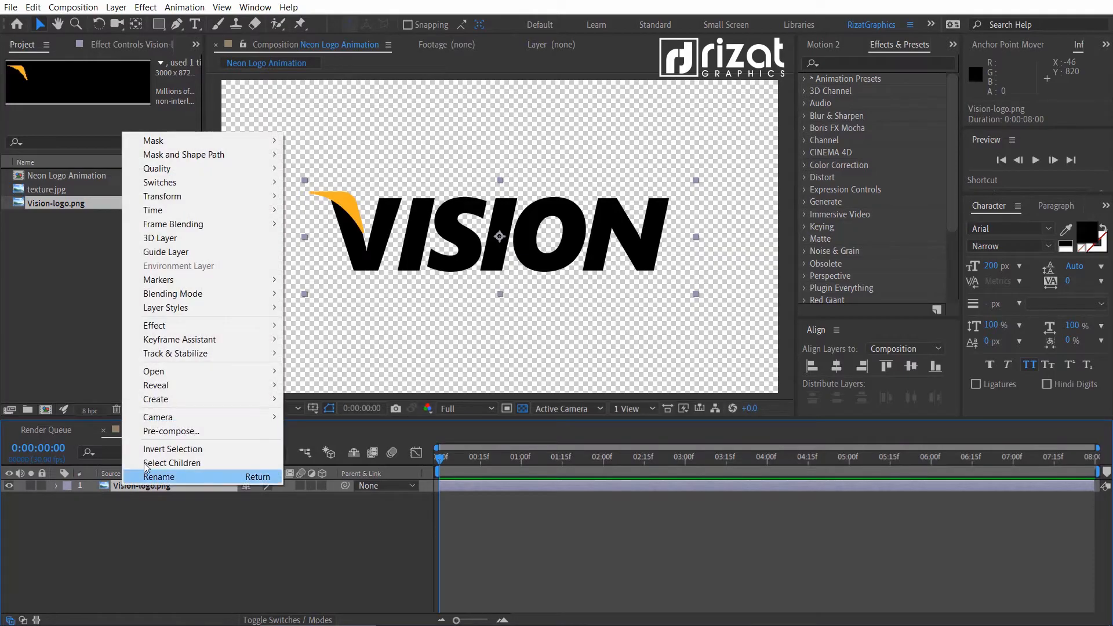
pyautogui.click(172, 432)
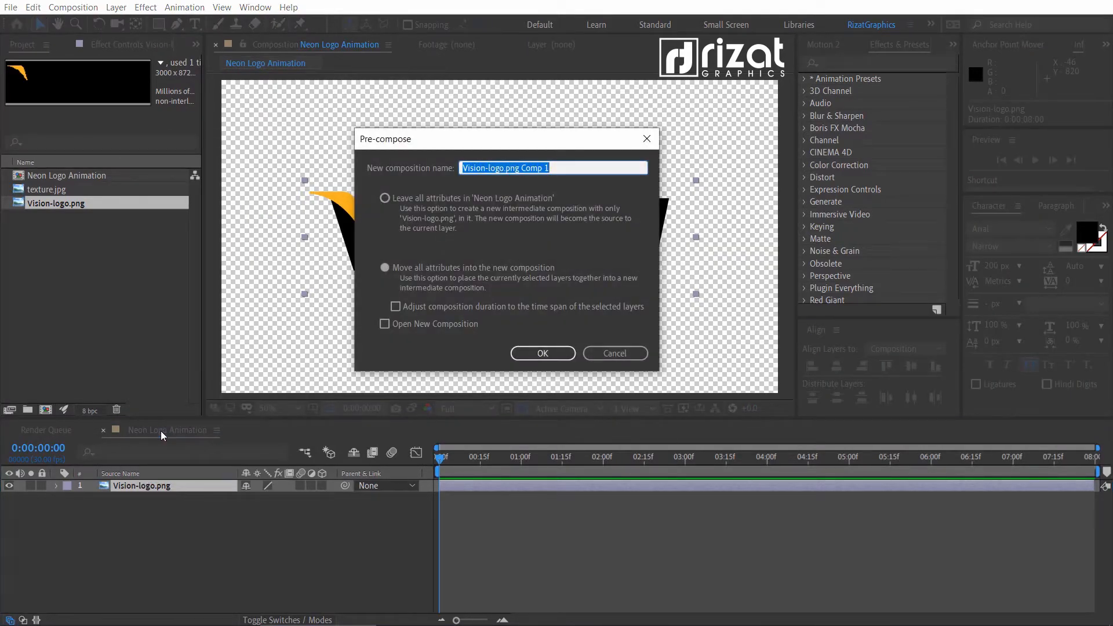
pyautogui.click(542, 353)
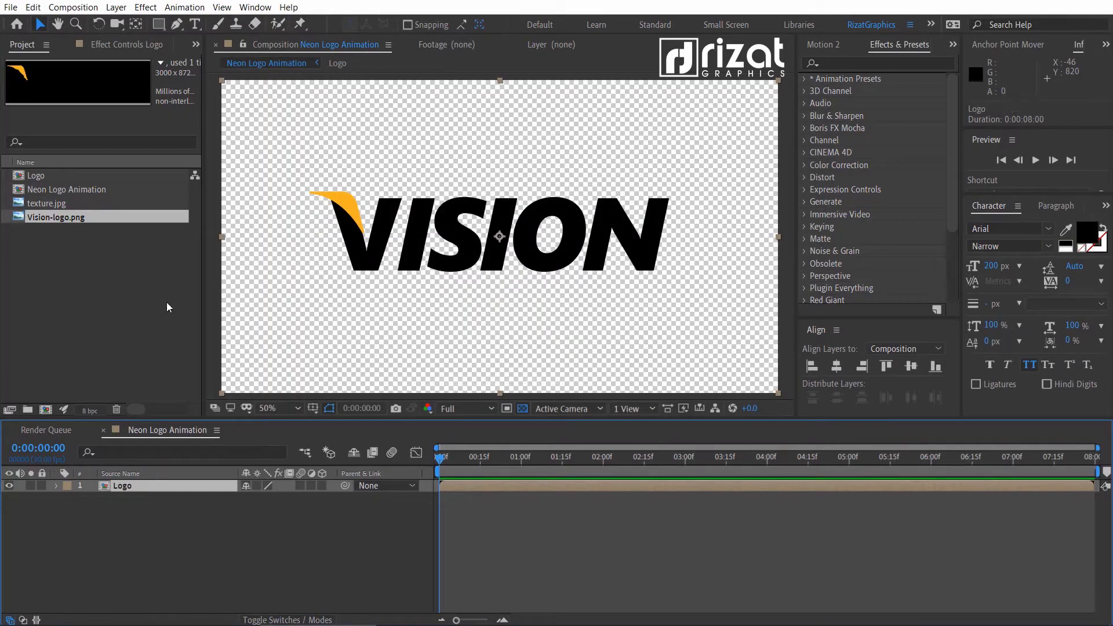
# Step: Auto-trace the Logo layer into letter masks over black, then search for the Saber plug-in
pyautogui.click(116, 7)
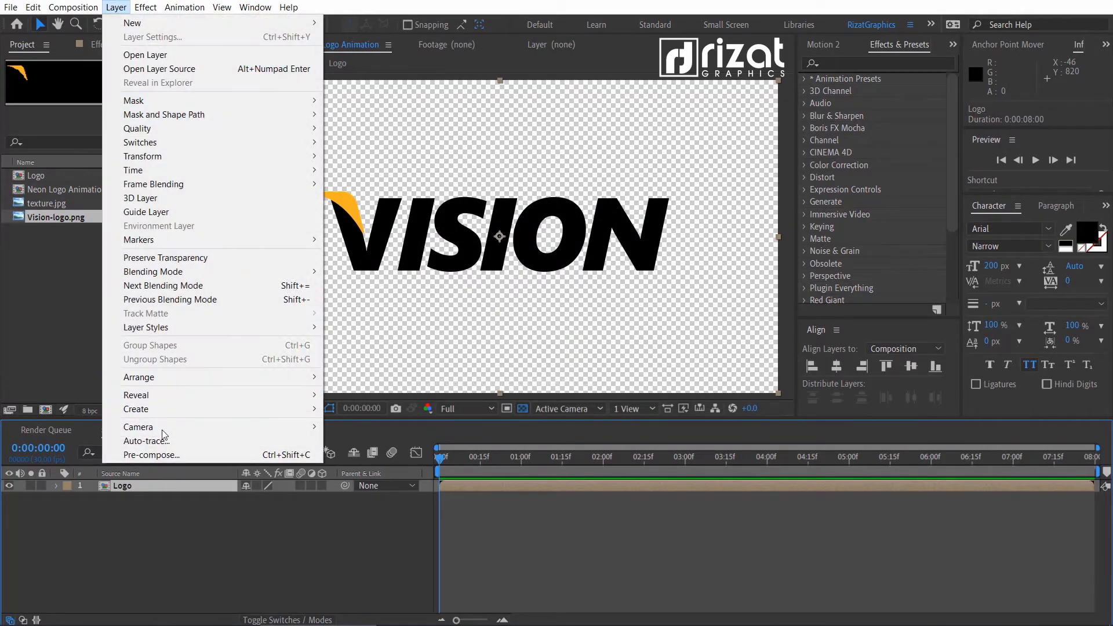
pyautogui.click(146, 441)
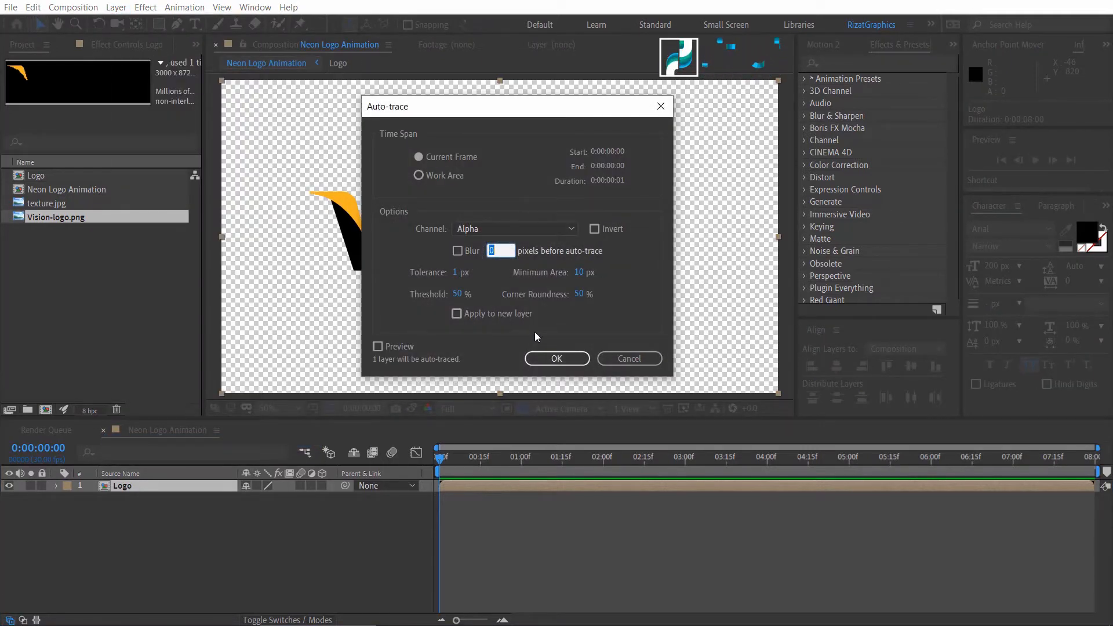
pyautogui.click(557, 358)
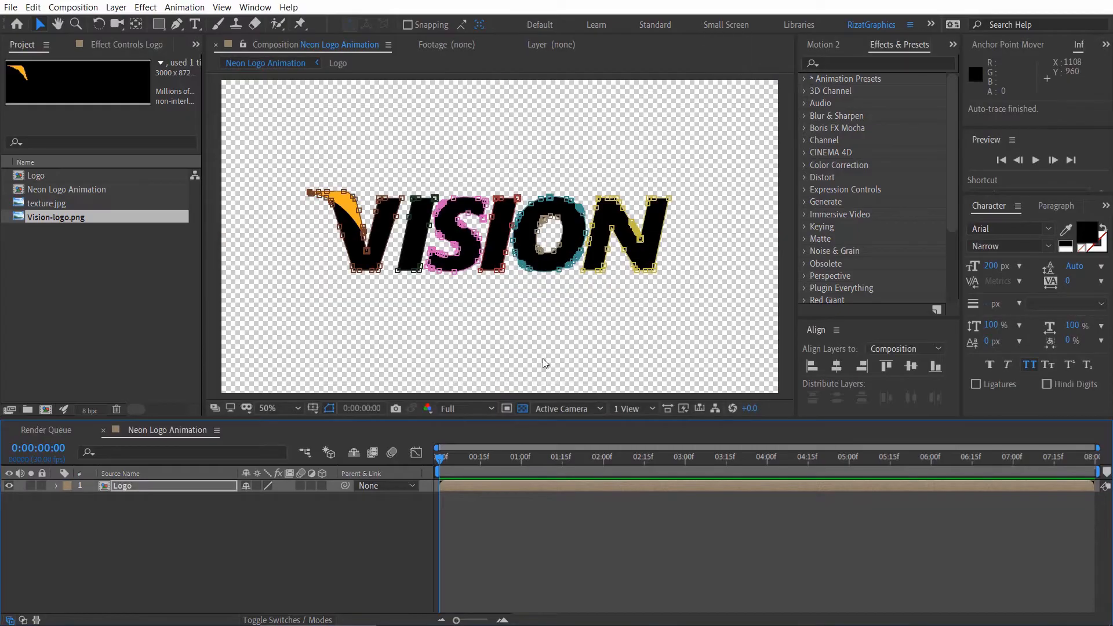
pyautogui.click(57, 486)
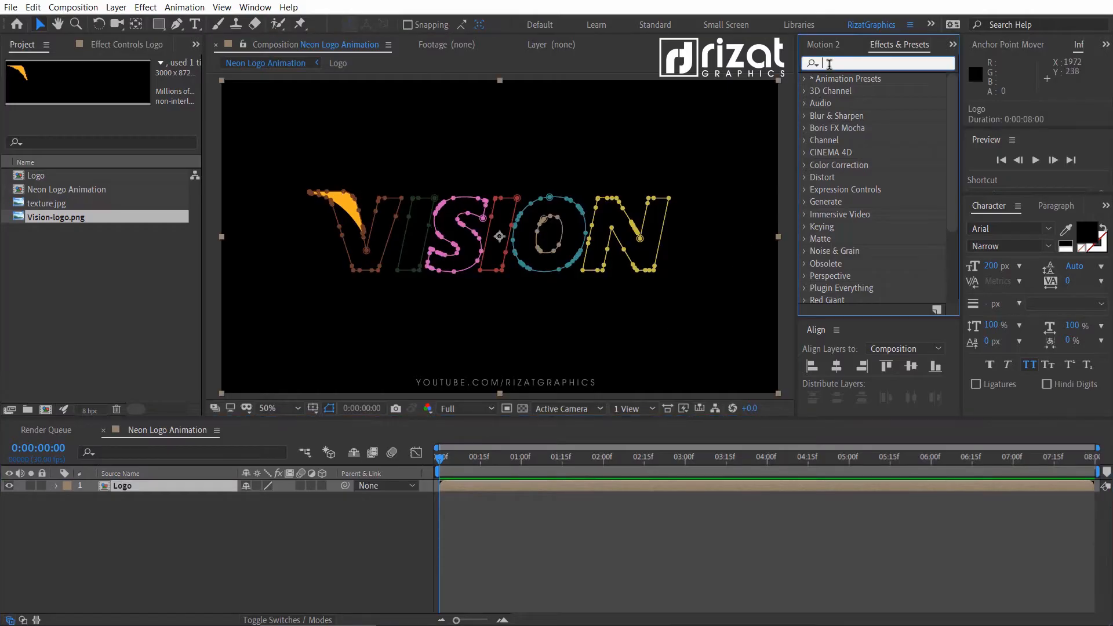
pyautogui.write('saber')
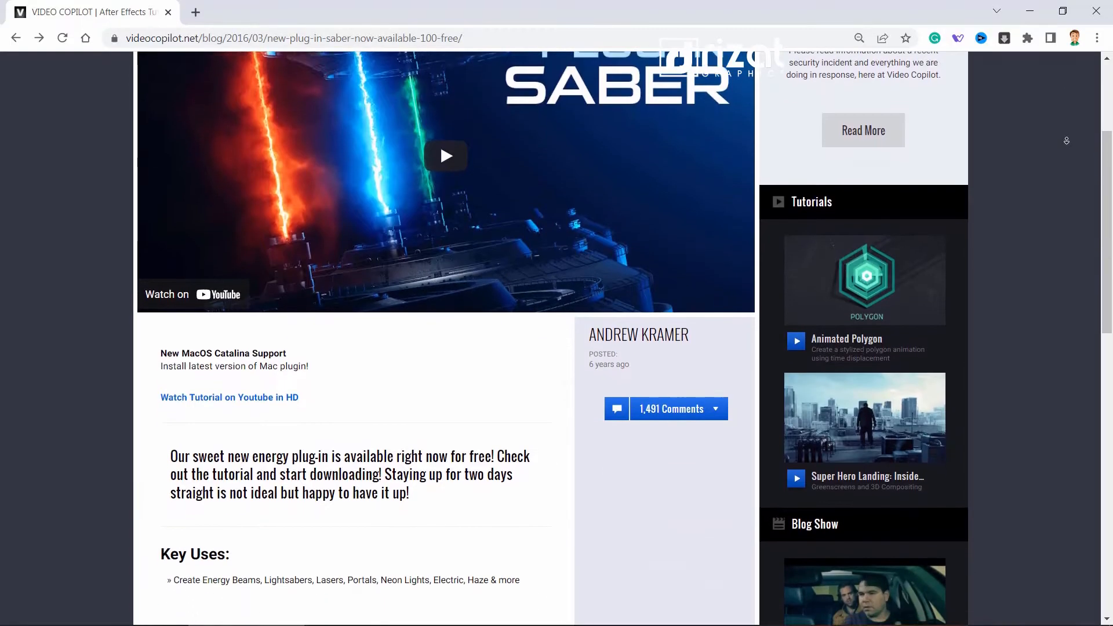
# Step: Scroll the Video Copilot Saber page down to the free plug-in download buttons
pyautogui.scroll(-3)
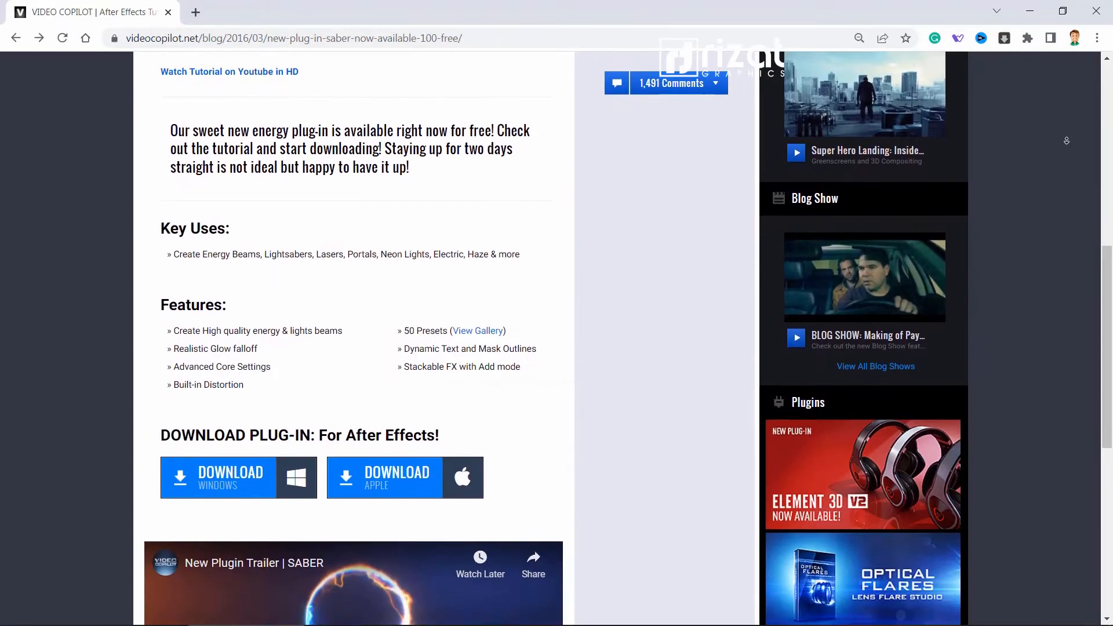
pyautogui.scroll(-3)
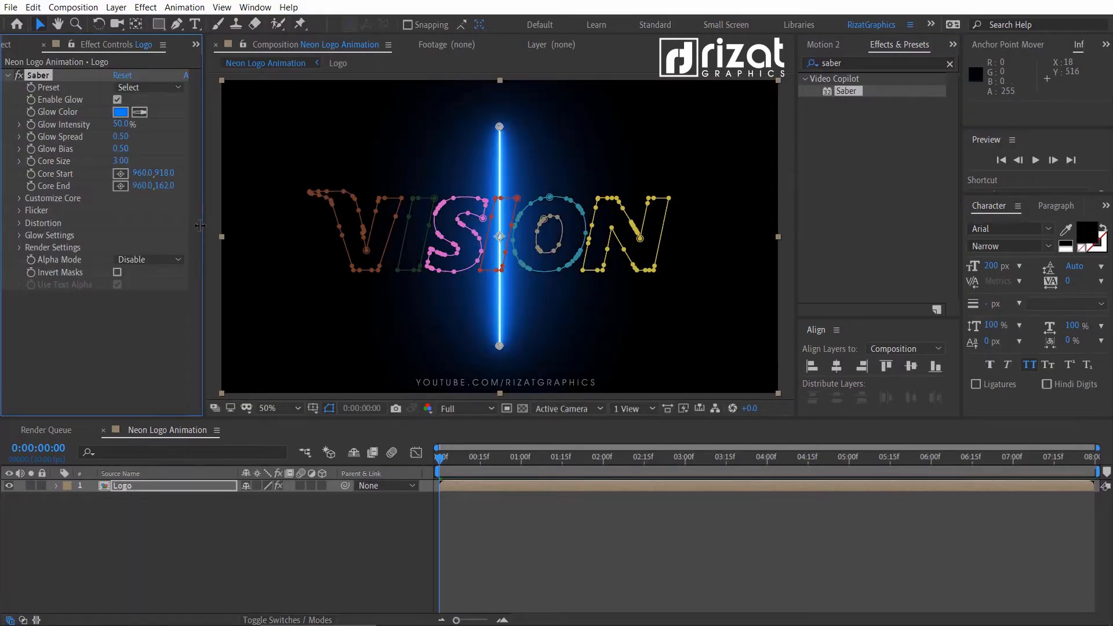
# Step: Set Saber's Core Type to Layer Masks so the glow traces the logo outlines
pyautogui.click(20, 198)
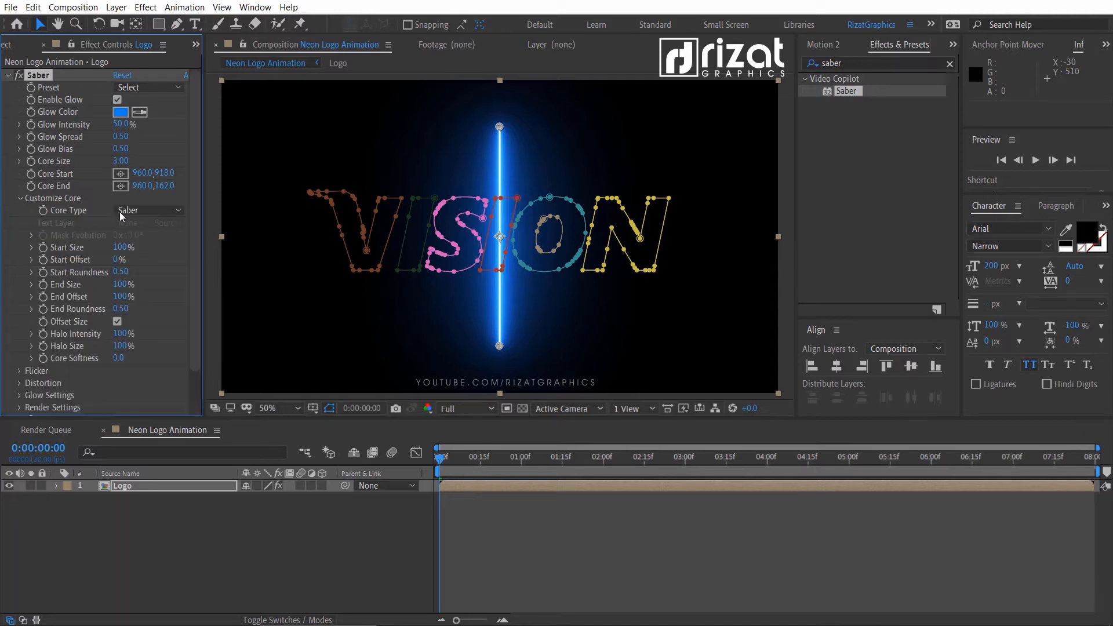
pyautogui.click(149, 210)
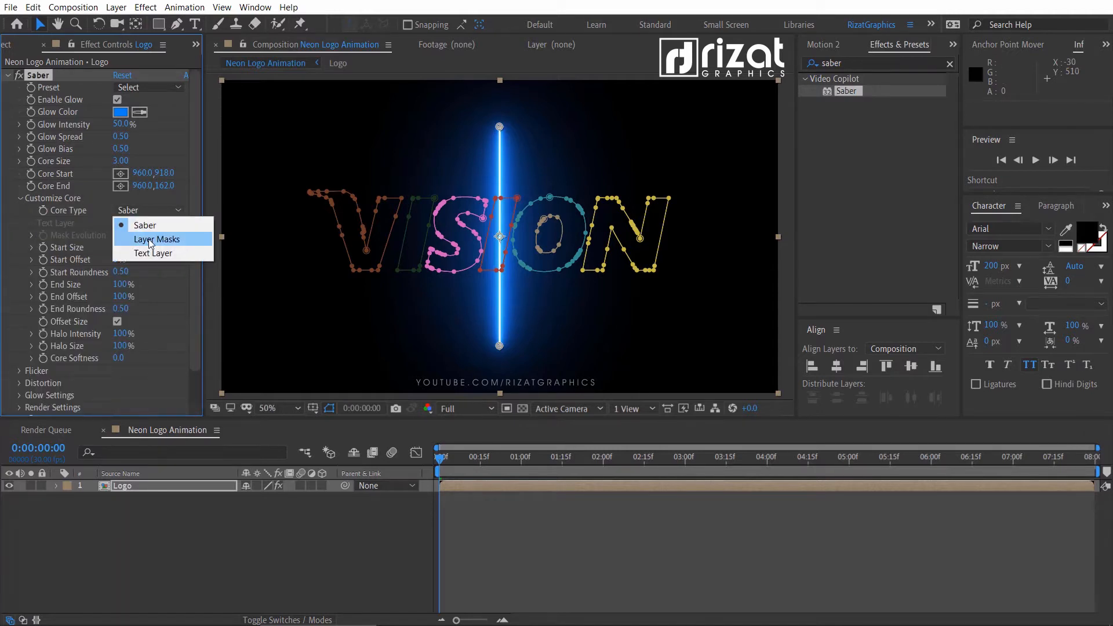
pyautogui.click(154, 239)
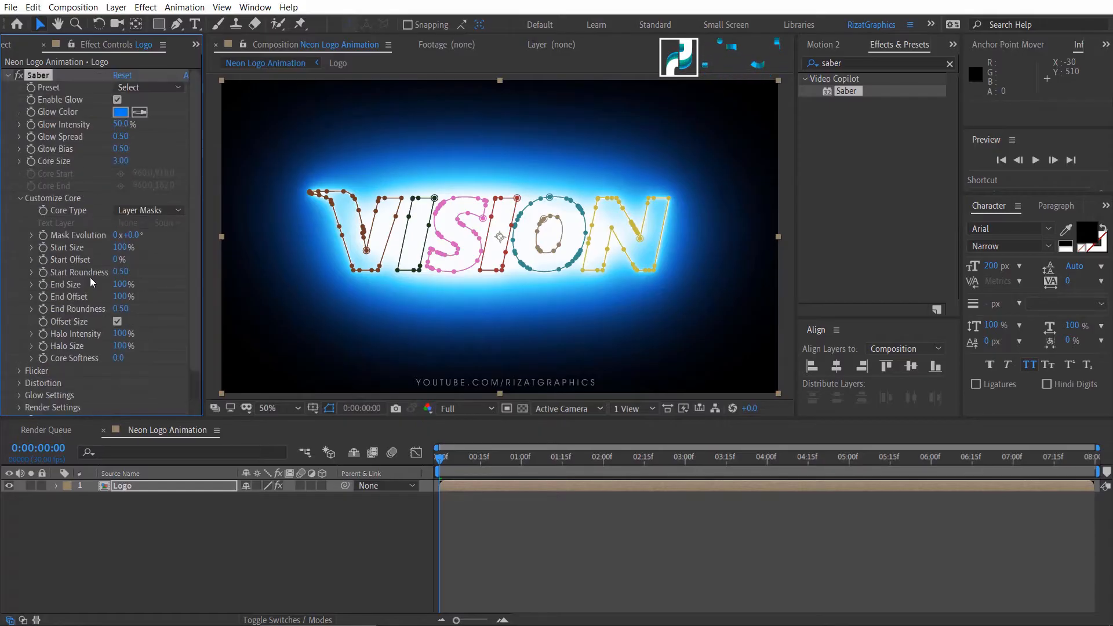
# Step: Apply the Patronus preset and set the glow colour to purple BF00FF
pyautogui.click(149, 87)
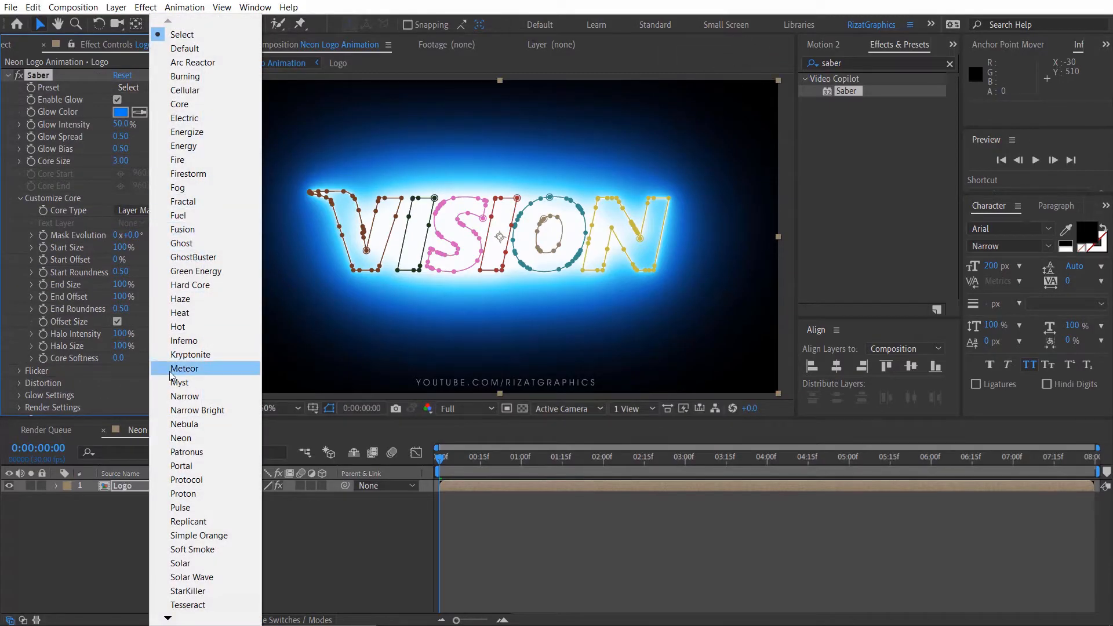
pyautogui.moveTo(186, 452)
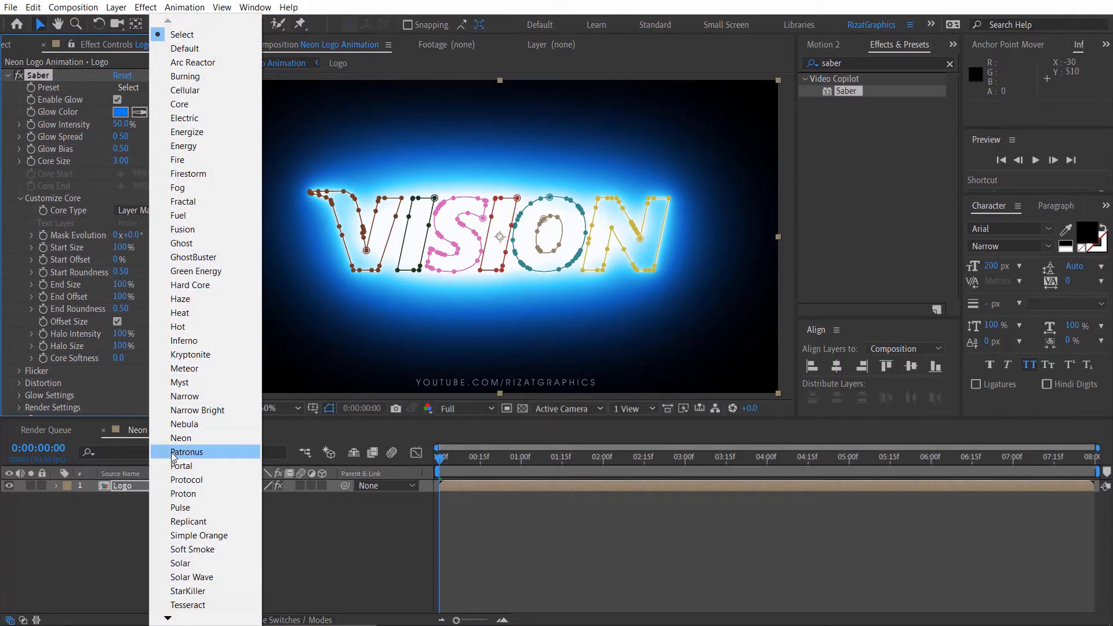
pyautogui.click(187, 452)
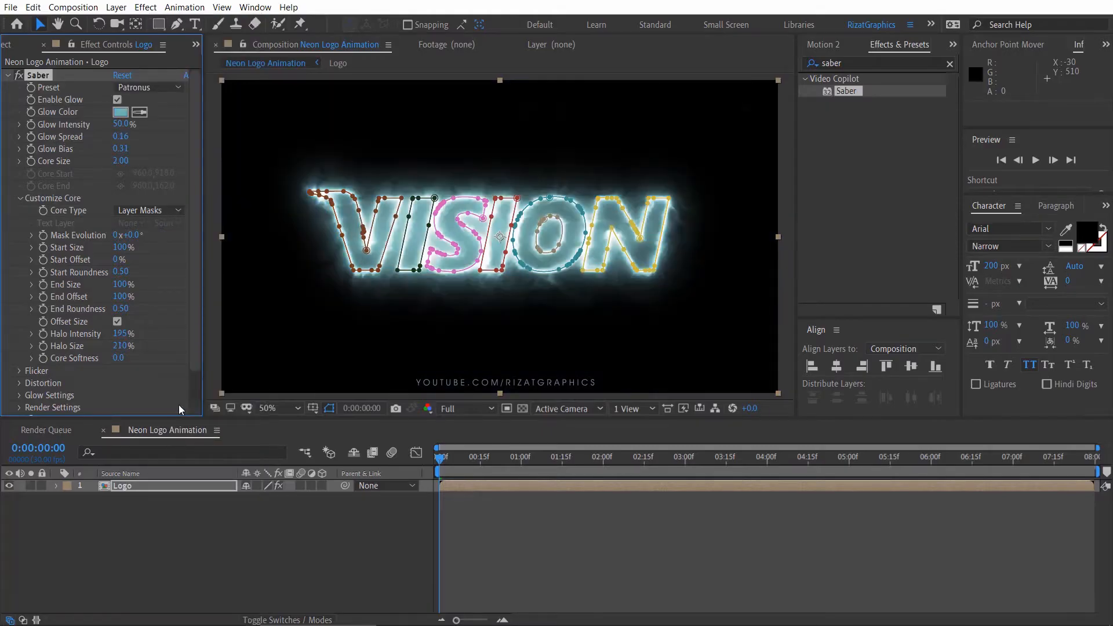
pyautogui.click(119, 112)
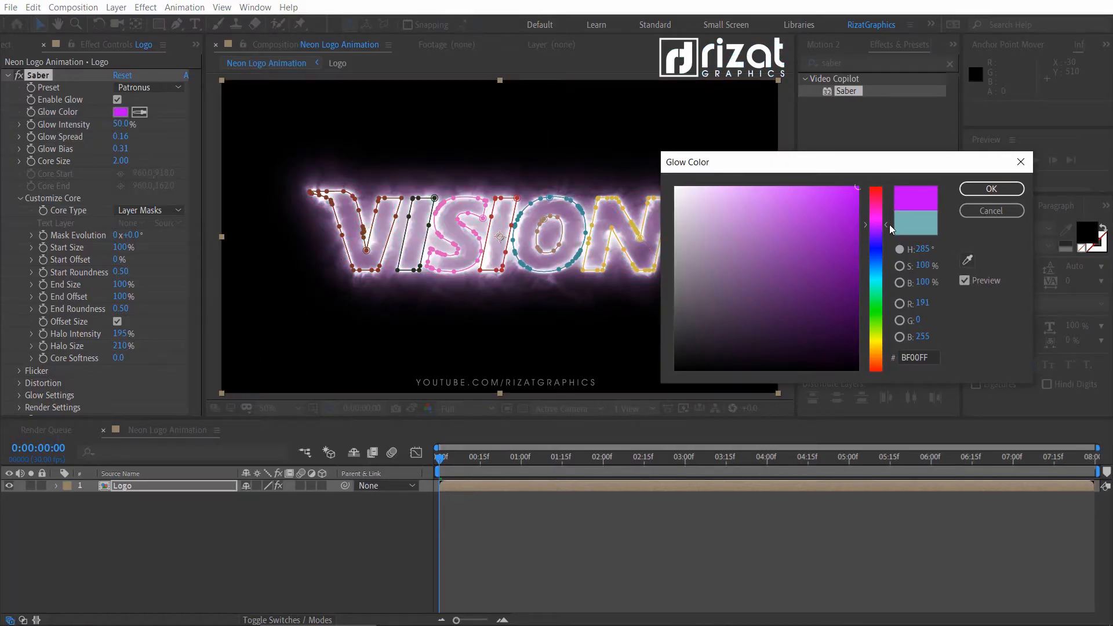
pyautogui.click(991, 188)
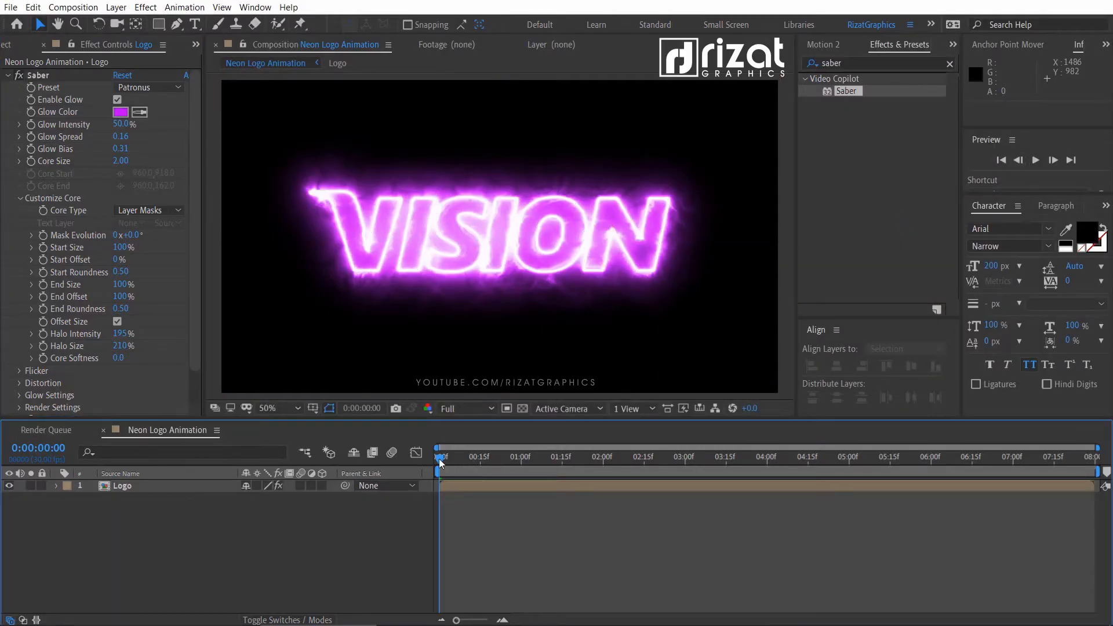
# Step: Change the Saber glow colour to the deeper violet AC00FF
pyautogui.click(122, 486)
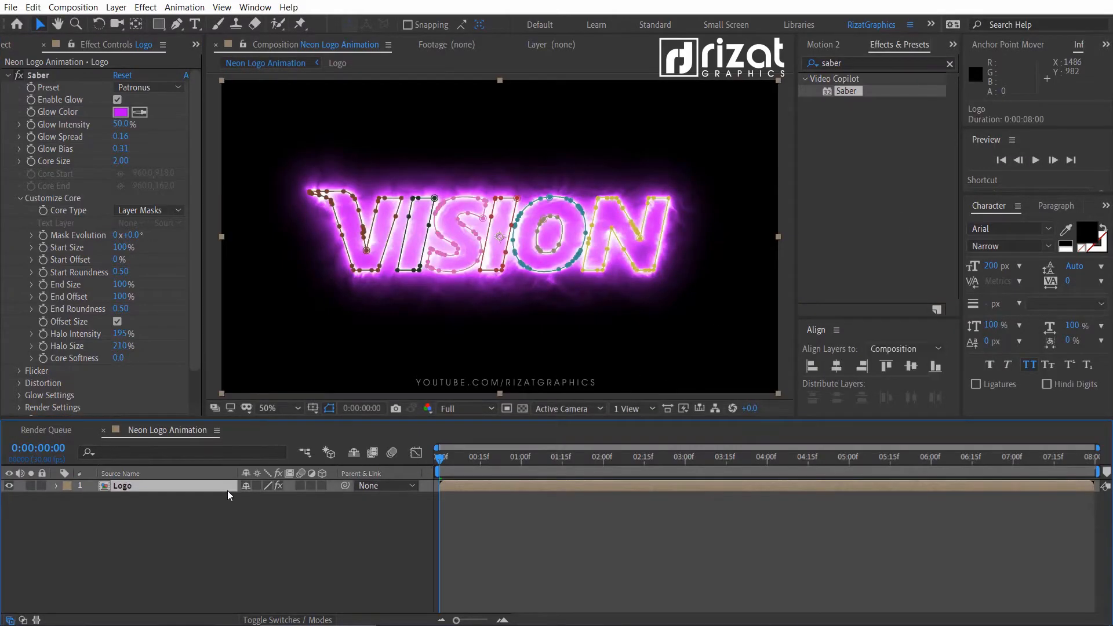
pyautogui.click(119, 113)
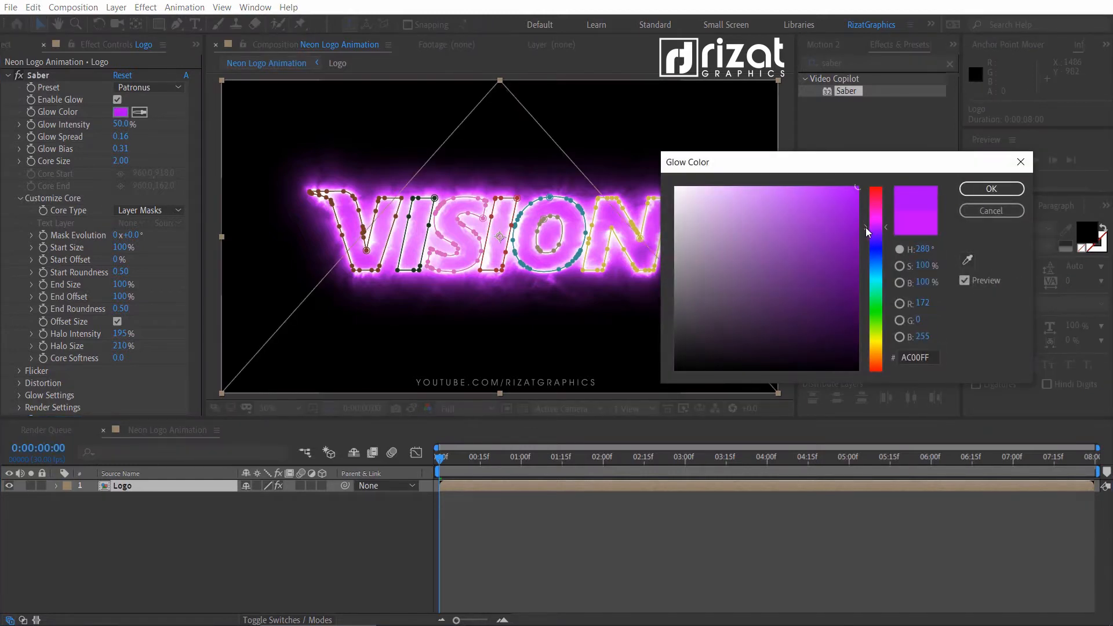
pyautogui.click(992, 189)
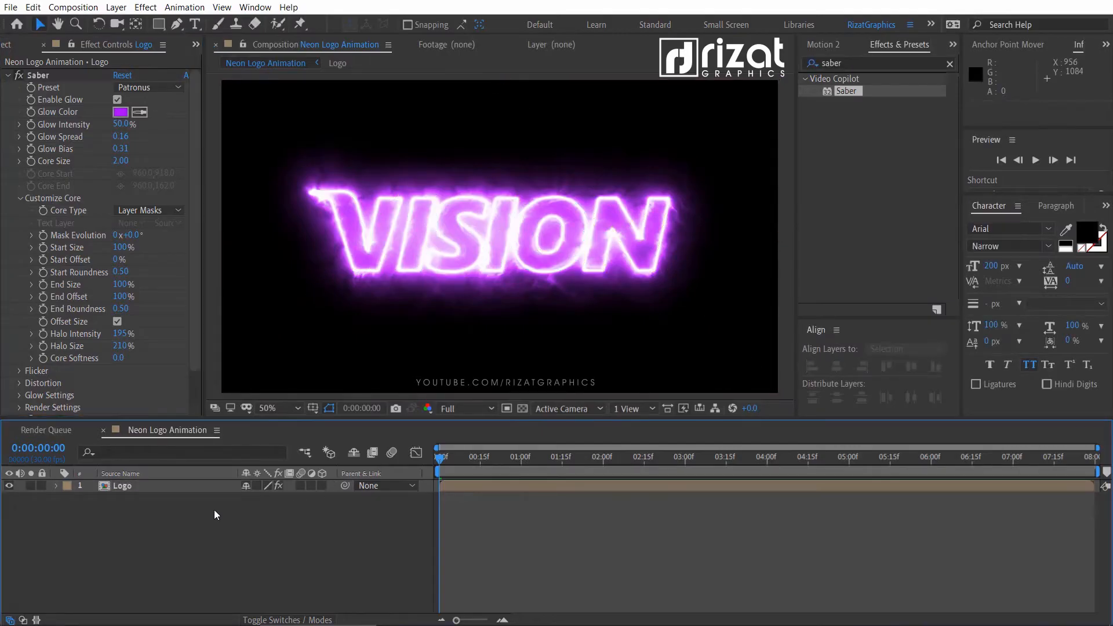
pyautogui.click(123, 486)
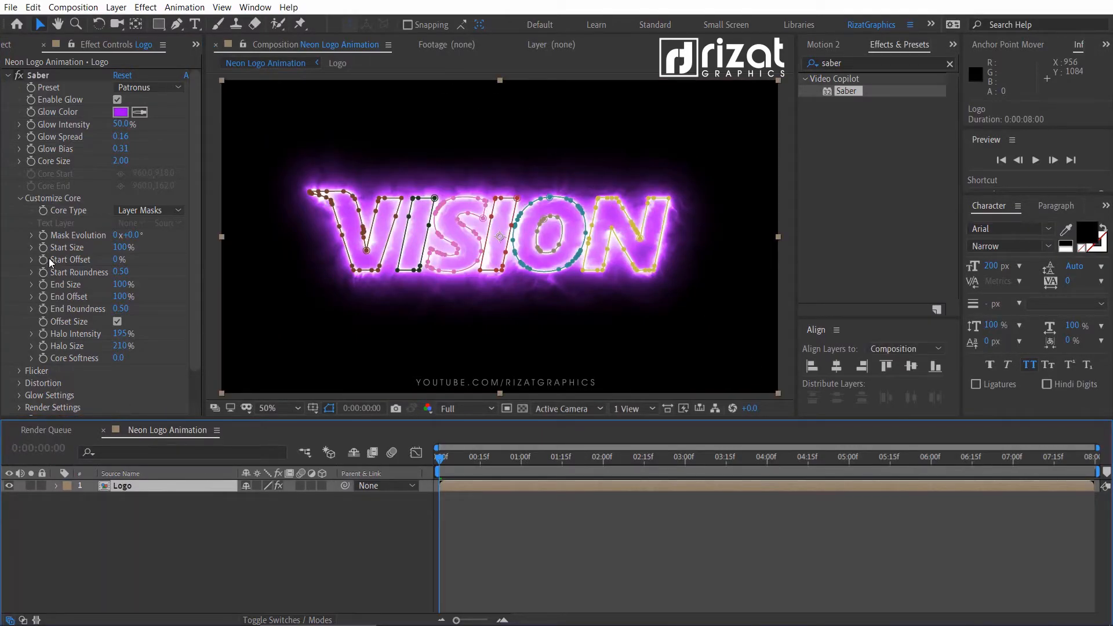
# Step: Set Start Offset 100 and keyframe End Offset at the start and two seconds
pyautogui.doubleClick(122, 247)
pyautogui.write('0')
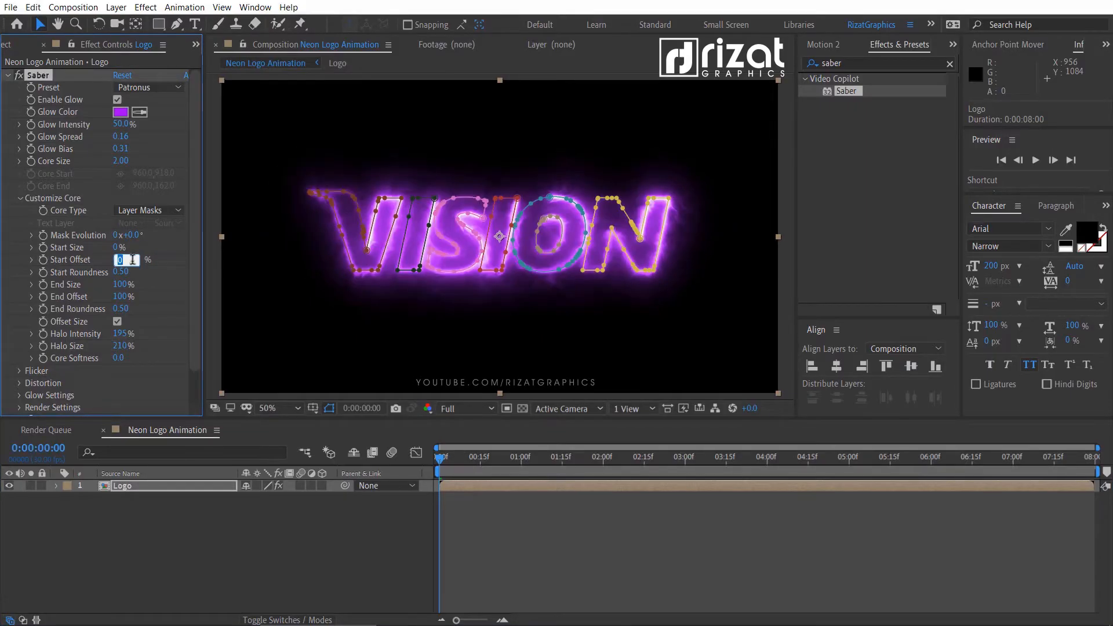
pyautogui.write('100')
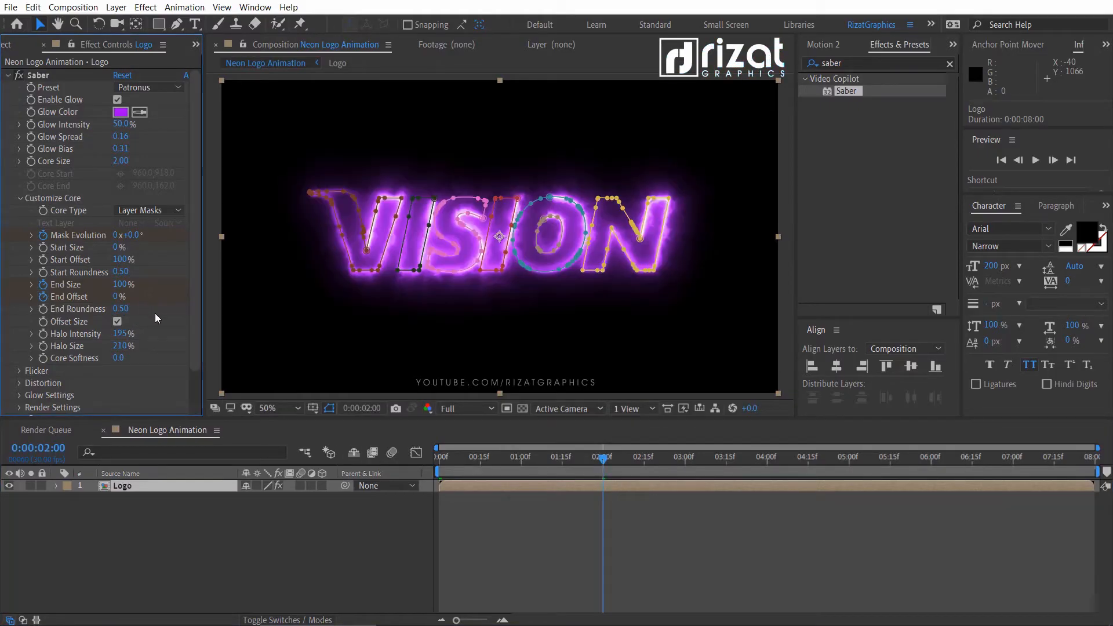
pyautogui.click(57, 486)
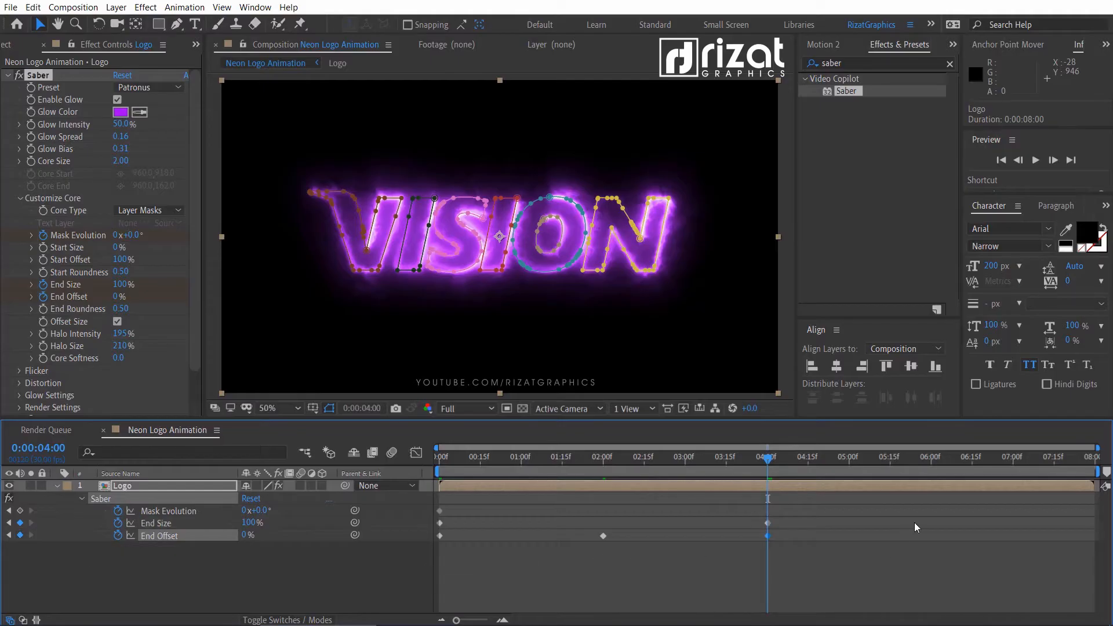
pyautogui.moveTo(1017, 465)
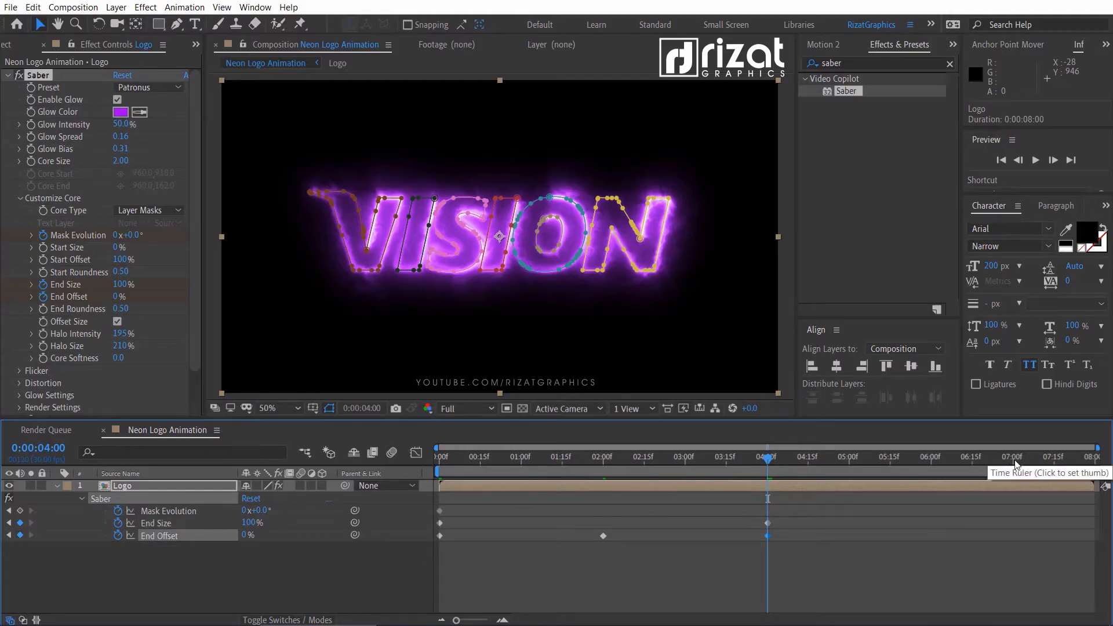
# Step: Keyframe the glow vanishing by seven seconds and preview the write-on animation
pyautogui.click(1013, 458)
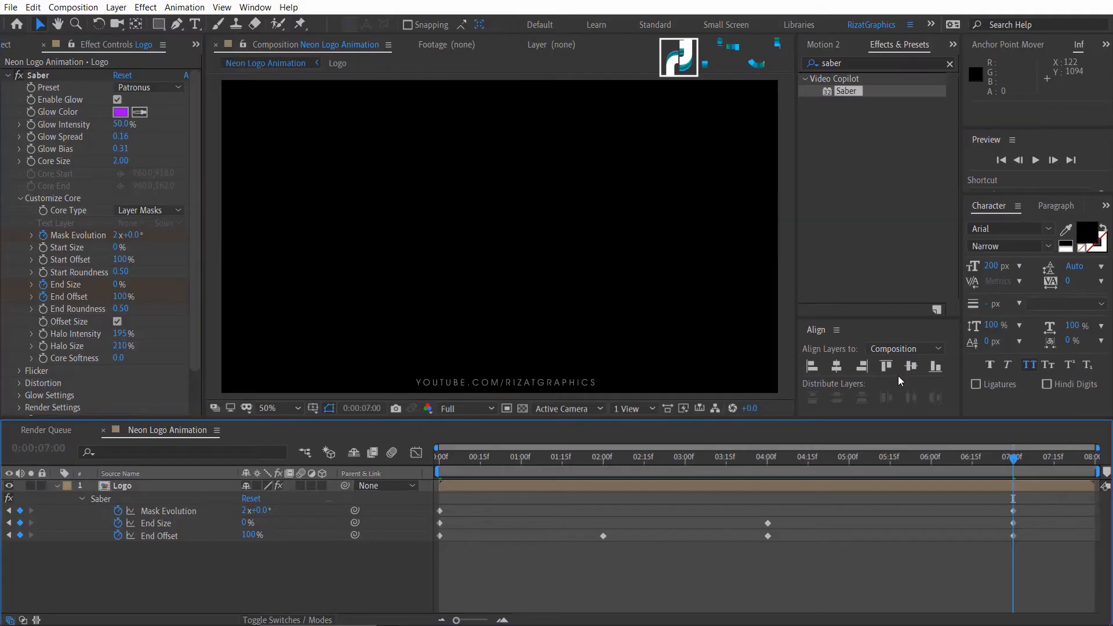
pyautogui.click(950, 63)
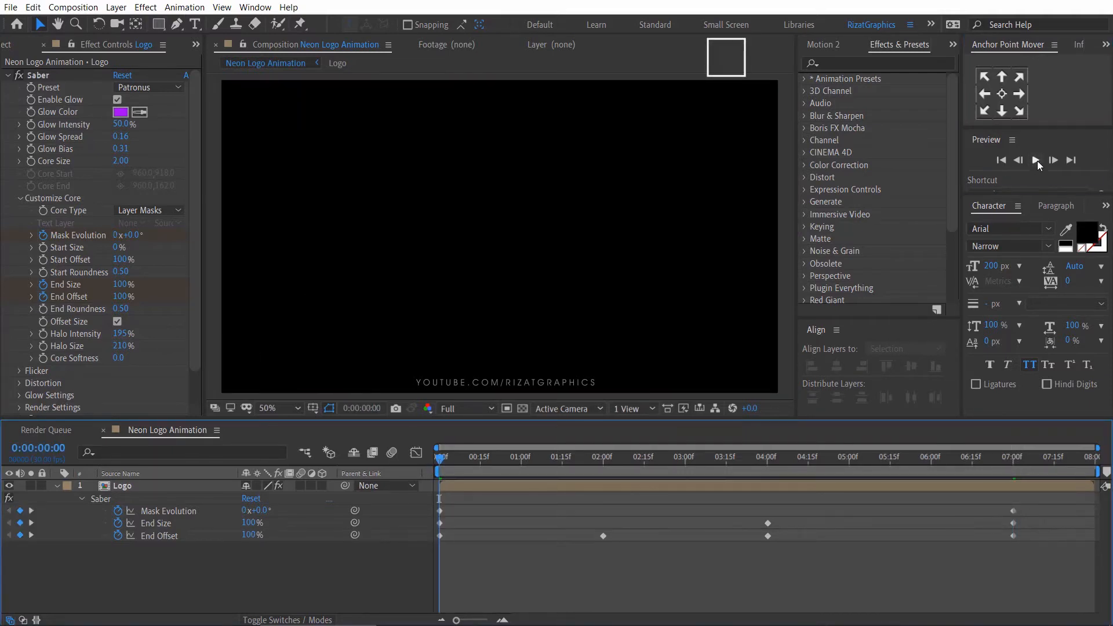
pyautogui.click(1036, 160)
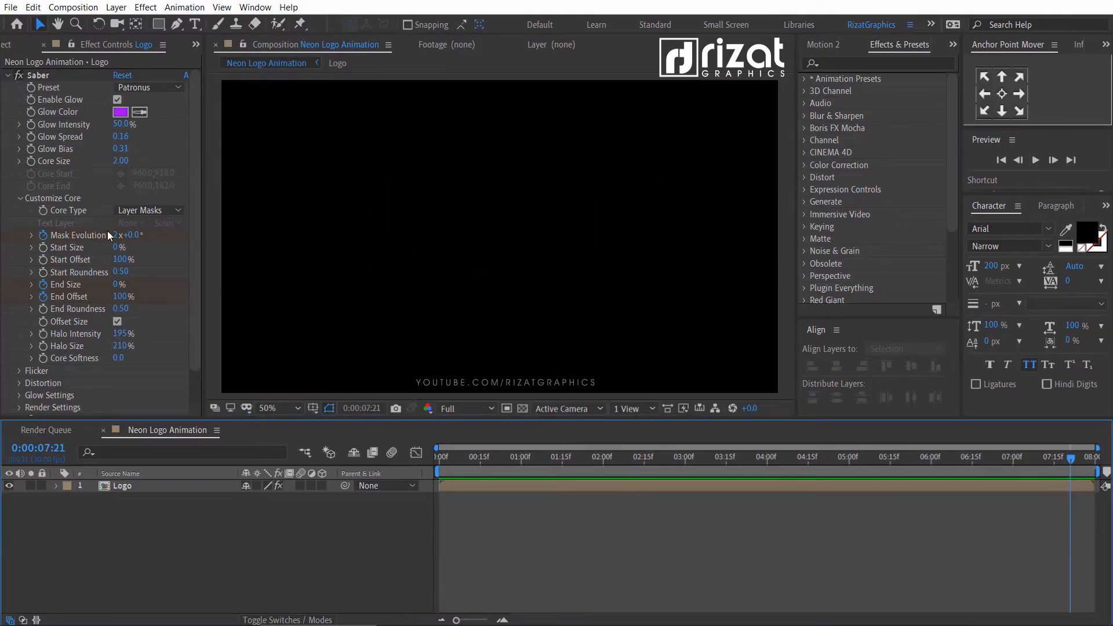
# Step: Add a full-frame black solid below the logo and make the Logo layer 3D
pyautogui.click(116, 7)
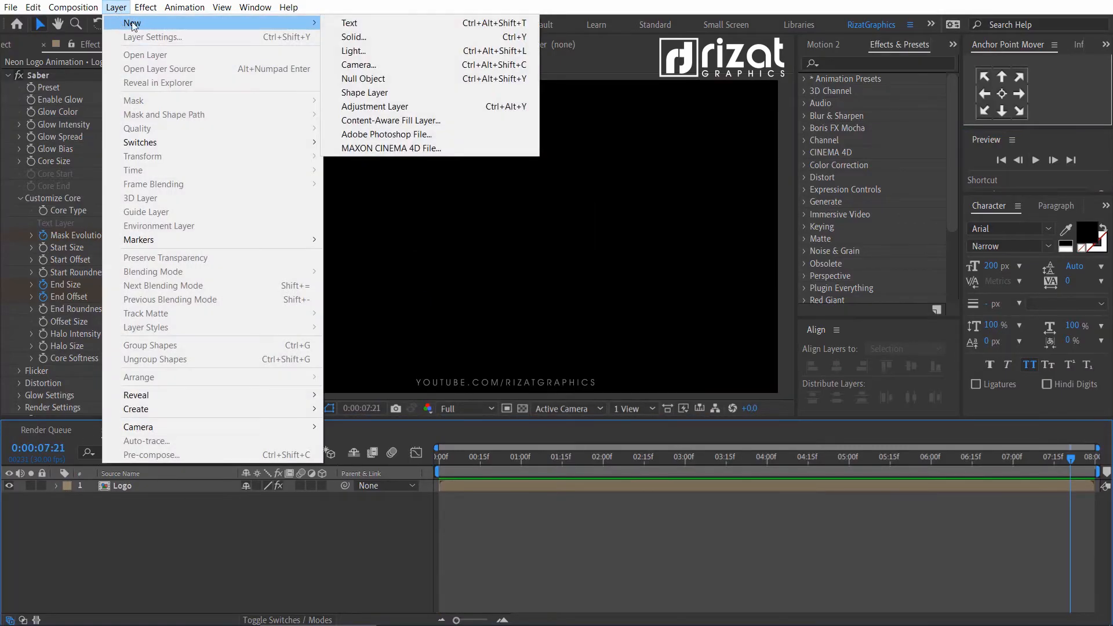
pyautogui.click(354, 37)
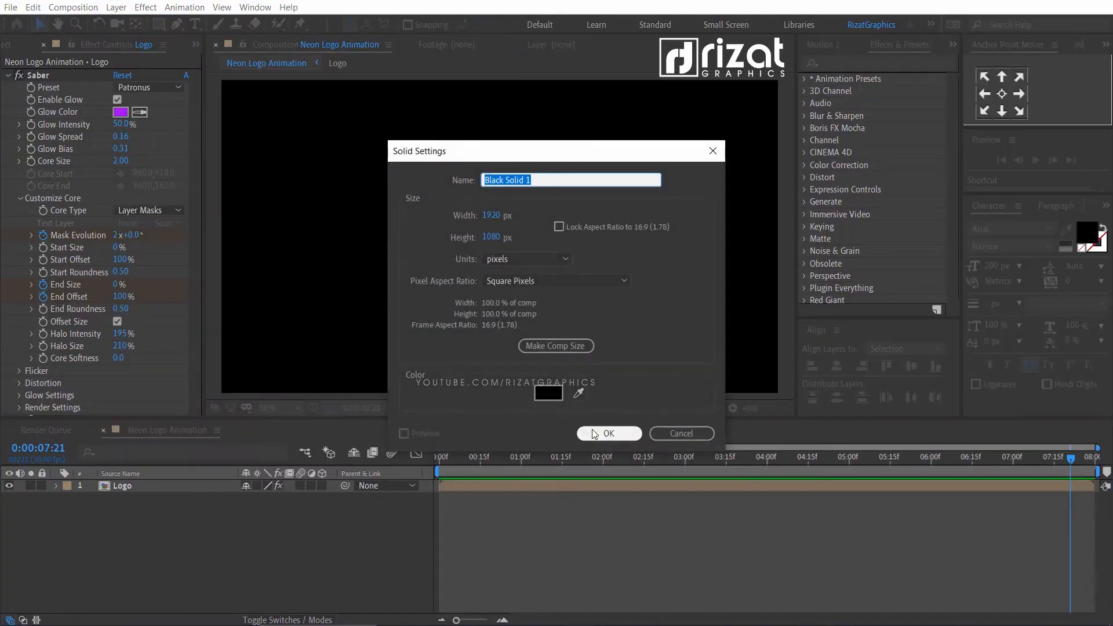
pyautogui.click(607, 434)
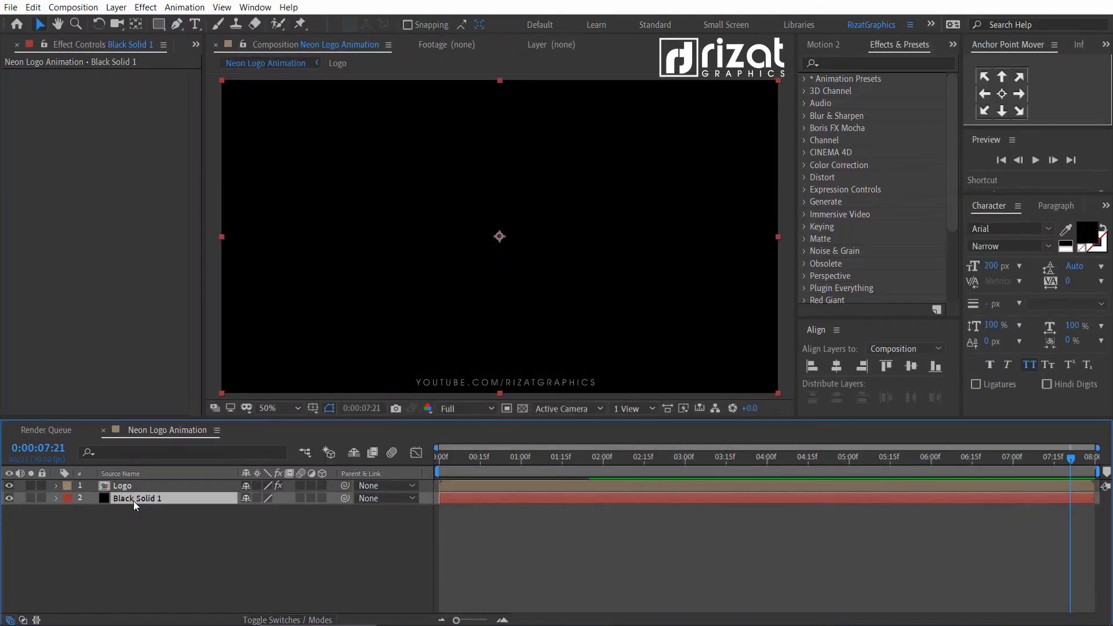
pyautogui.click(122, 486)
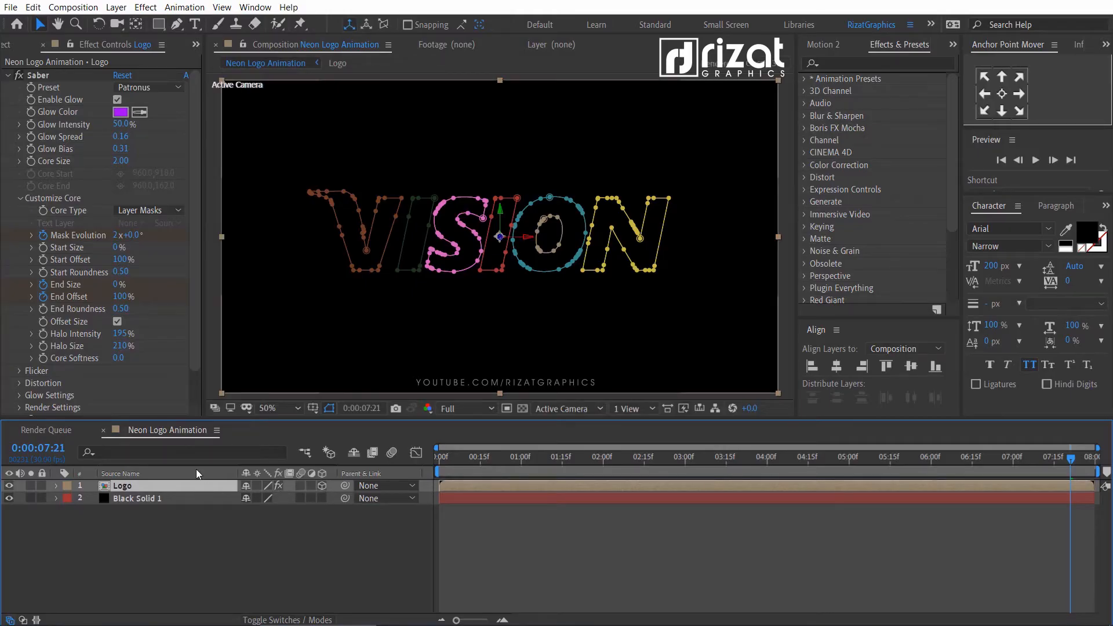
# Step: Add a two-node Camera 1 above the Logo and Black Solid 1 layers
pyautogui.click(116, 7)
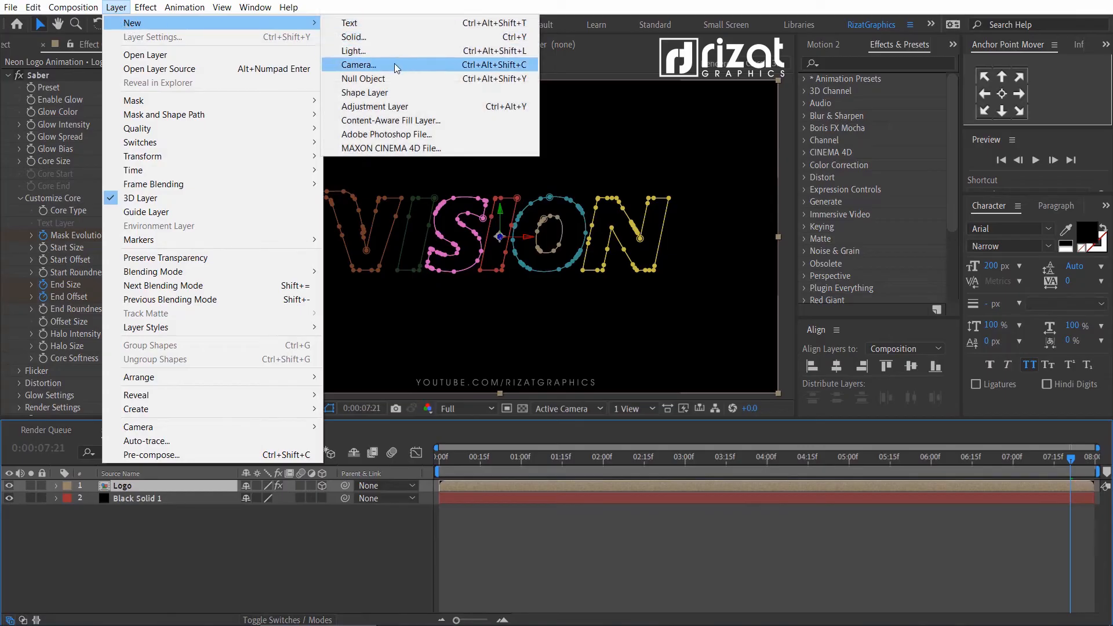
pyautogui.click(358, 65)
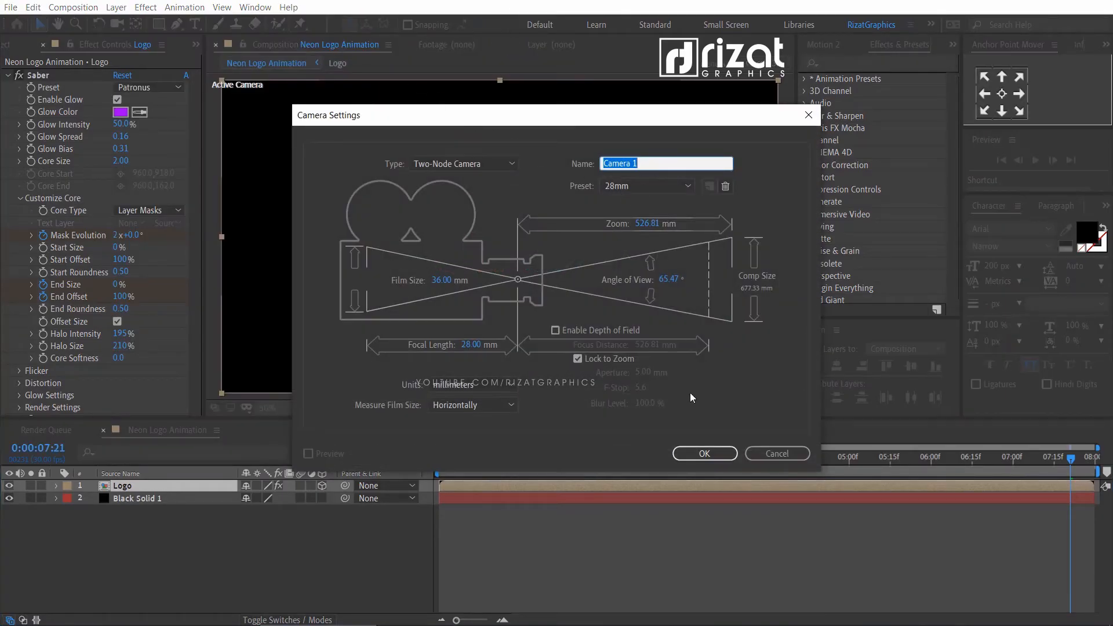
pyautogui.click(704, 453)
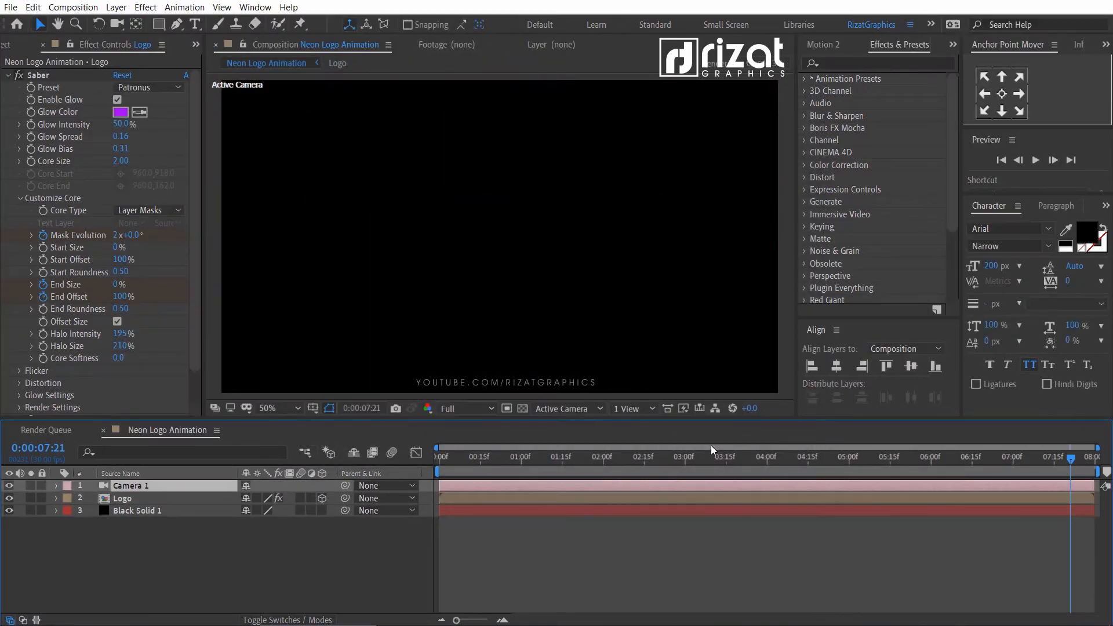
# Step: Set Camera 1 position to 960, 540, -1600 and keyframe it at frame zero
pyautogui.click(129, 486)
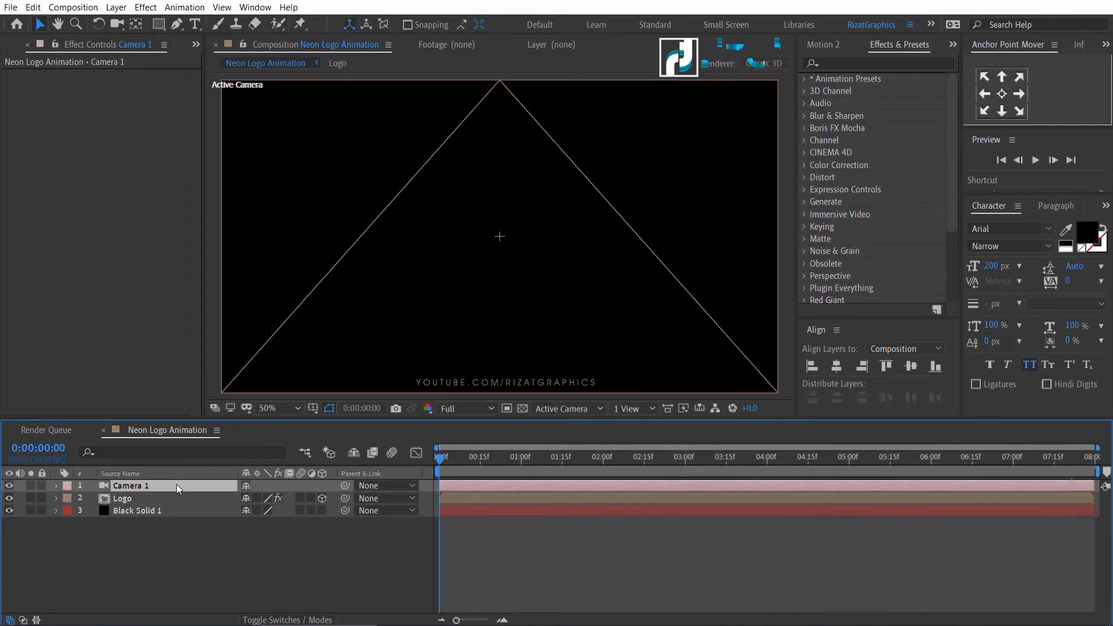
pyautogui.click(55, 485)
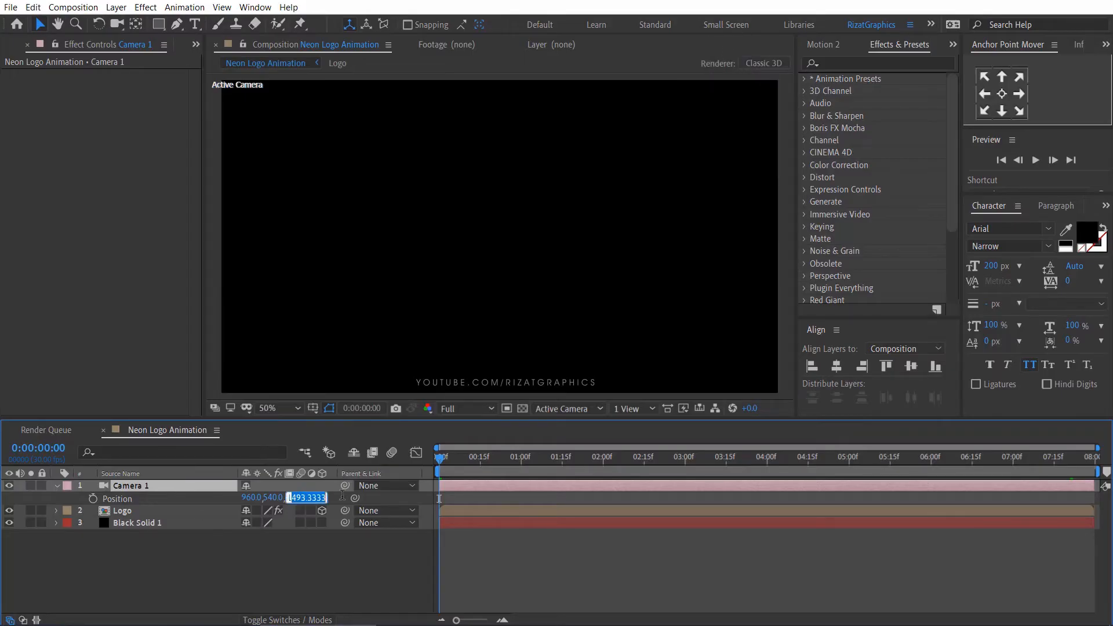
pyautogui.write('1160')
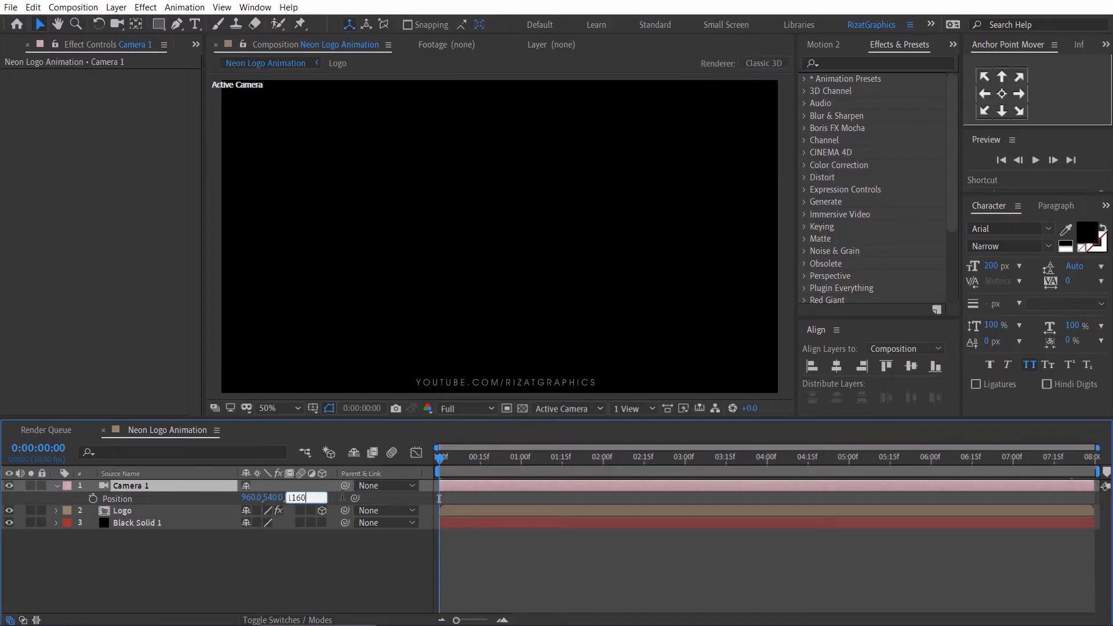
pyautogui.write('1600')
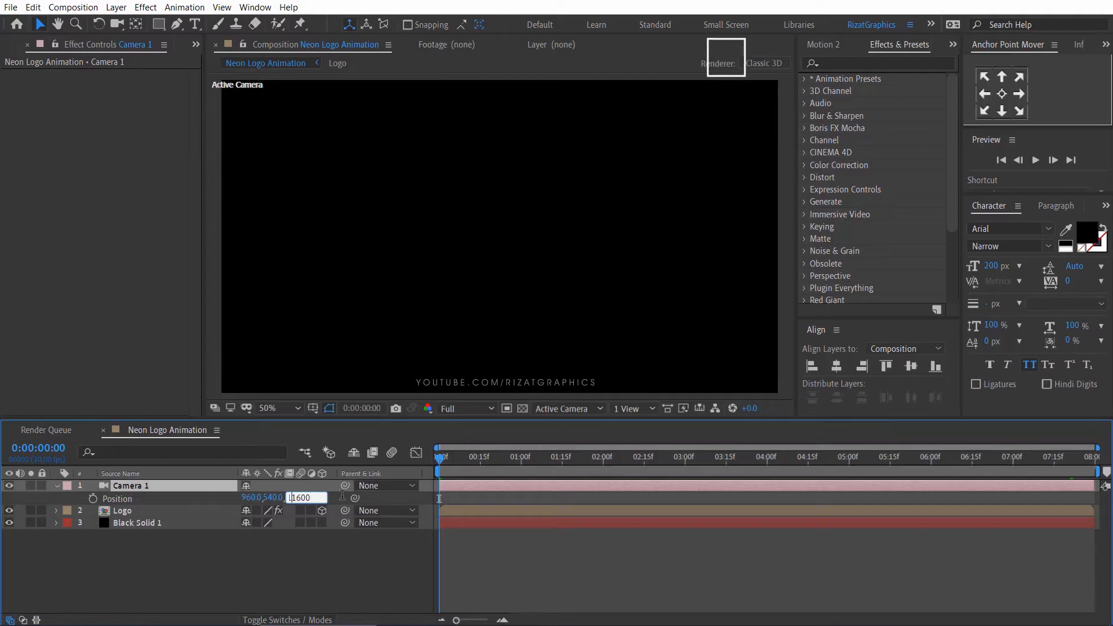
pyautogui.write('-1600')
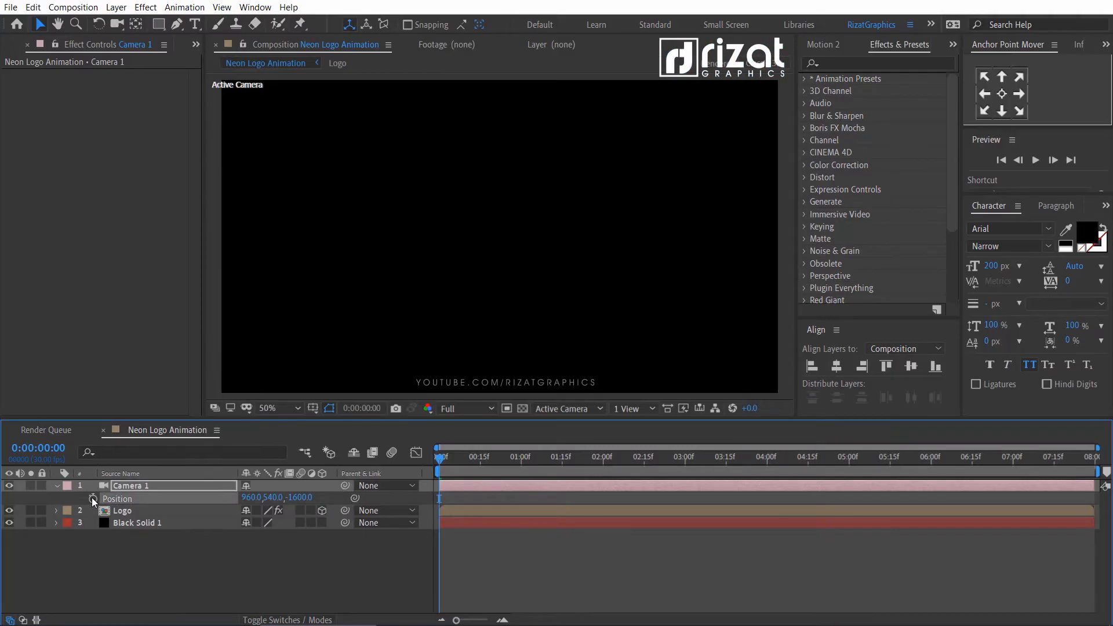
pyautogui.click(92, 499)
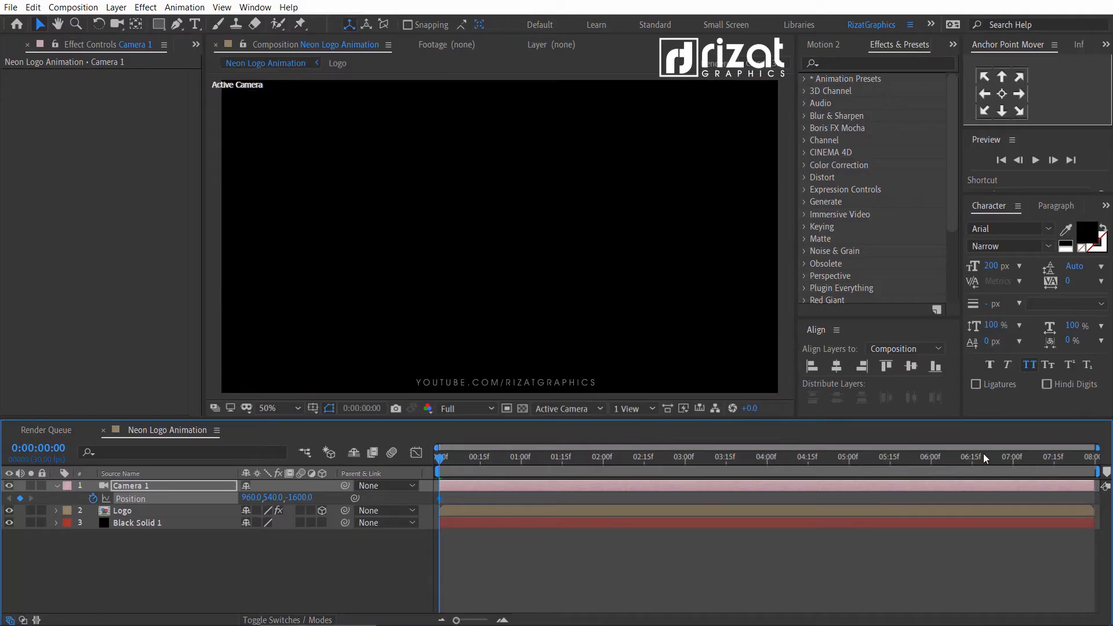
pyautogui.click(1016, 456)
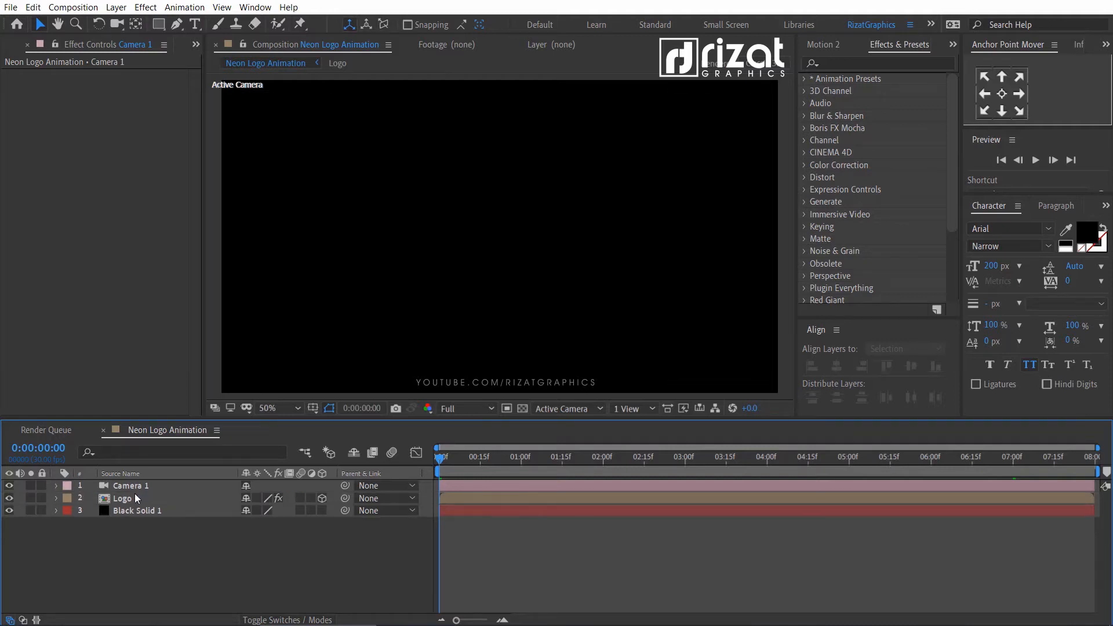
# Step: Duplicate the Logo layer and pre-compose the copy as 'Reflection'
pyautogui.click(122, 497)
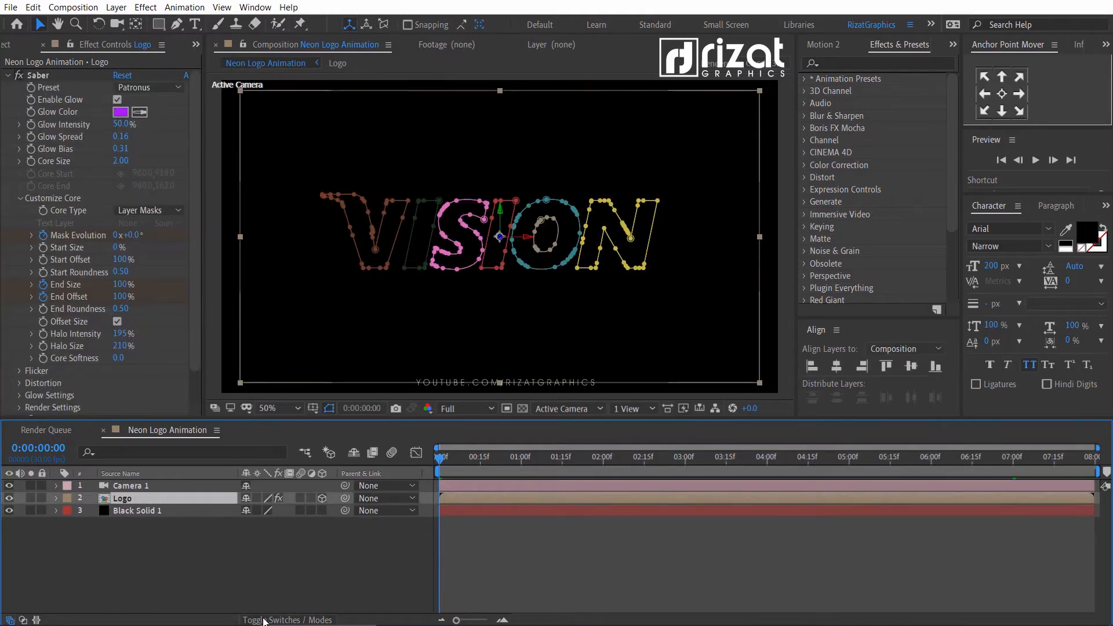
pyautogui.click(259, 497)
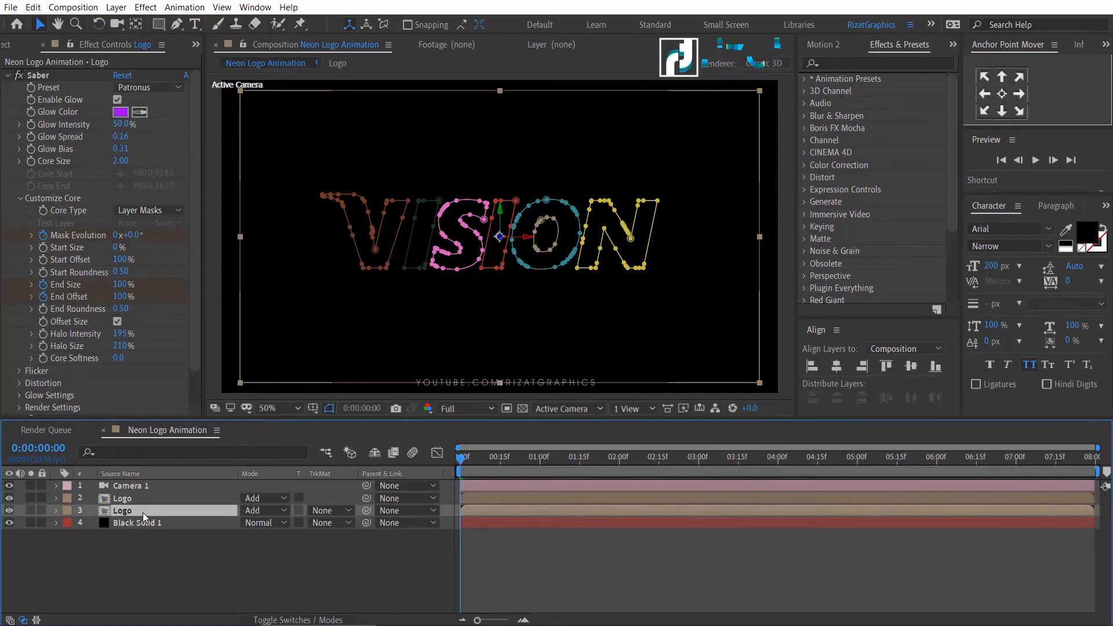
pyautogui.click(266, 511)
pyautogui.write('Reflection')
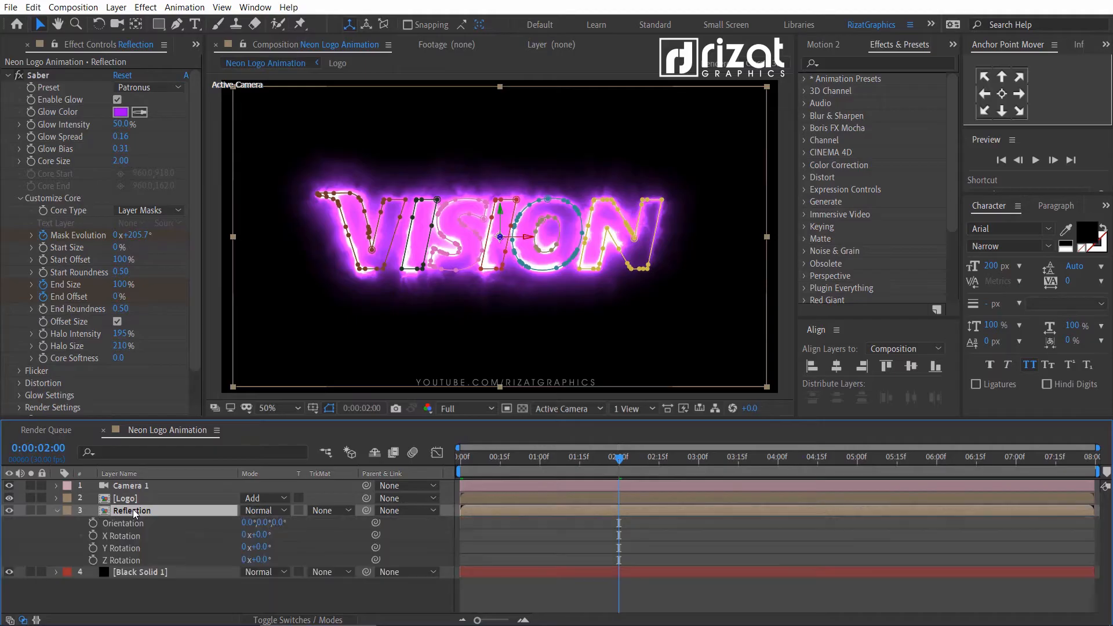
# Step: Flip the Reflection layer with X Rotation -180 so VISION mirrors beneath the original
pyautogui.doubleClick(258, 535)
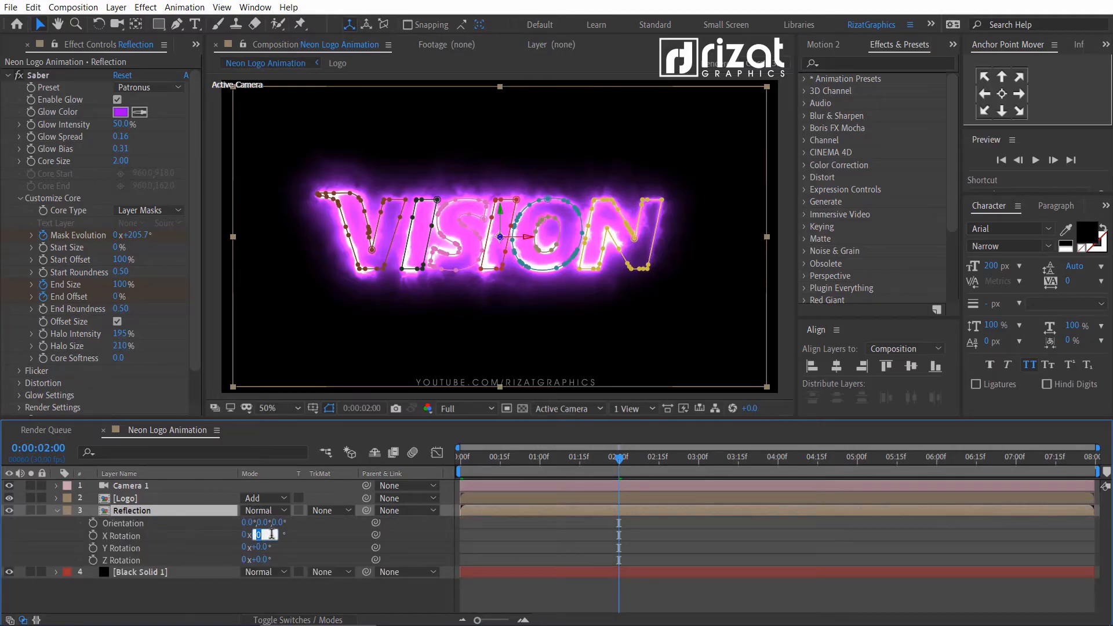
pyautogui.write('-180')
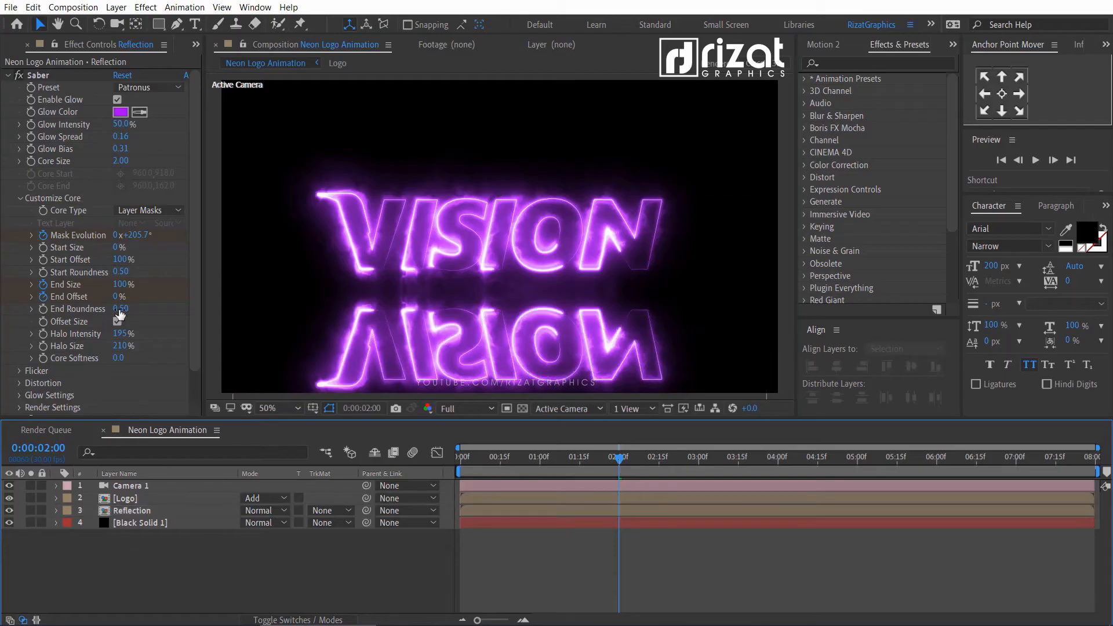
pyautogui.click(7, 76)
pyautogui.write('T')
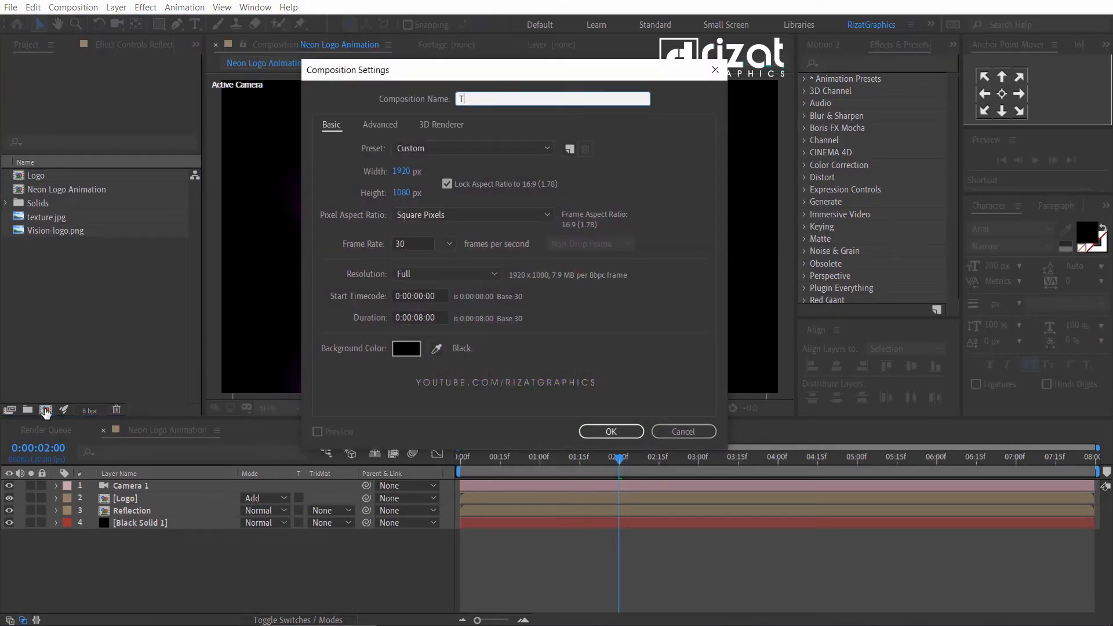
# Step: Confirm the new 1920×1080, 8-second Texture composition and start setting up another composition
pyautogui.click(609, 431)
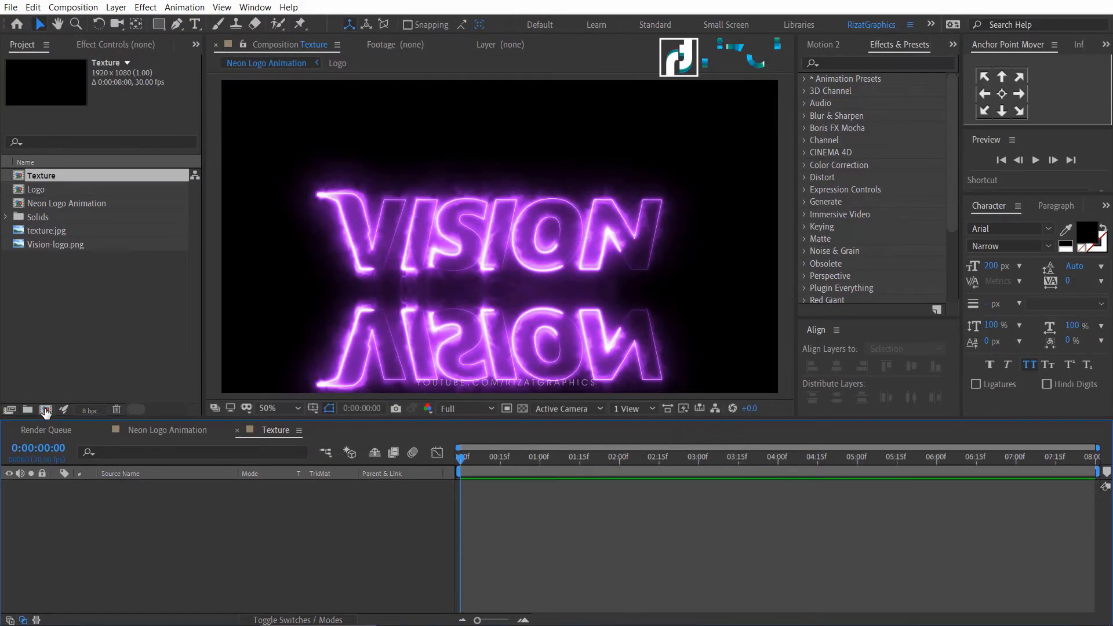
pyautogui.click(48, 229)
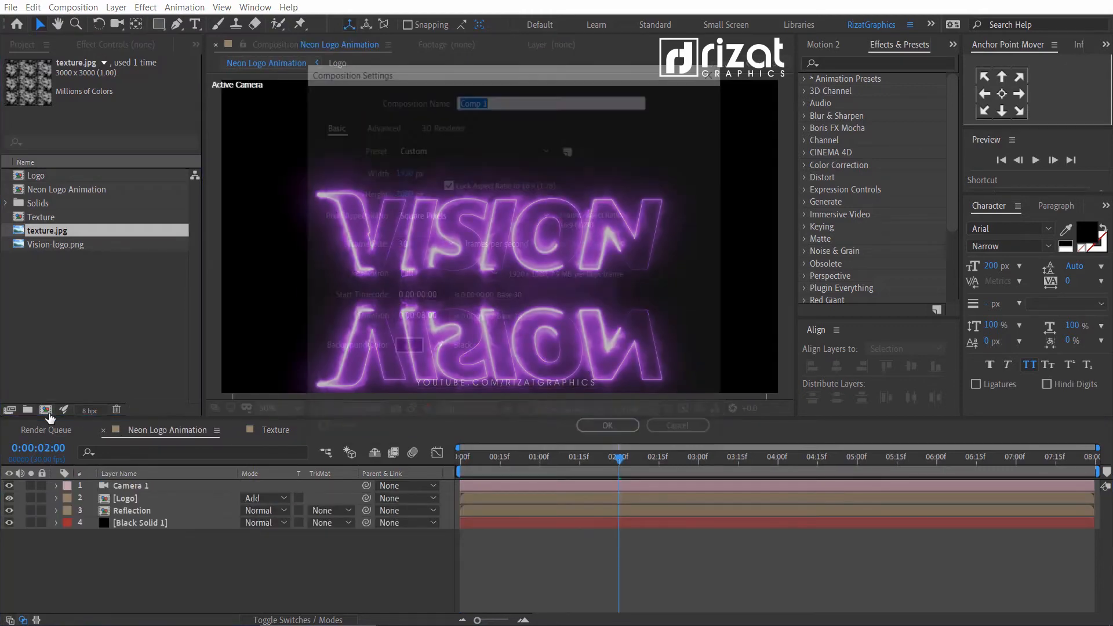
# Step: Create the Floor composition and place the Texture comp inside it as a 3D layer
pyautogui.click(605, 424)
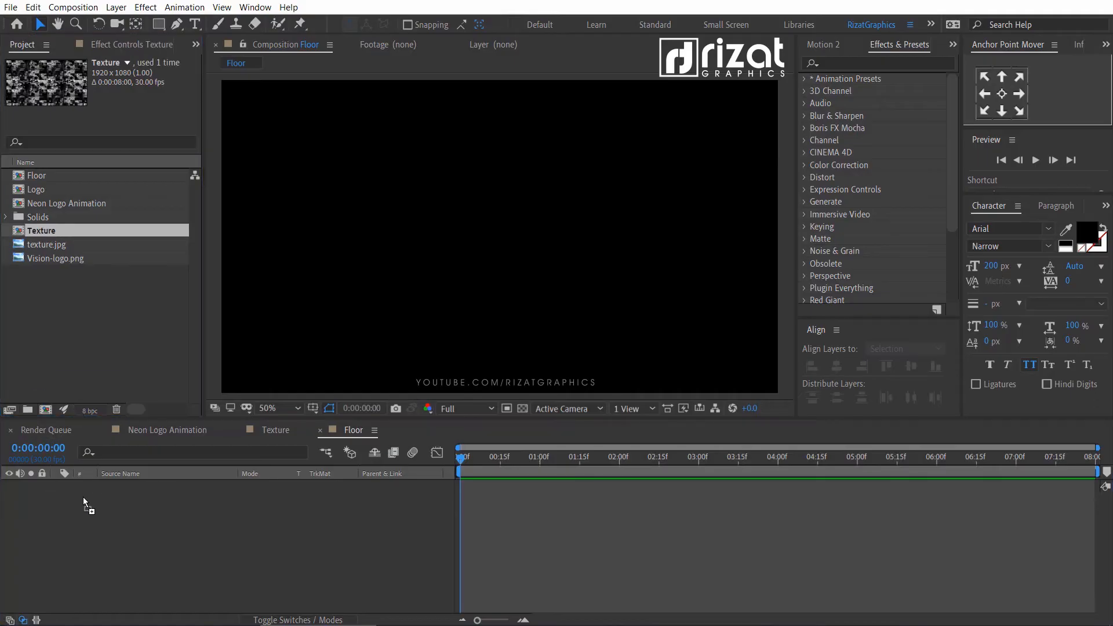
pyautogui.doubleClick(41, 230)
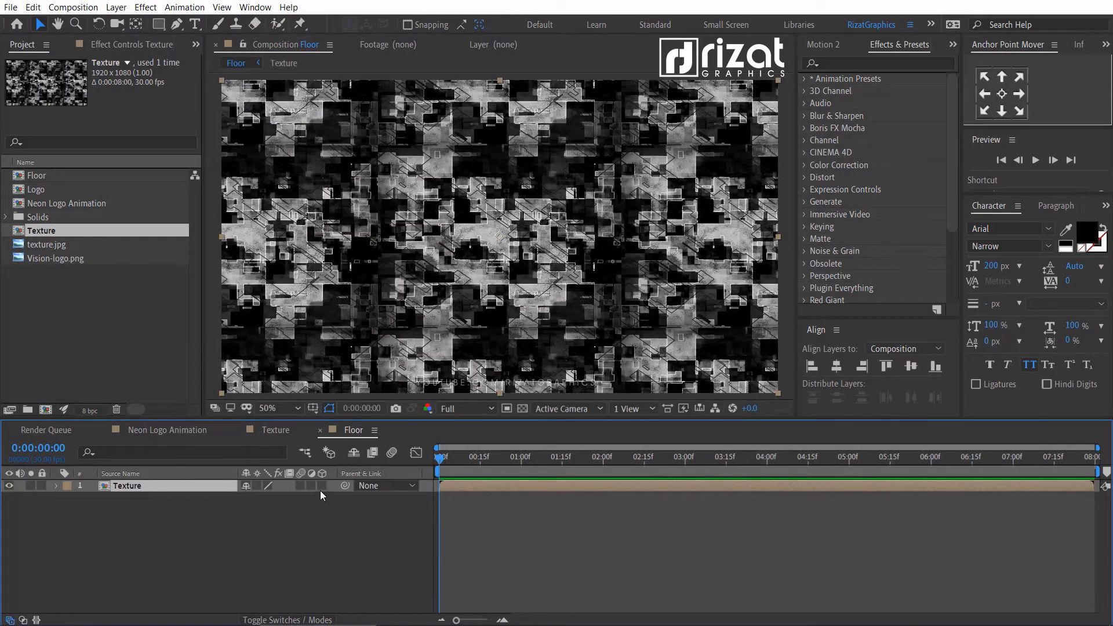
pyautogui.click(277, 408)
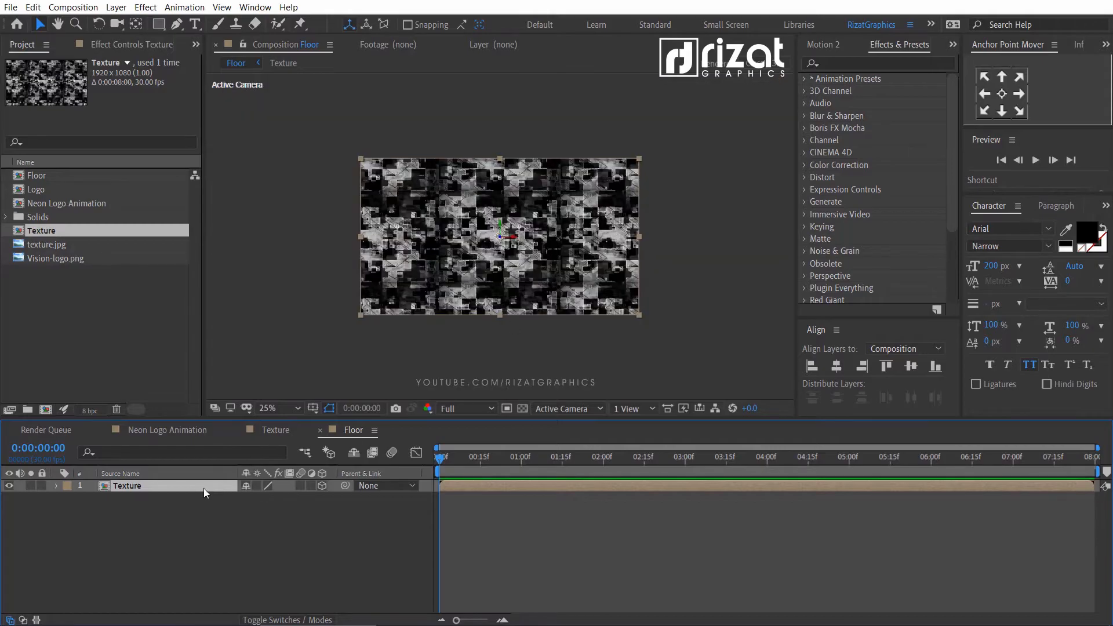
# Step: Add Camera 1 to the Floor composition via Layer > New > Camera with default settings
pyautogui.click(115, 7)
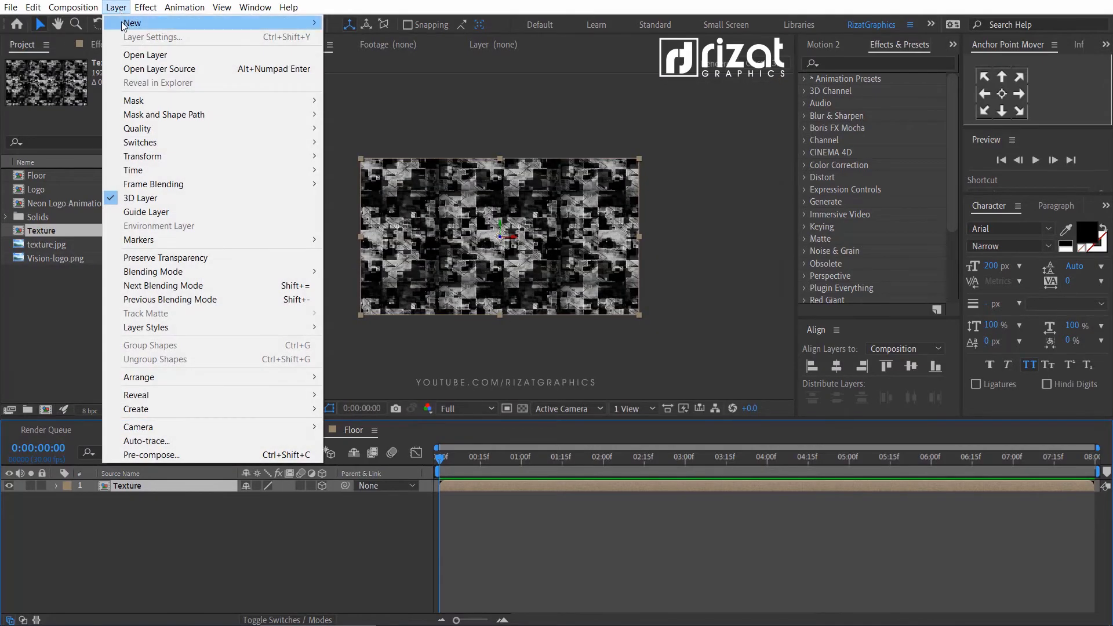
pyautogui.click(138, 427)
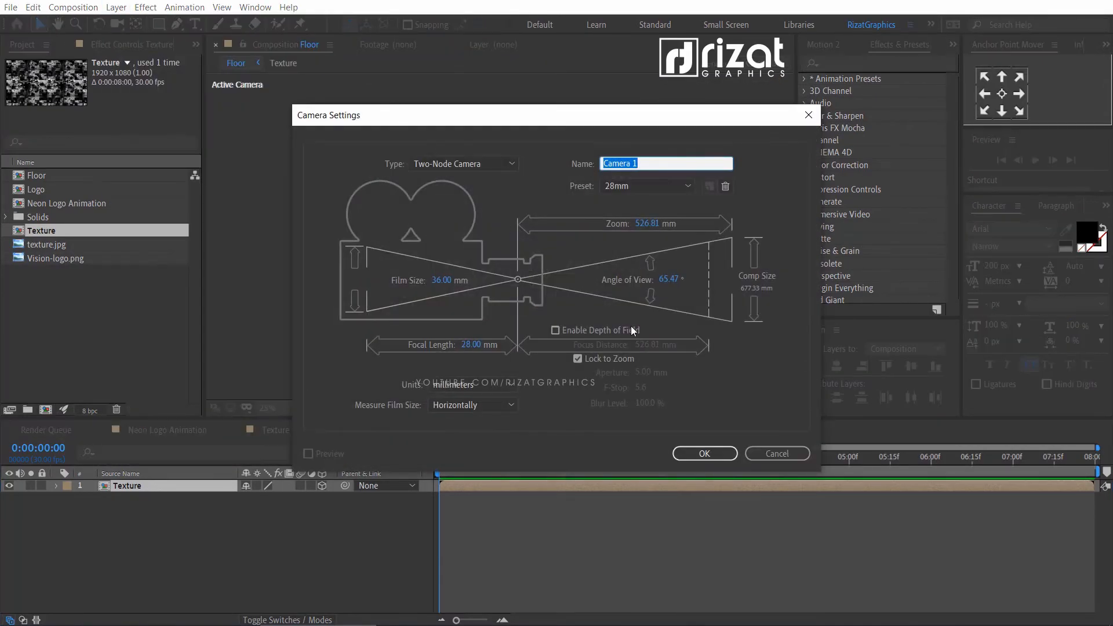
pyautogui.click(704, 453)
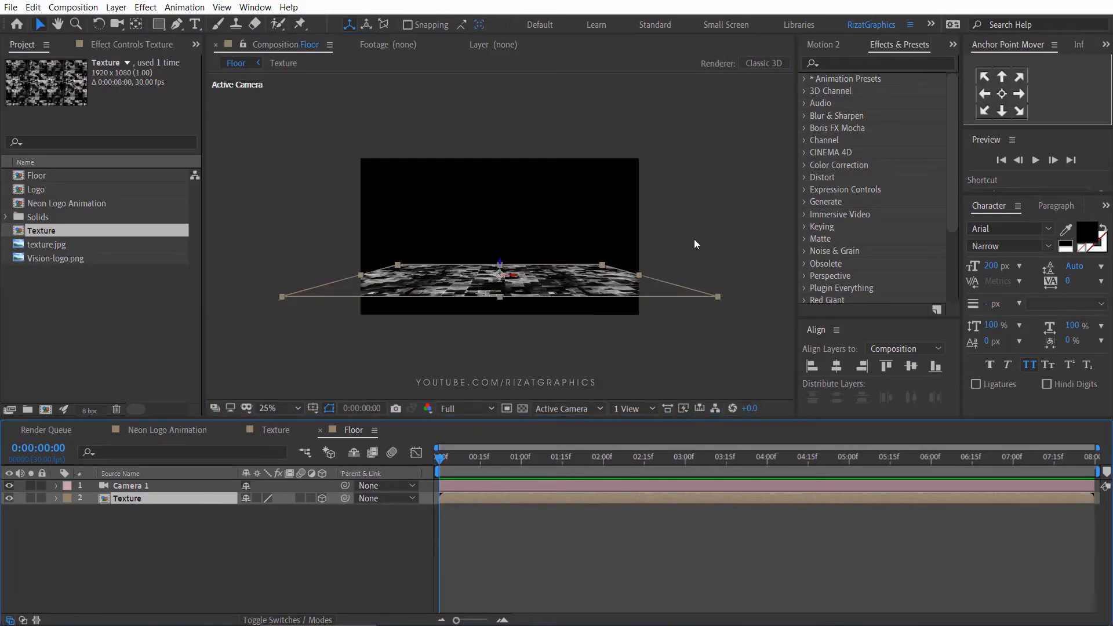
# Step: Apply Motion Tile to the Texture layer and set its Output Width to 250
pyautogui.click(874, 63)
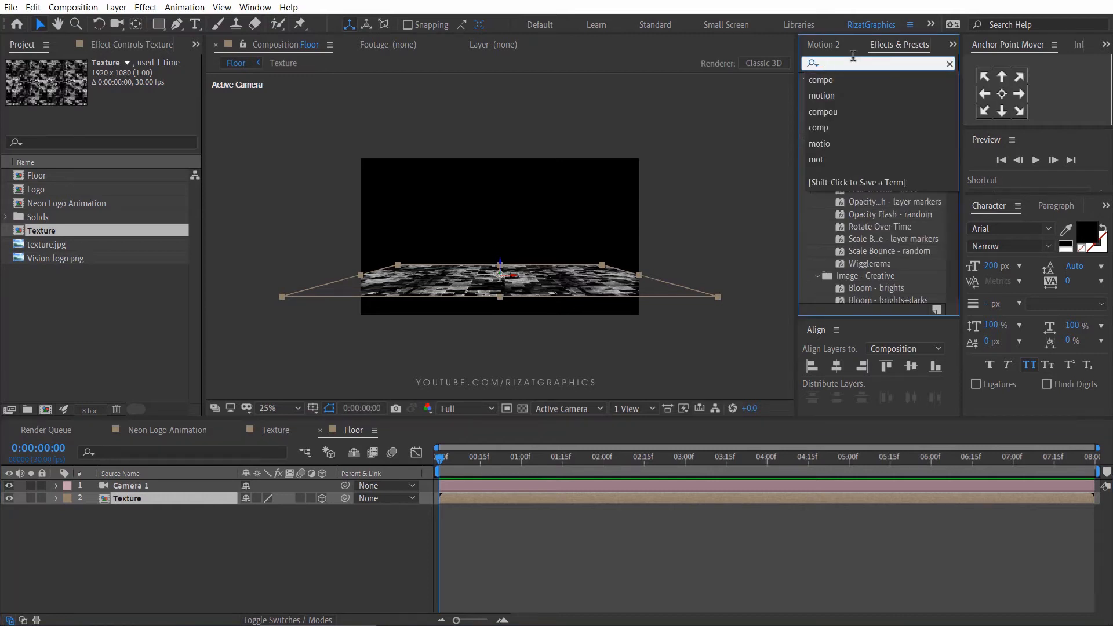
pyautogui.write('motion')
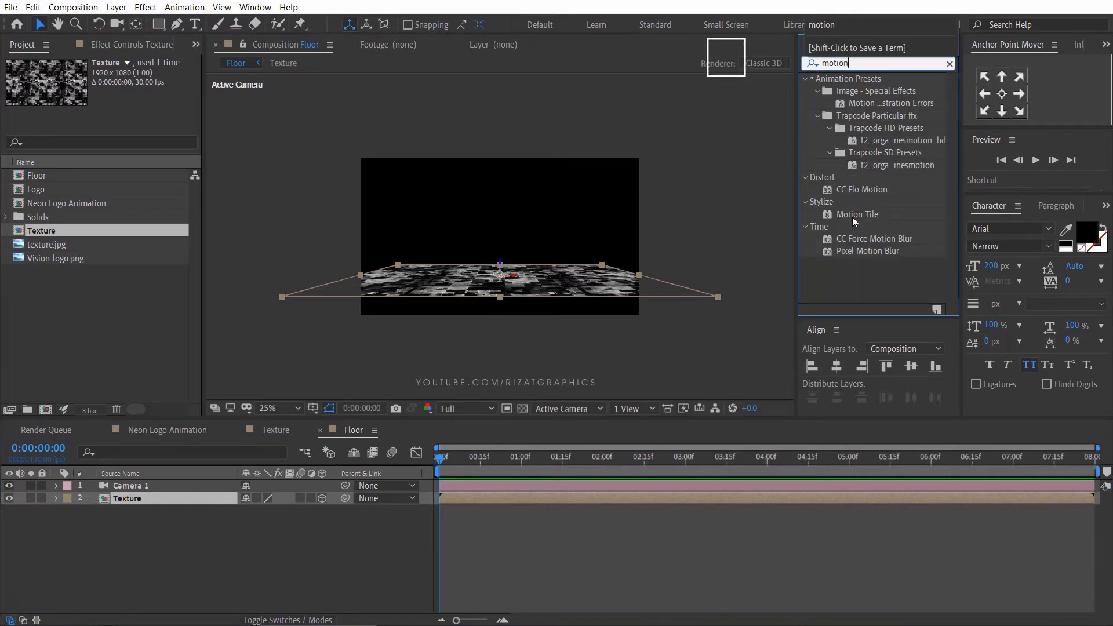
pyautogui.doubleClick(857, 213)
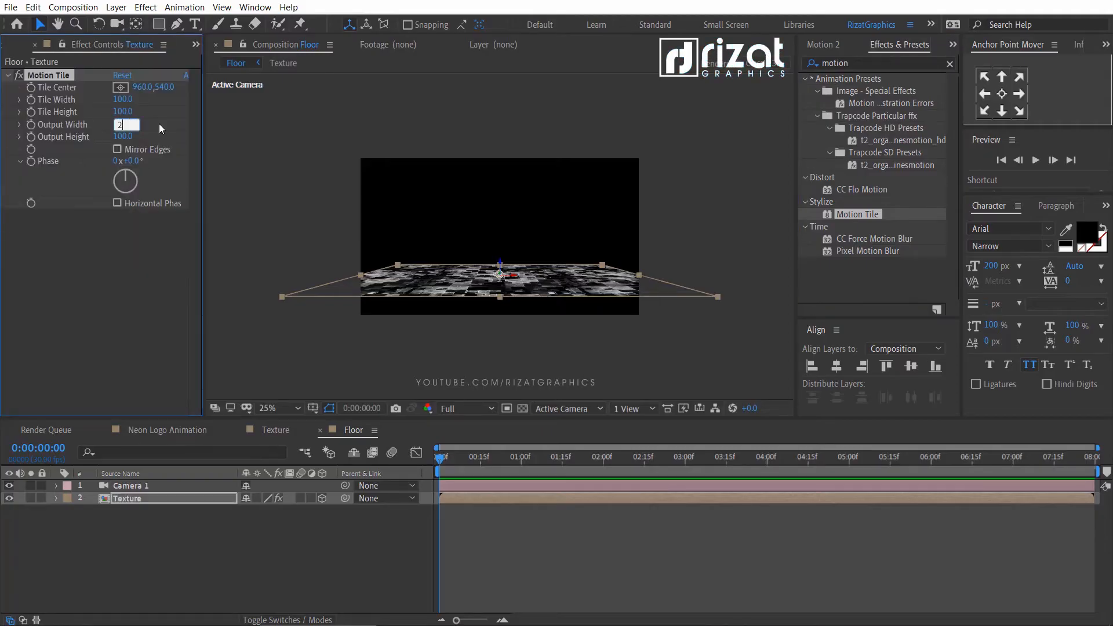
pyautogui.write('250')
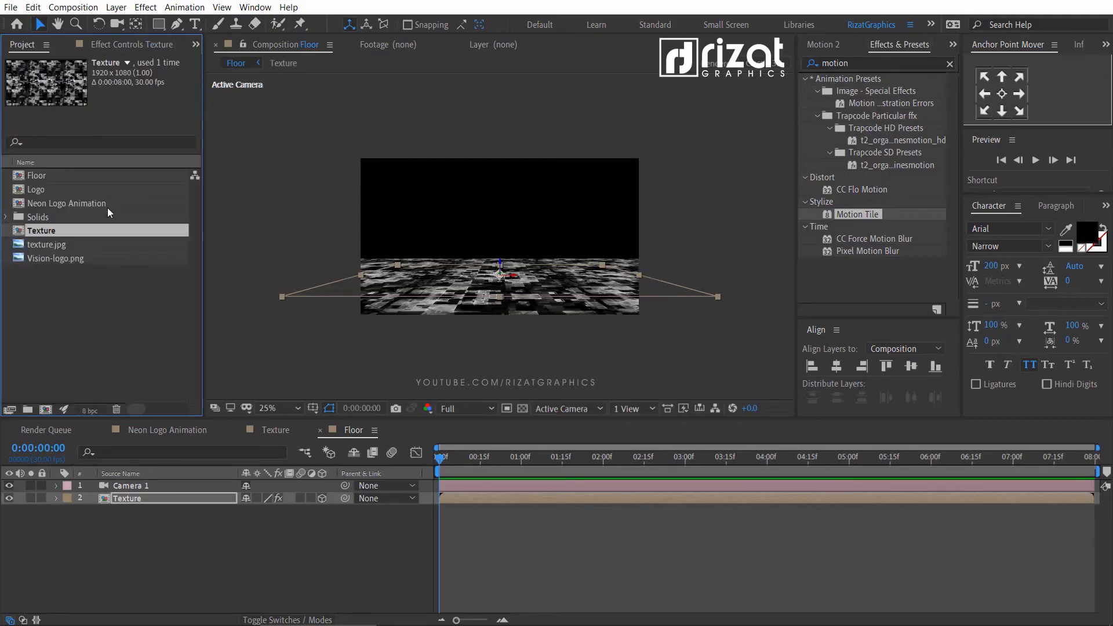
# Step: Bring the Floor comp into Neon Logo Animation above Reflection and hide it with its eye icon
pyautogui.click(170, 429)
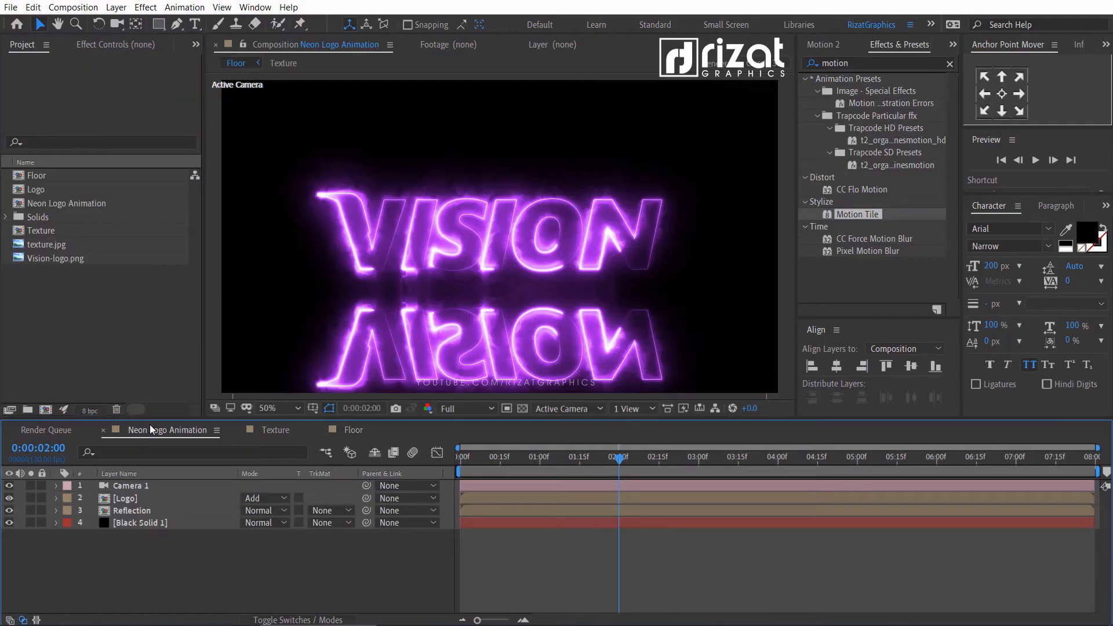
pyautogui.click(36, 175)
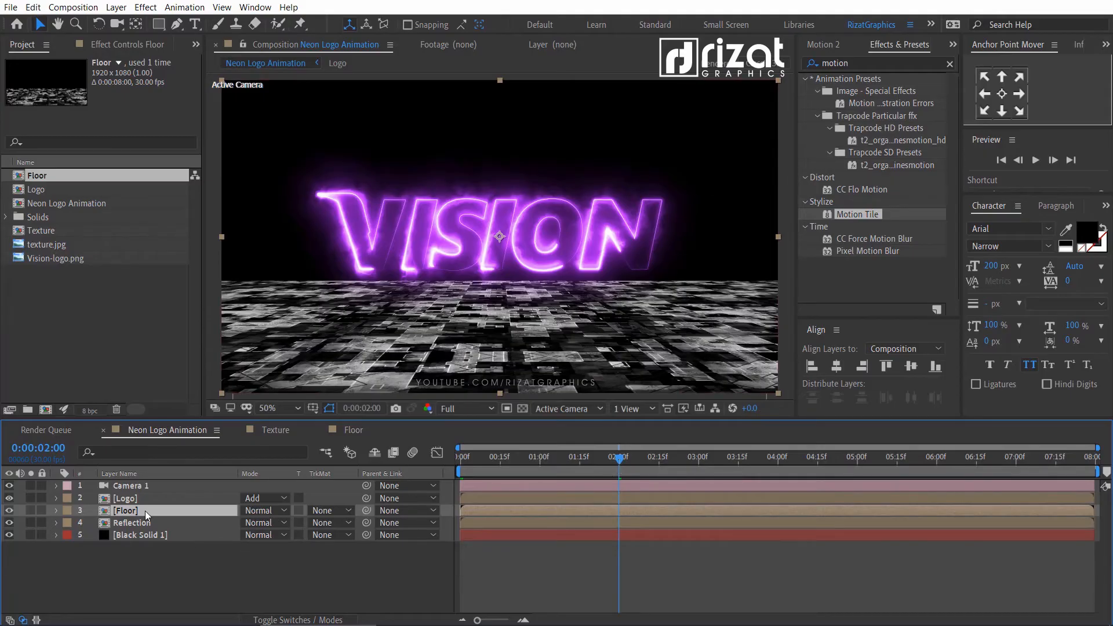
pyautogui.click(10, 510)
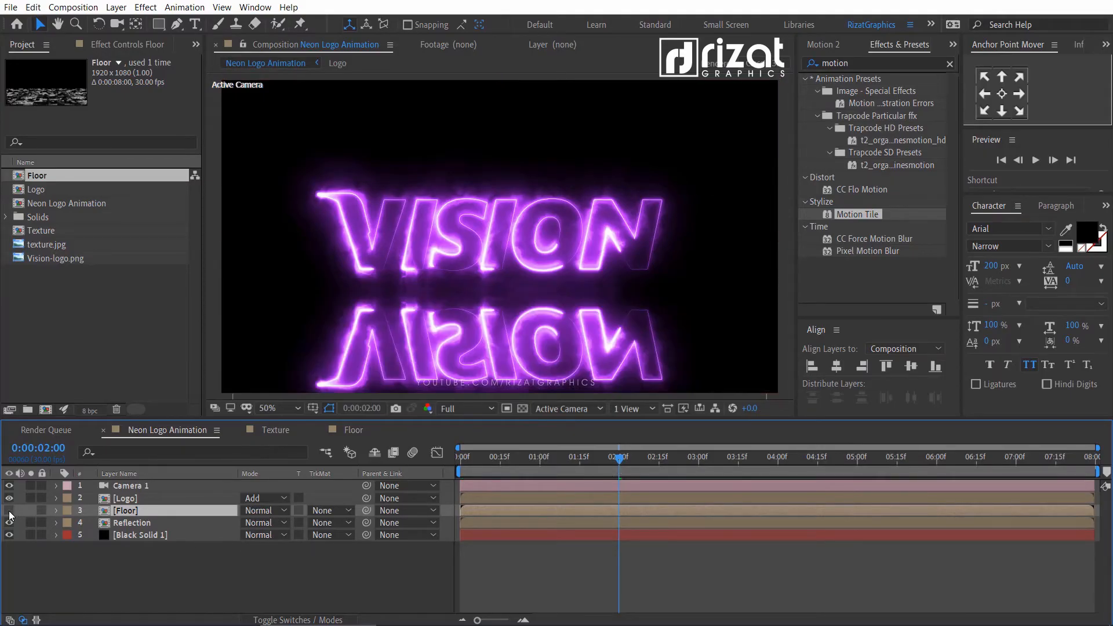
pyautogui.moveTo(100, 228)
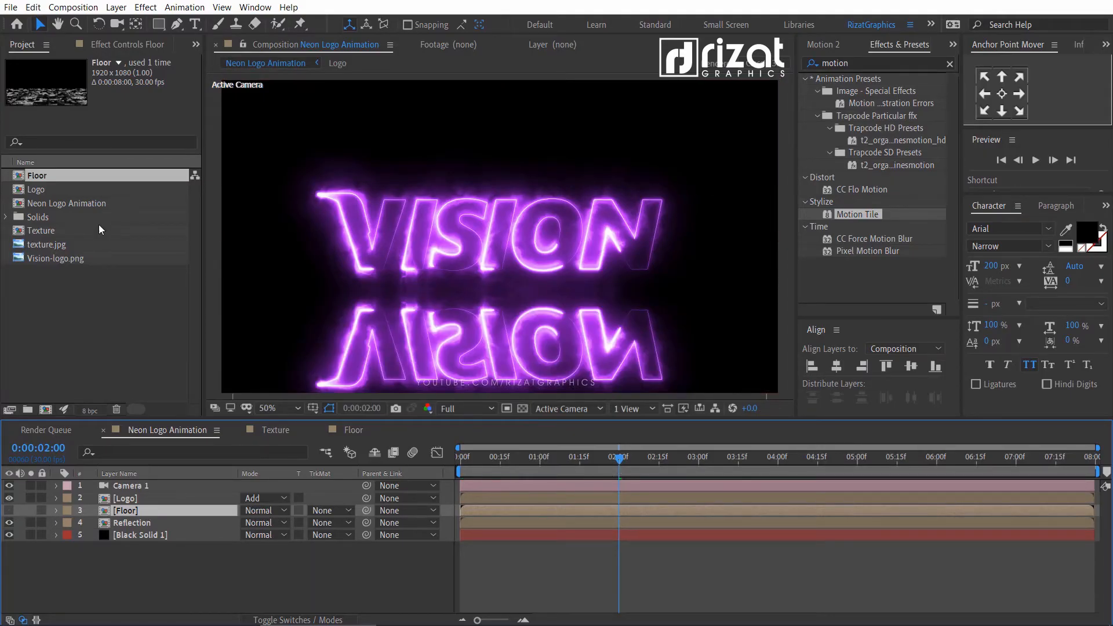
# Step: Add an adjustment layer with Compound Blur driven by the Floor layer at Maximum Blur 185
pyautogui.click(116, 7)
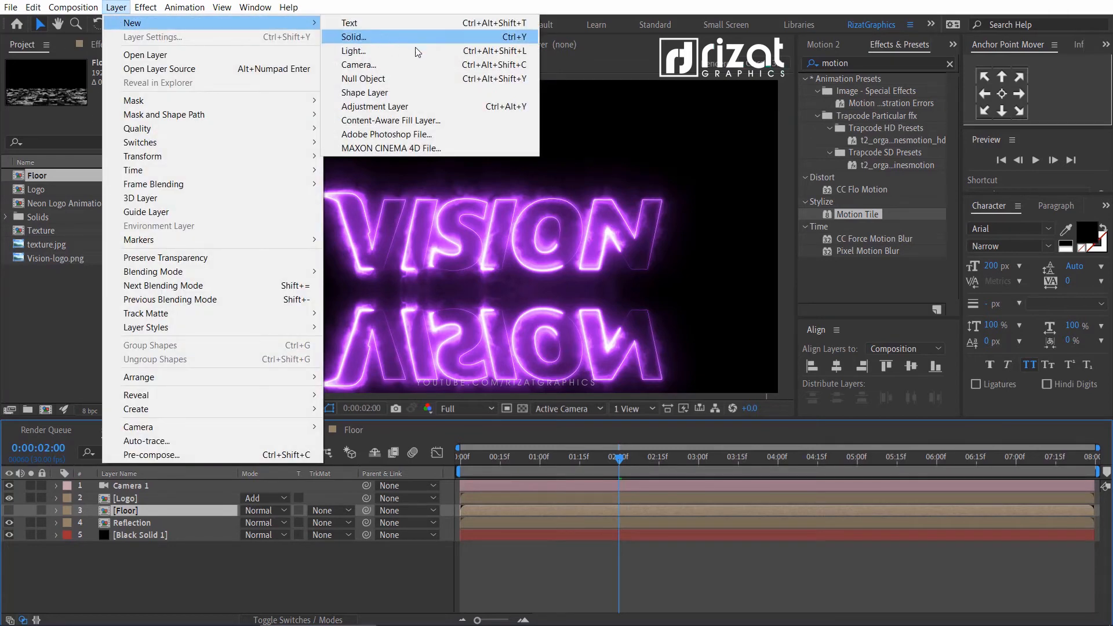
pyautogui.click(374, 106)
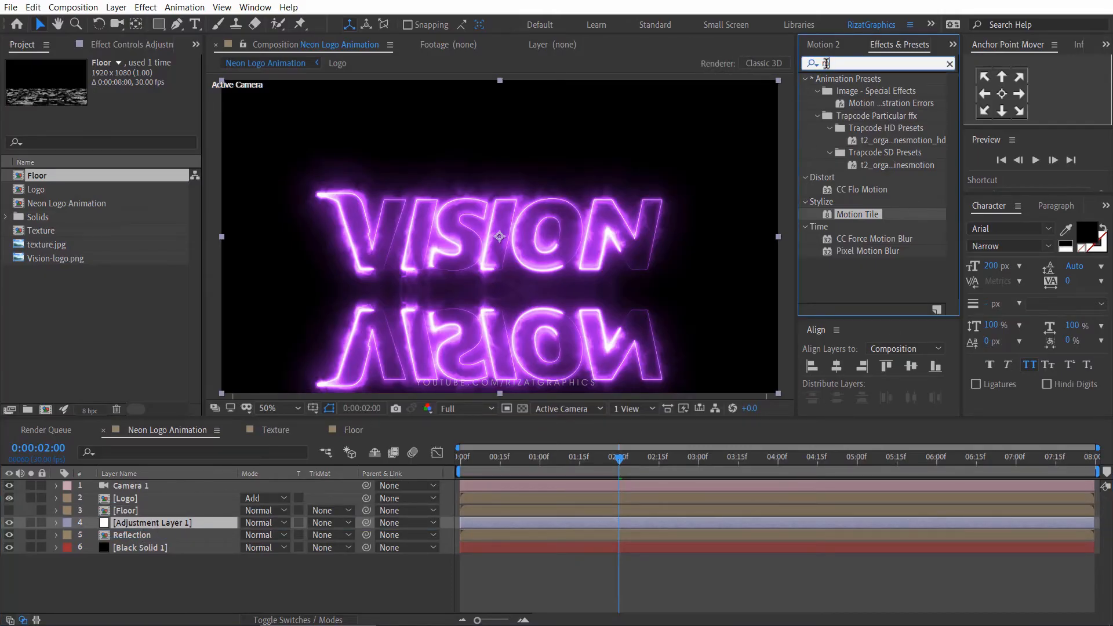
pyautogui.write('compu')
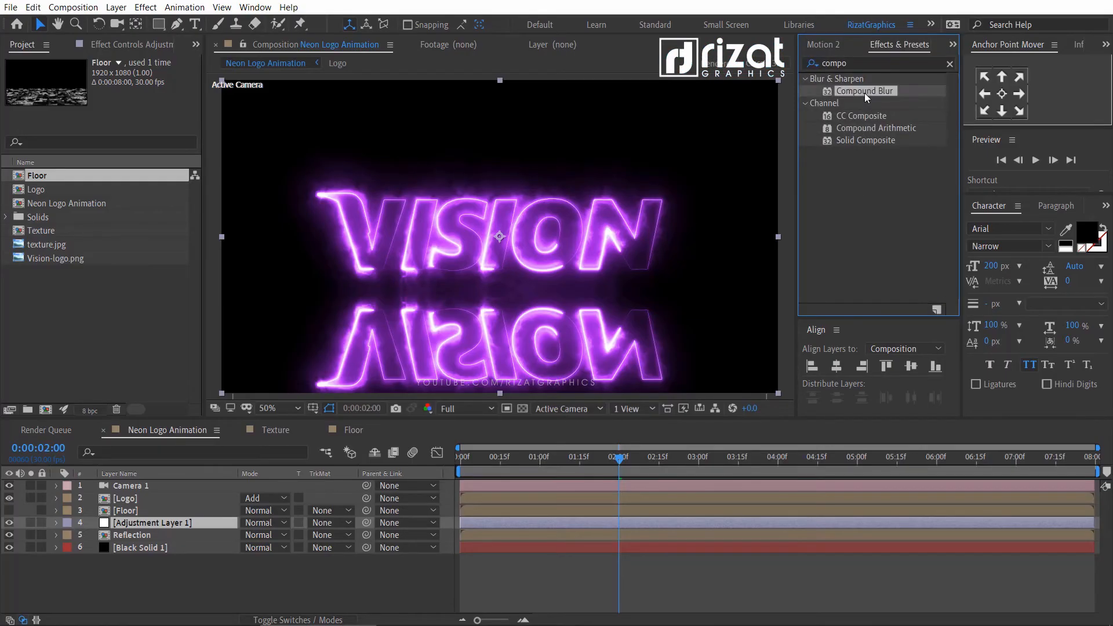
pyautogui.click(150, 523)
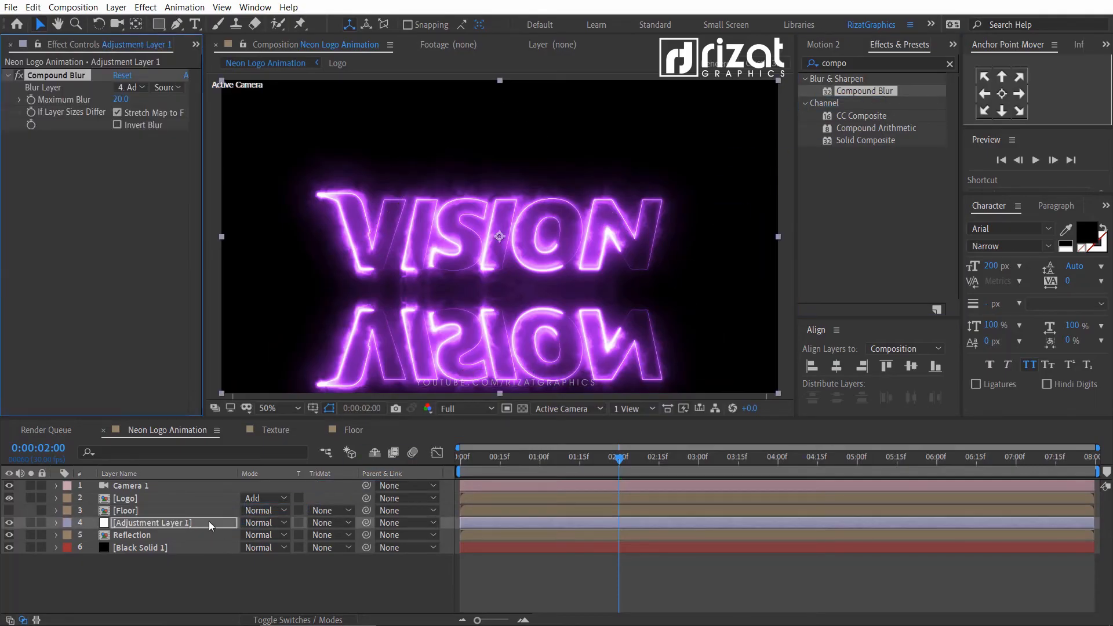
pyautogui.click(131, 87)
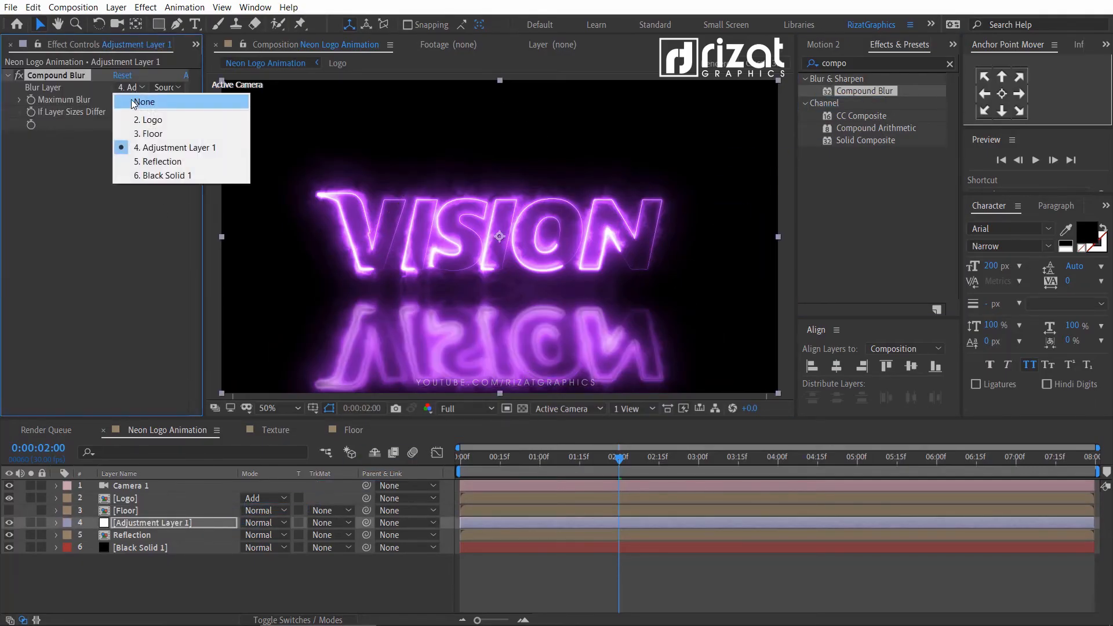
pyautogui.click(149, 133)
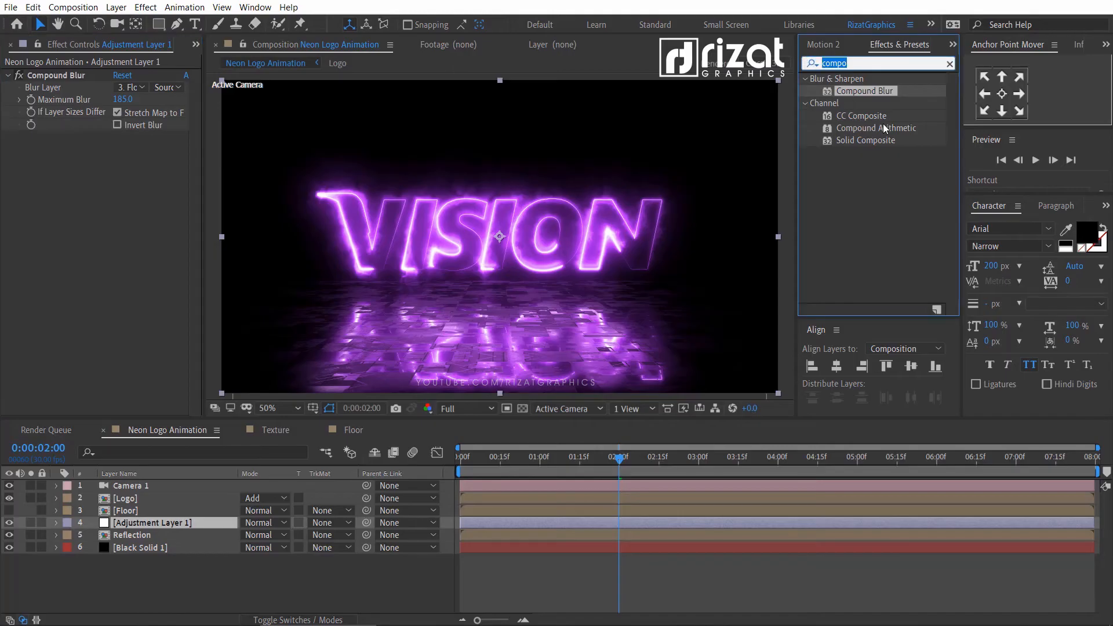
# Step: Apply CC Glass to the adjustment layer from the Effects & Presets search for 'glass'
pyautogui.write('glass')
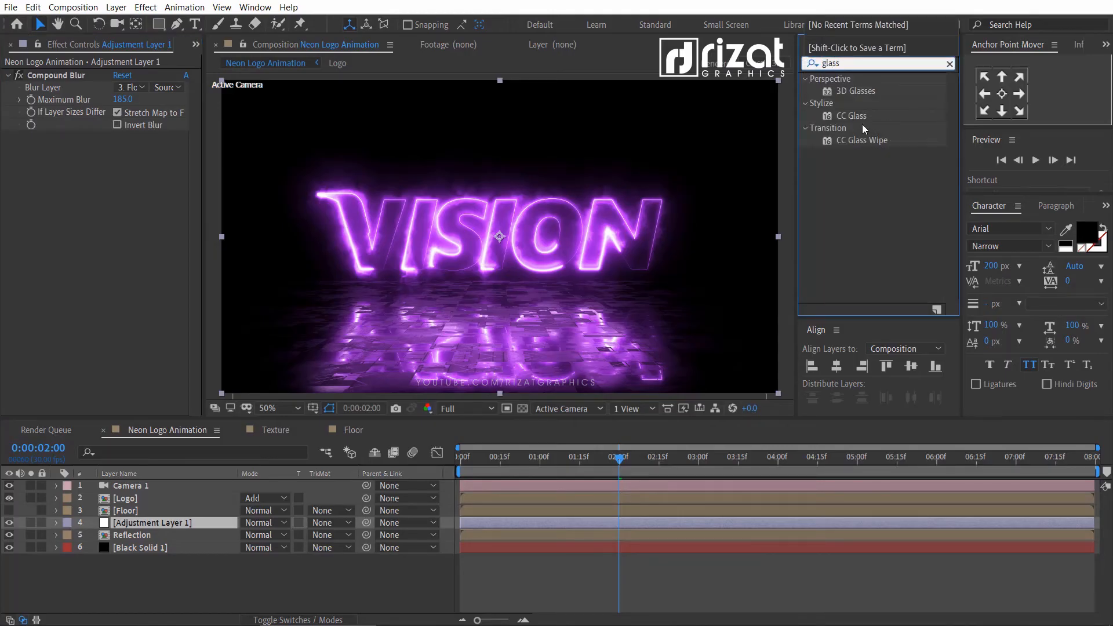
pyautogui.doubleClick(851, 116)
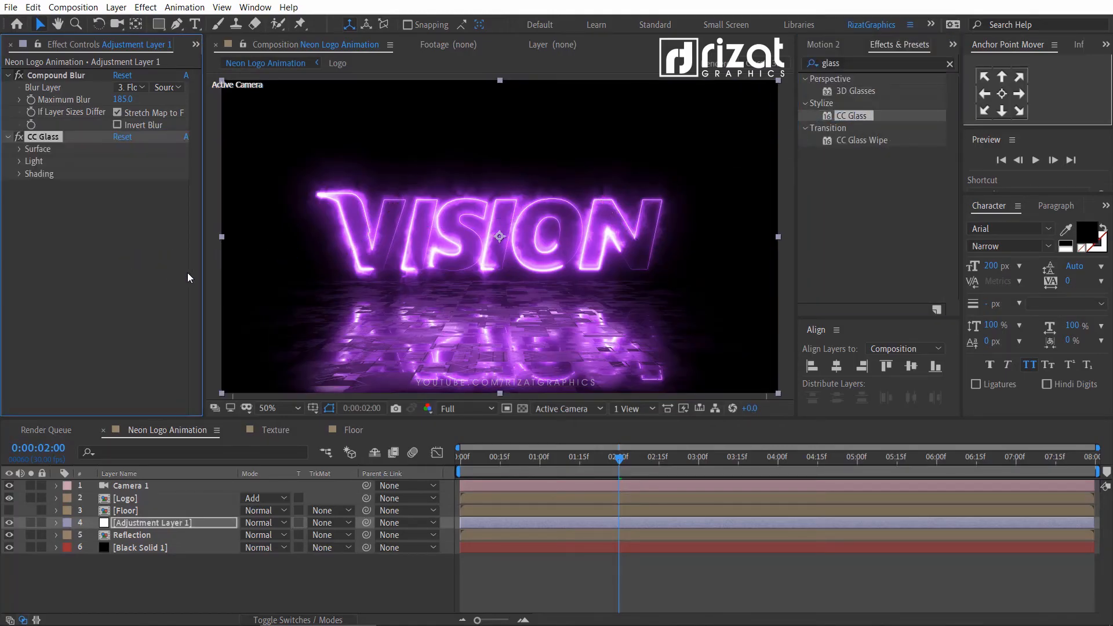
# Step: Set CC Glass's Surface Bump Map to the Floor layer, review Shading, then collapse the effects
pyautogui.click(19, 150)
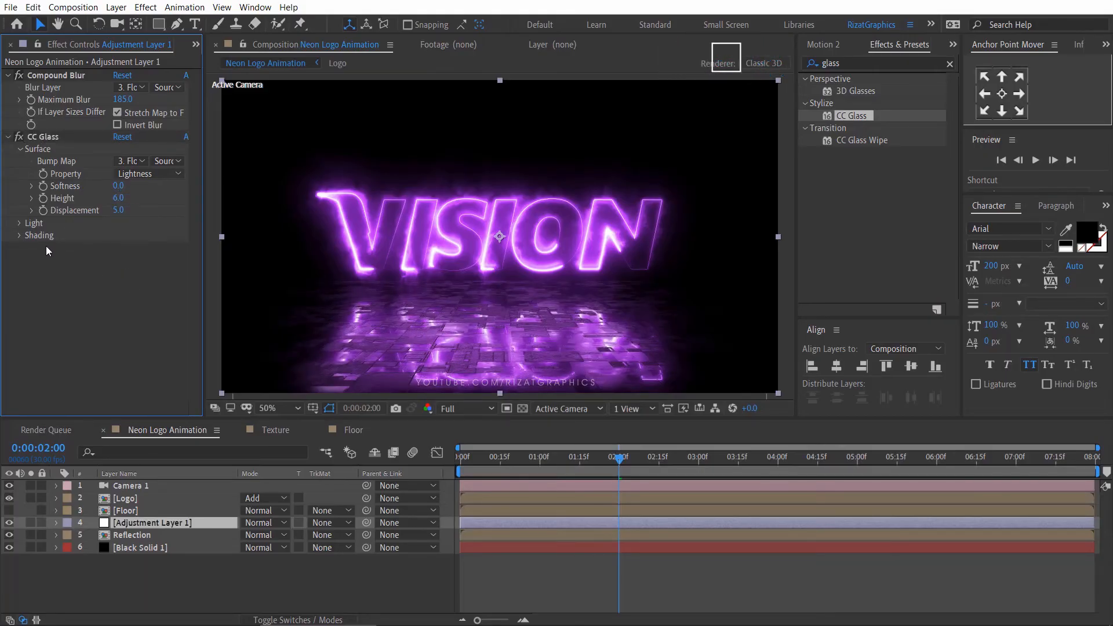
pyautogui.click(20, 236)
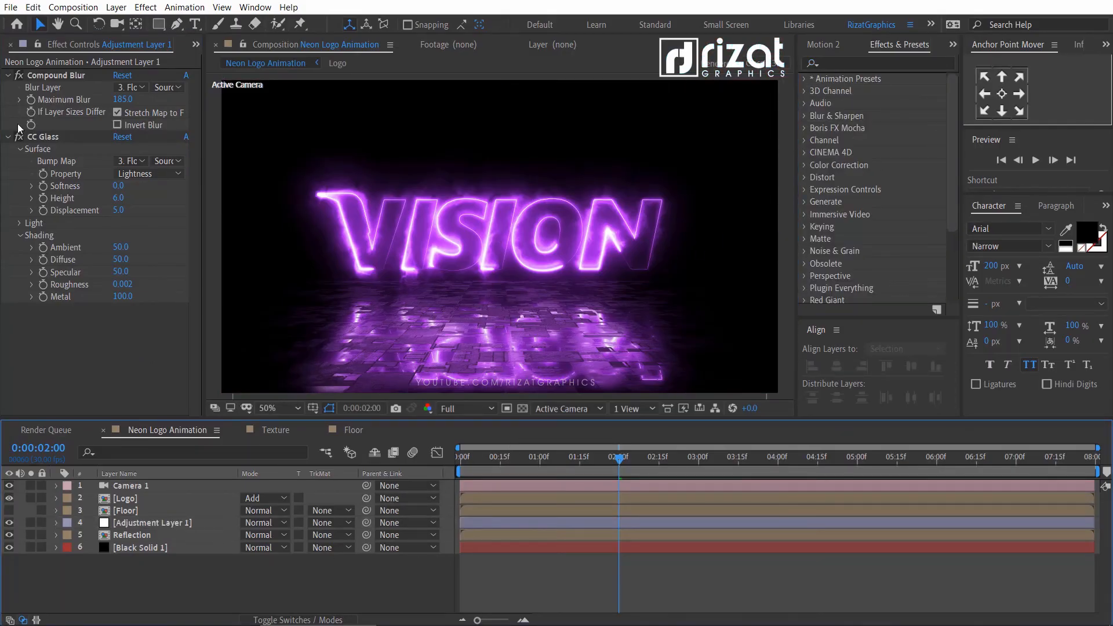
pyautogui.click(8, 76)
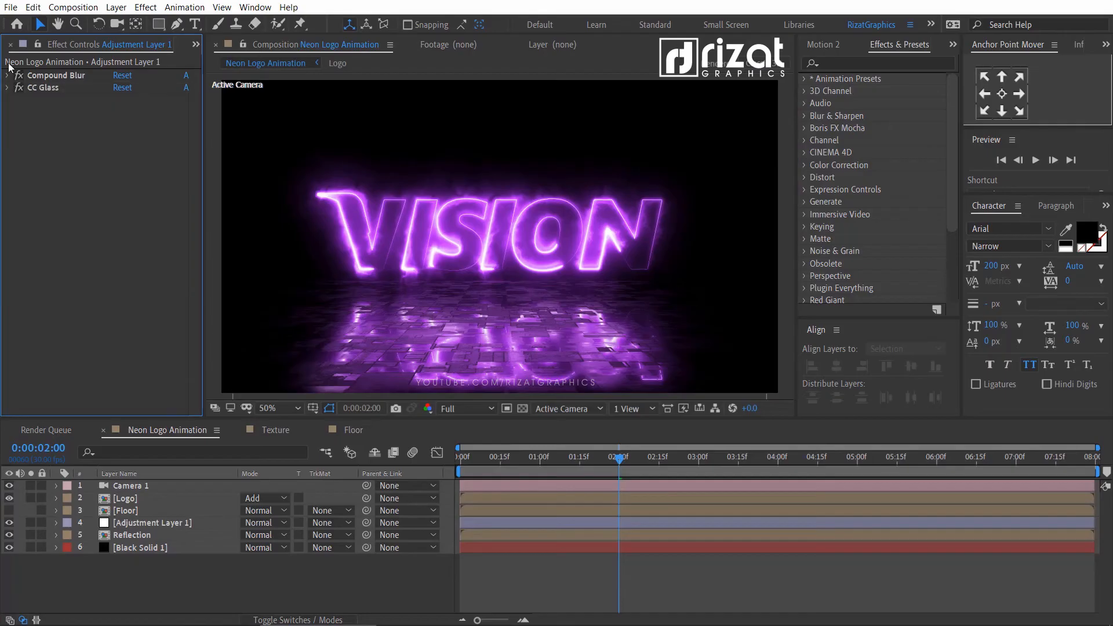
pyautogui.click(195, 46)
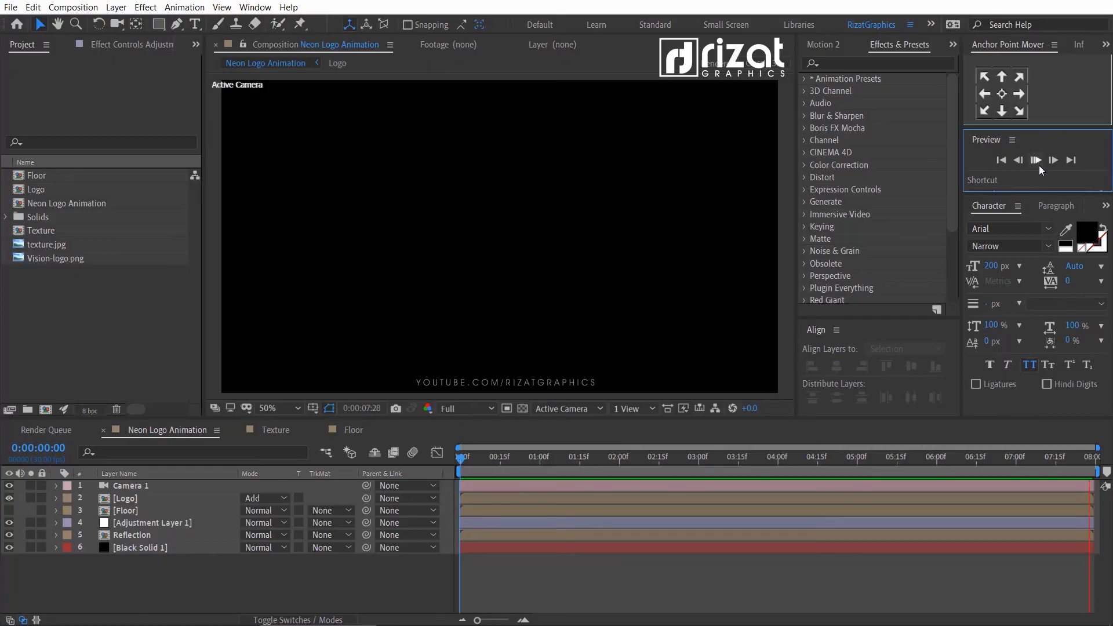
pyautogui.click(1035, 158)
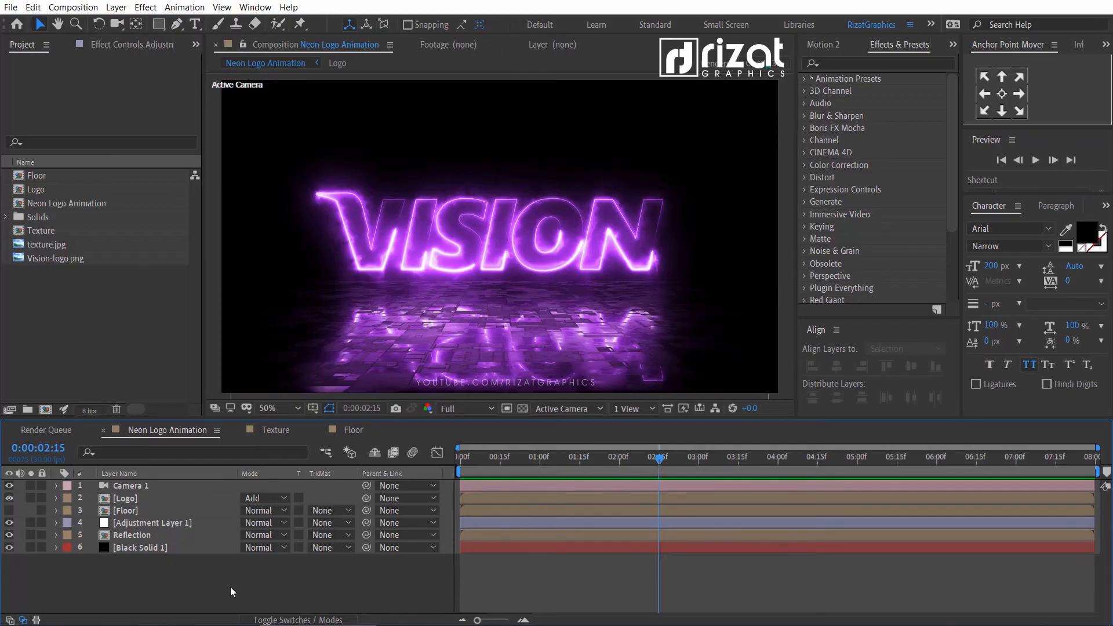
pyautogui.click(116, 6)
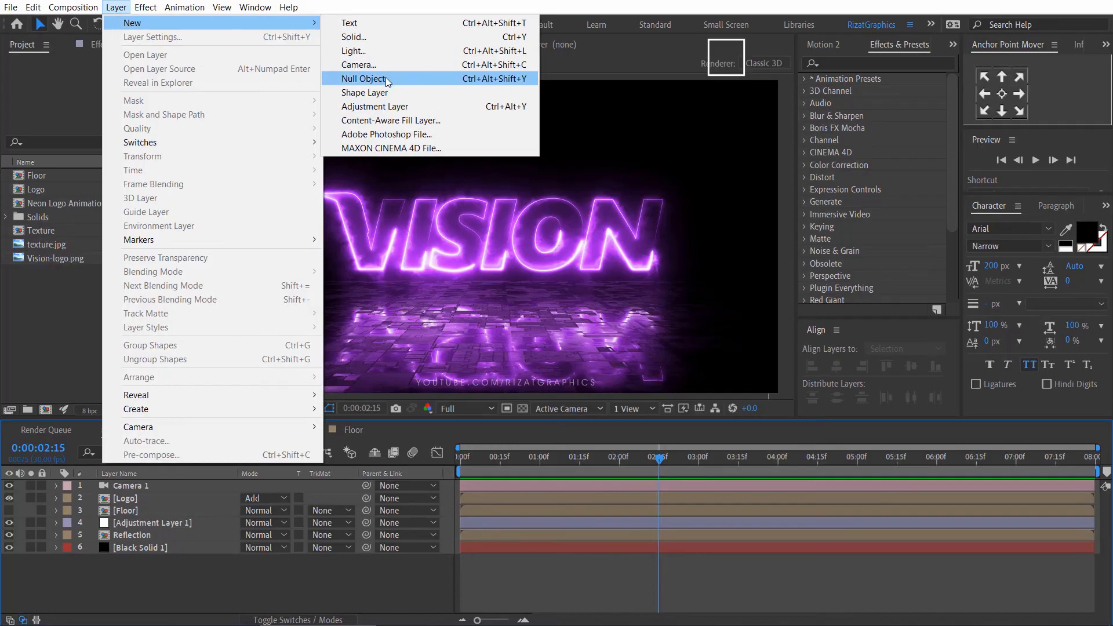
# Step: Add a null named Neon Color with a Color Control effect and reveal its red Color property
pyautogui.click(364, 78)
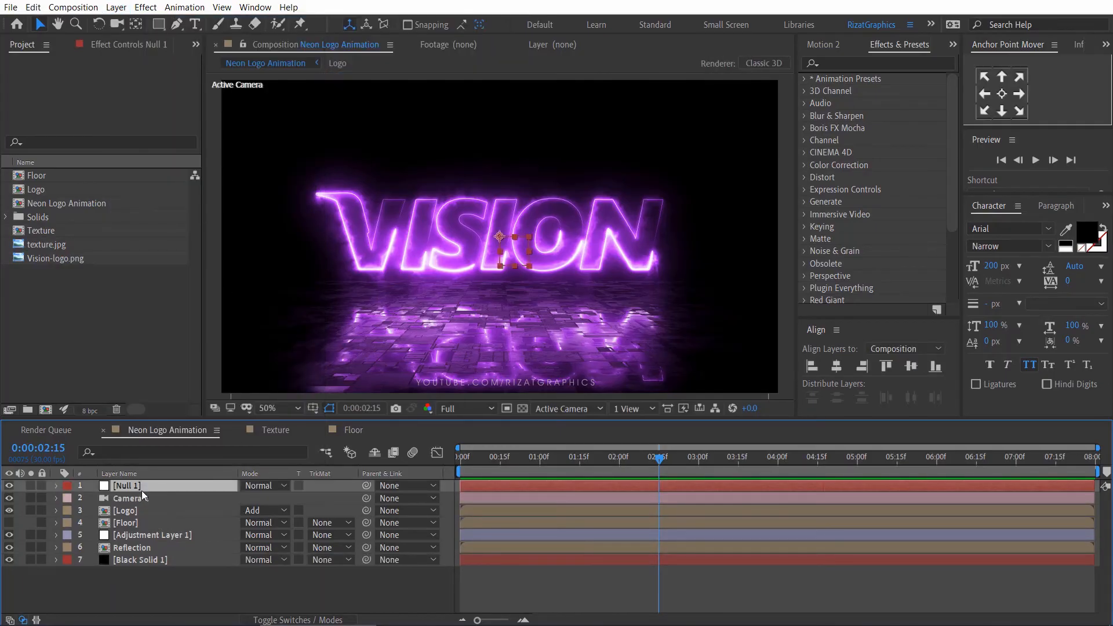
pyautogui.write('Neon Color')
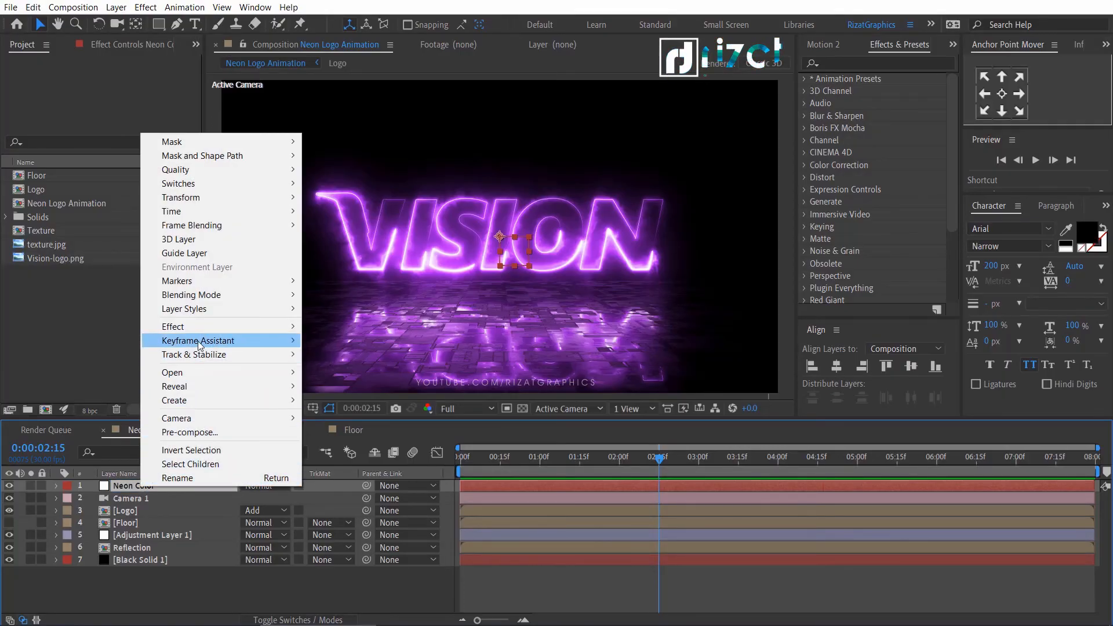
pyautogui.click(173, 325)
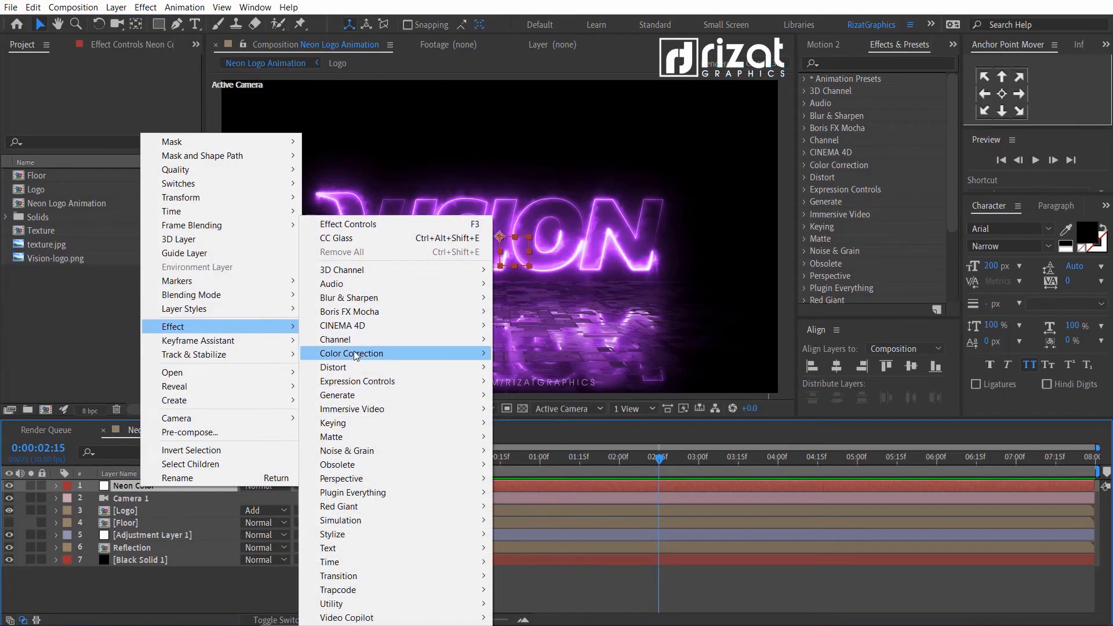
pyautogui.moveTo(357, 382)
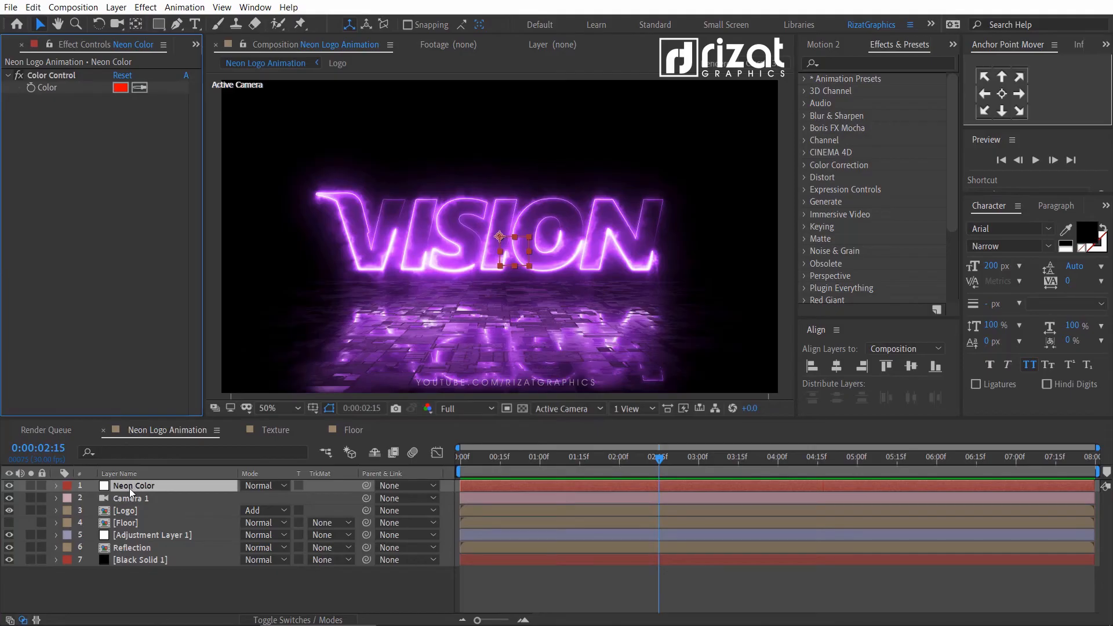
pyautogui.click(55, 486)
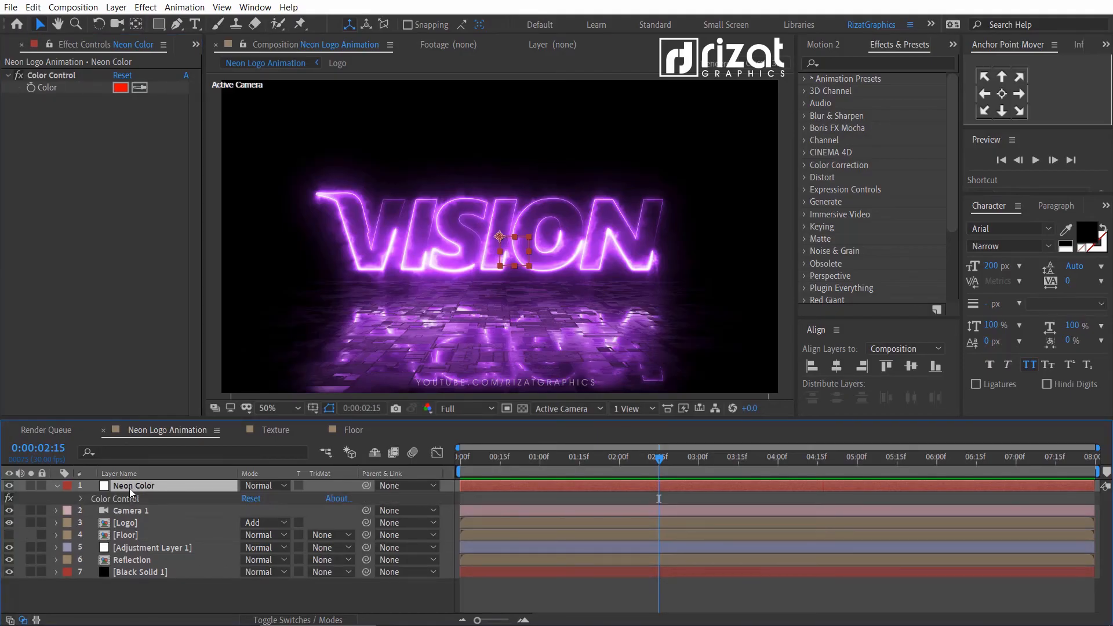
pyautogui.click(80, 498)
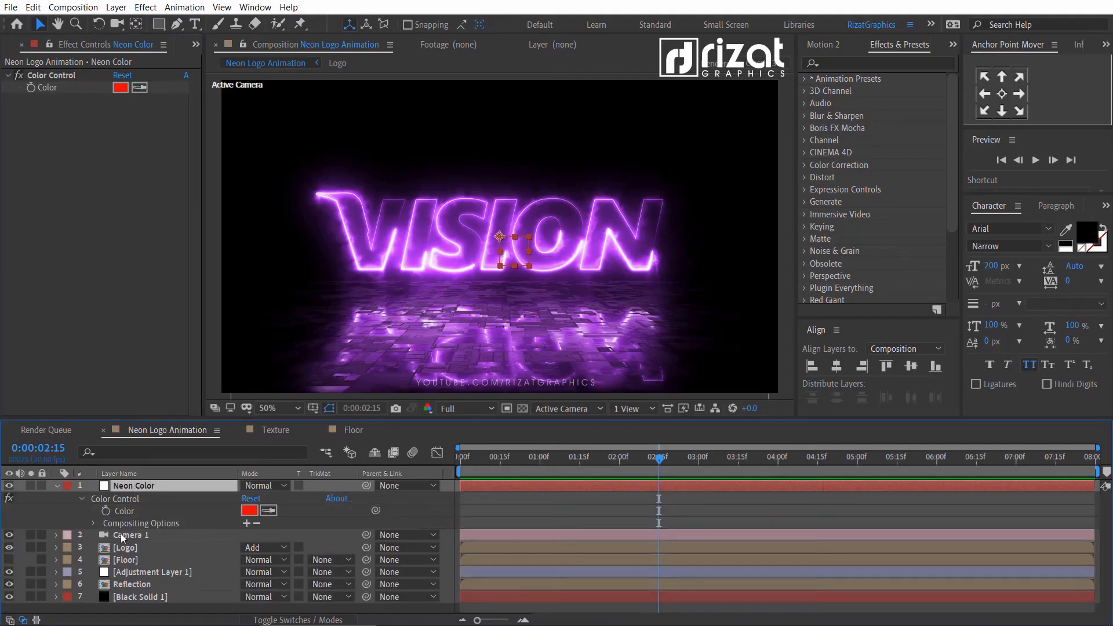
# Step: Pick-whip the Logo and Reflection Saber Glow Color to Neon Color's Color Control so they glow red
pyautogui.click(127, 548)
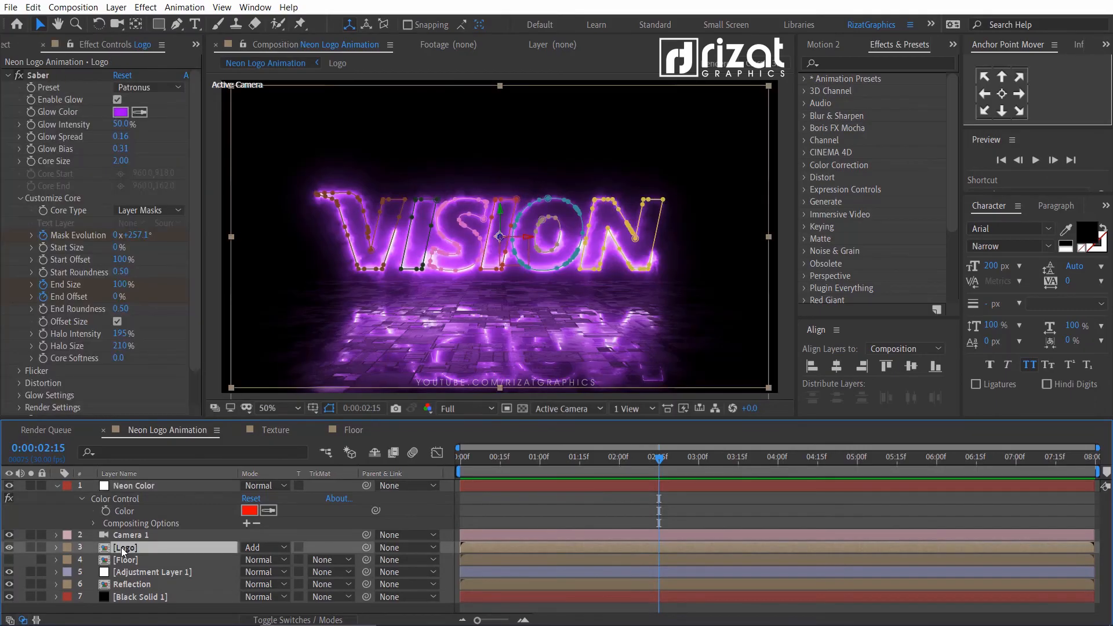
pyautogui.click(56, 547)
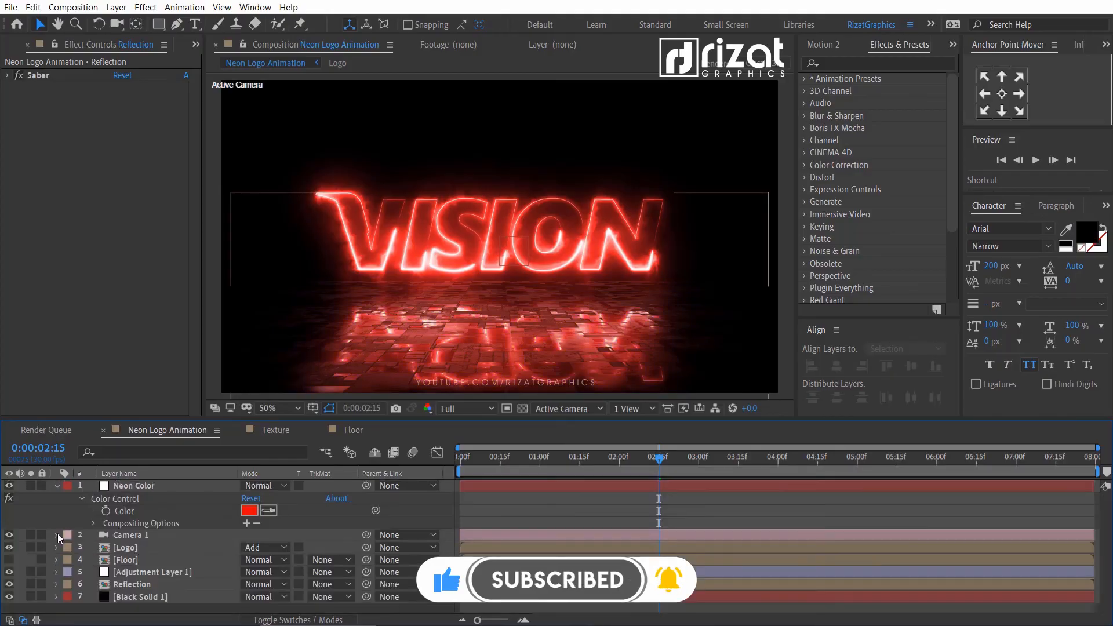
pyautogui.click(134, 485)
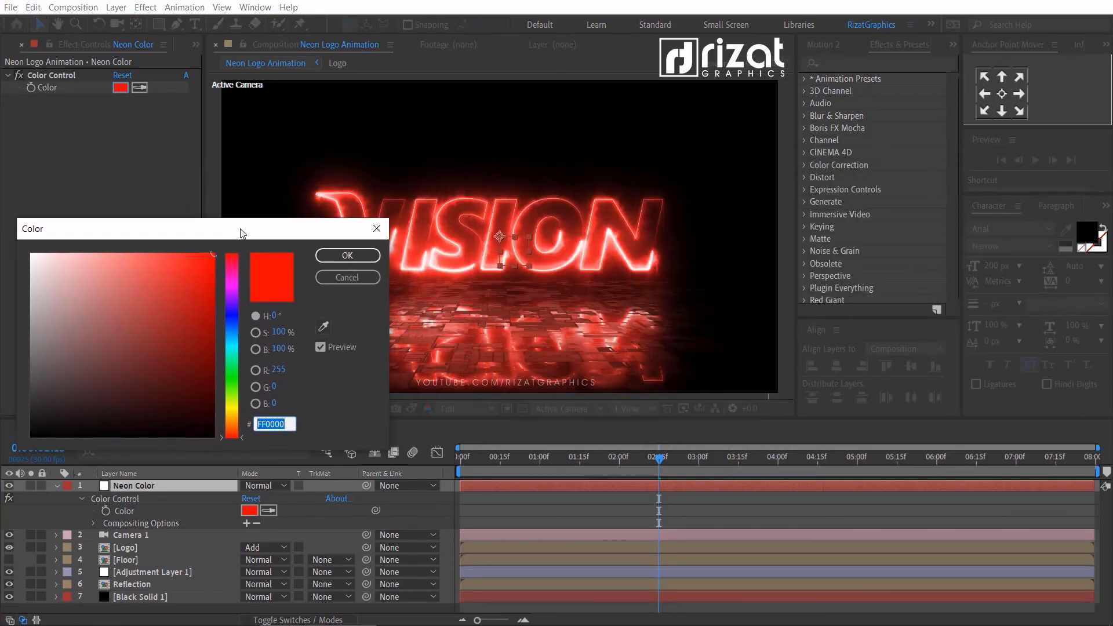
# Step: Set the Neon Color control to orange FF4E00 so VISION and its reflection glow orange
pyautogui.moveTo(241, 229); pyautogui.dragTo(900, 174)
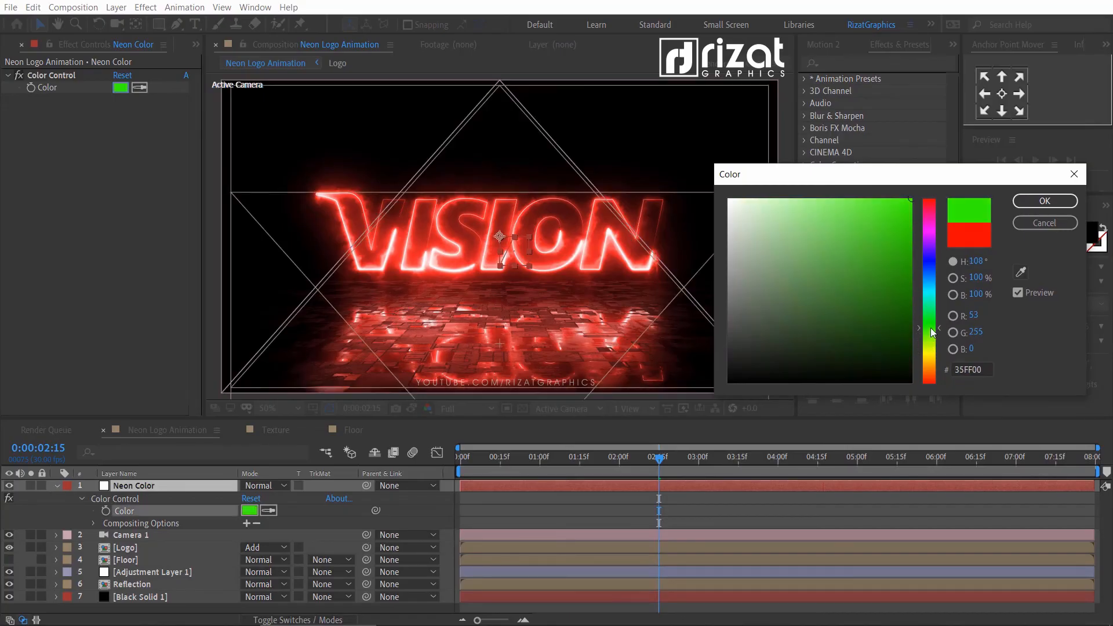
pyautogui.click(896, 258)
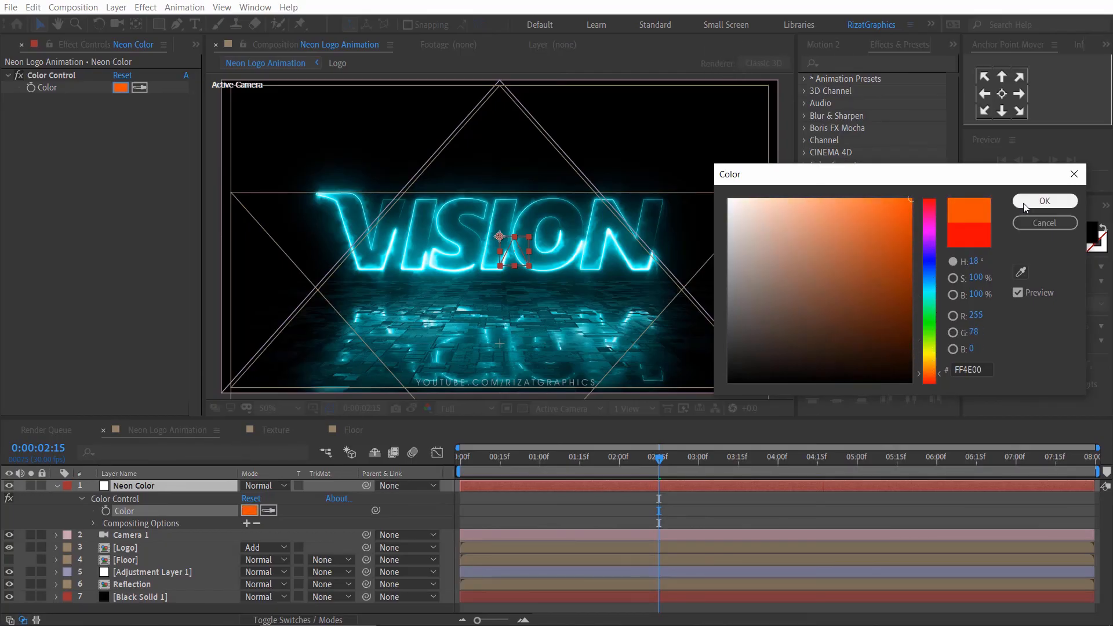
pyautogui.click(1045, 201)
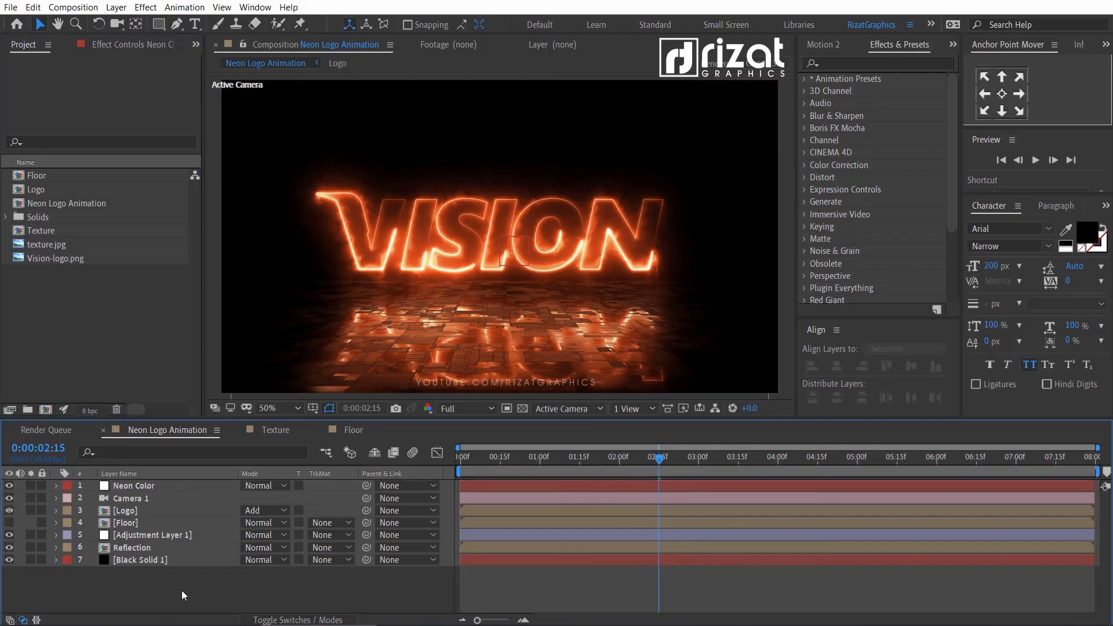
pyautogui.click(126, 510)
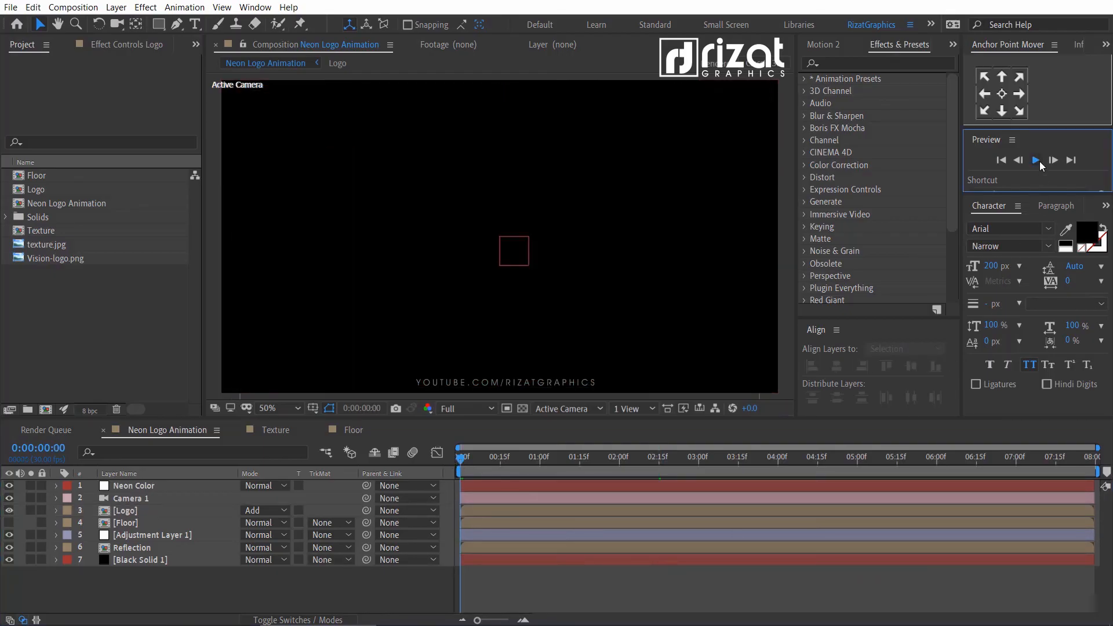
pyautogui.click(1037, 160)
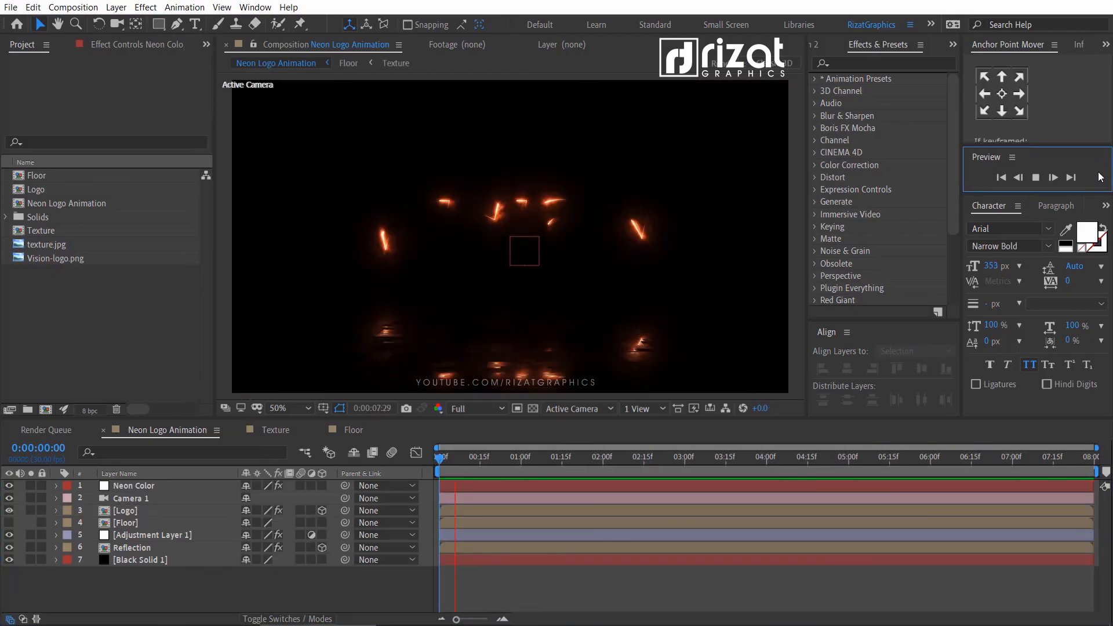